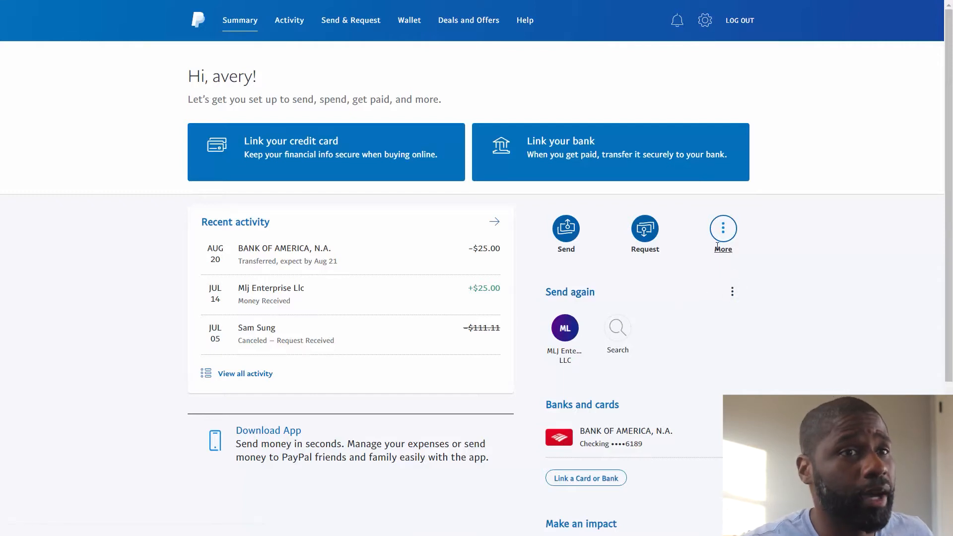
mouse_move(598, 268)
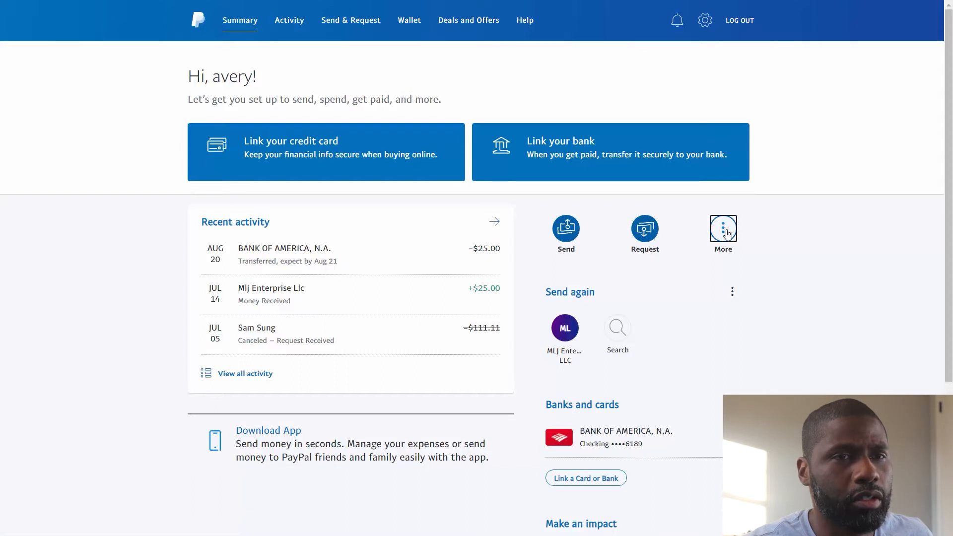
Step: Reach PayPal's Invoicing page through Send & Request's More options, listing one sent invoice
left_click(723, 232)
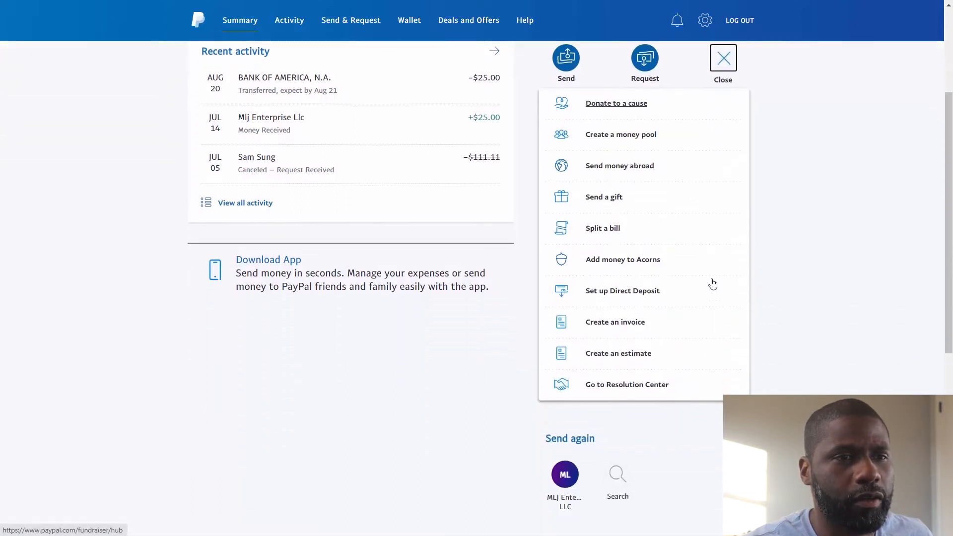
mouse_move(617, 353)
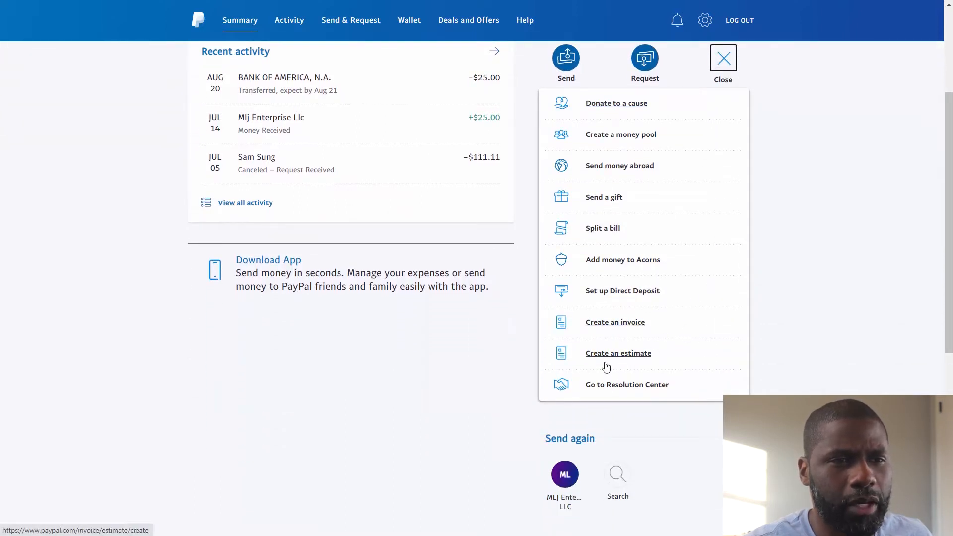
scroll("up", 3)
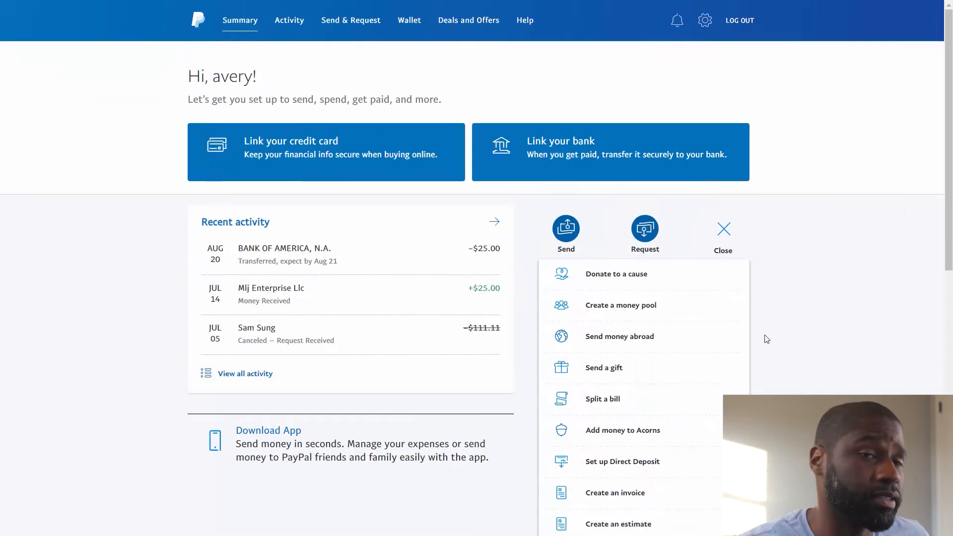
left_click(723, 229)
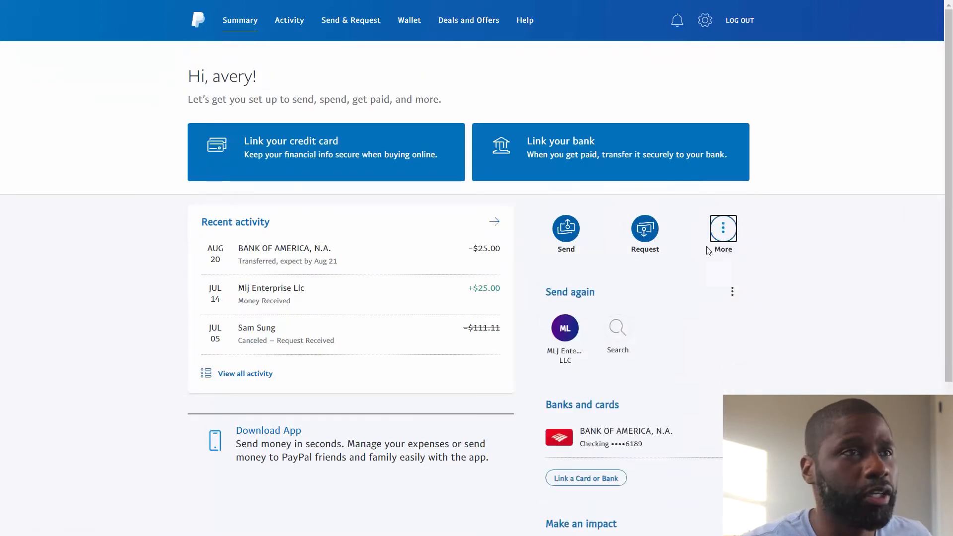
mouse_move(290, 19)
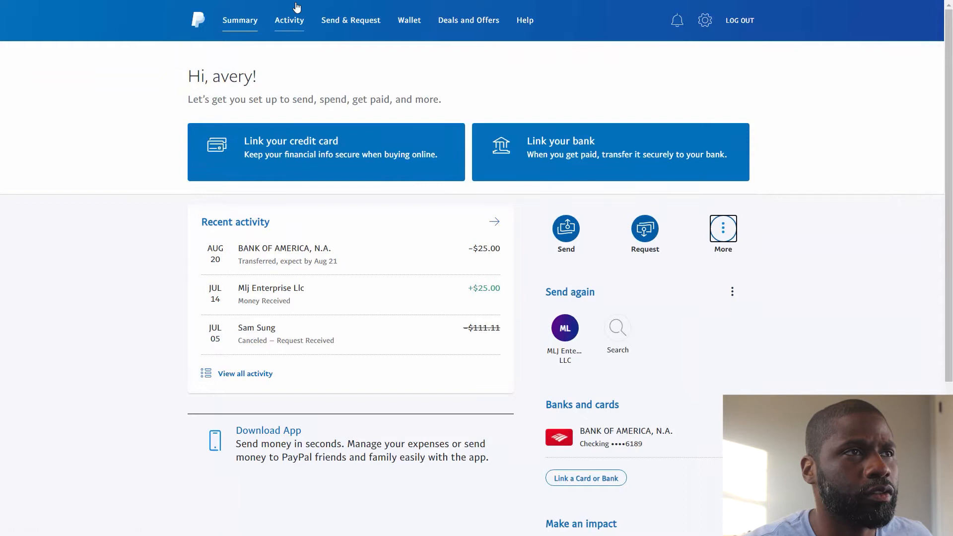
left_click(351, 20)
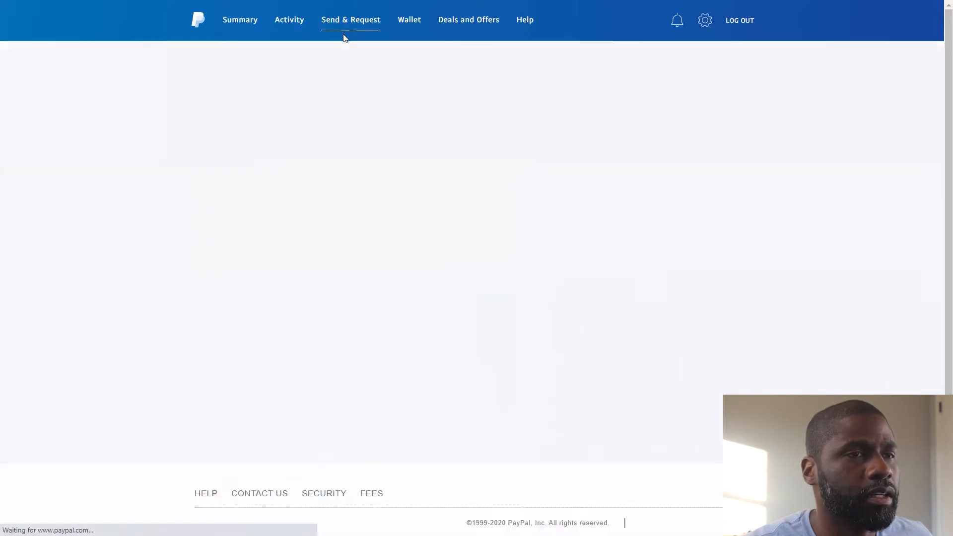
left_click(351, 19)
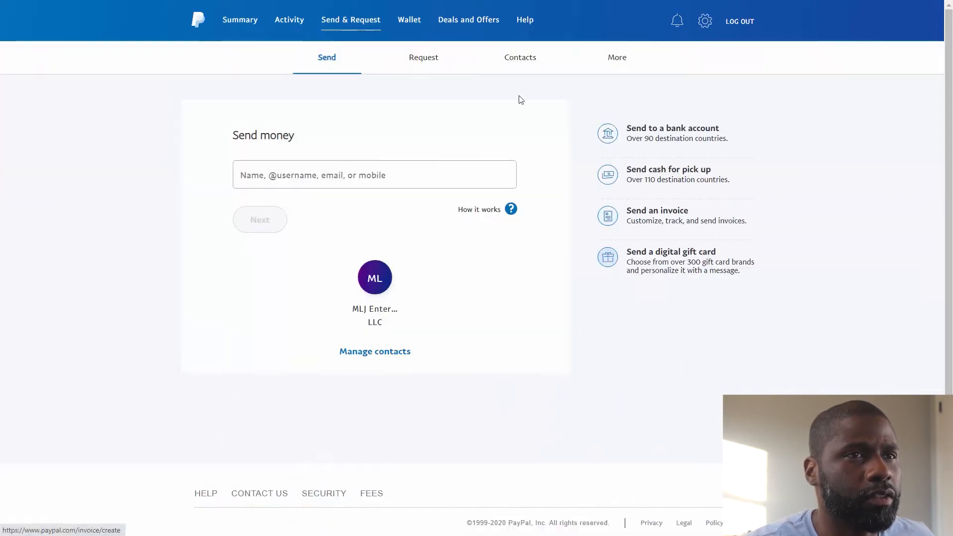
left_click(617, 57)
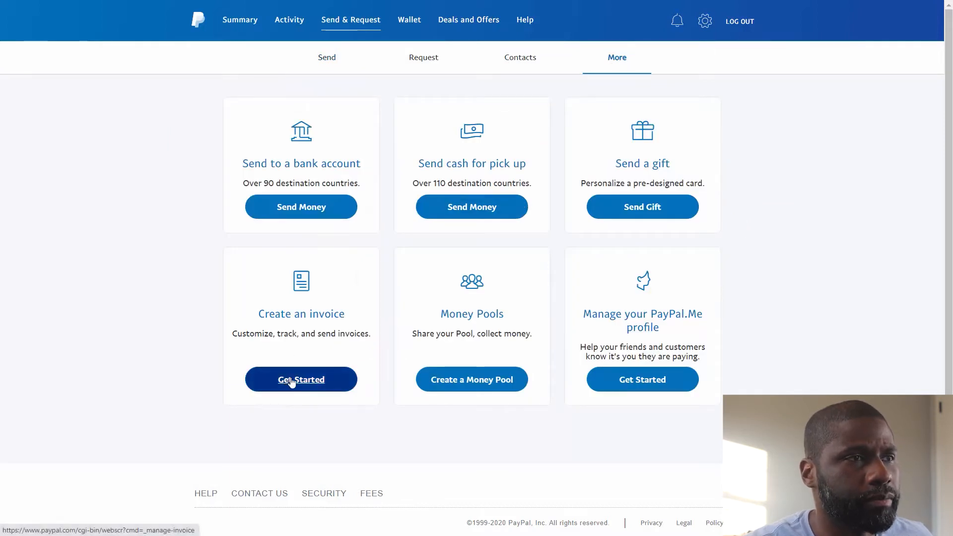
left_click(301, 379)
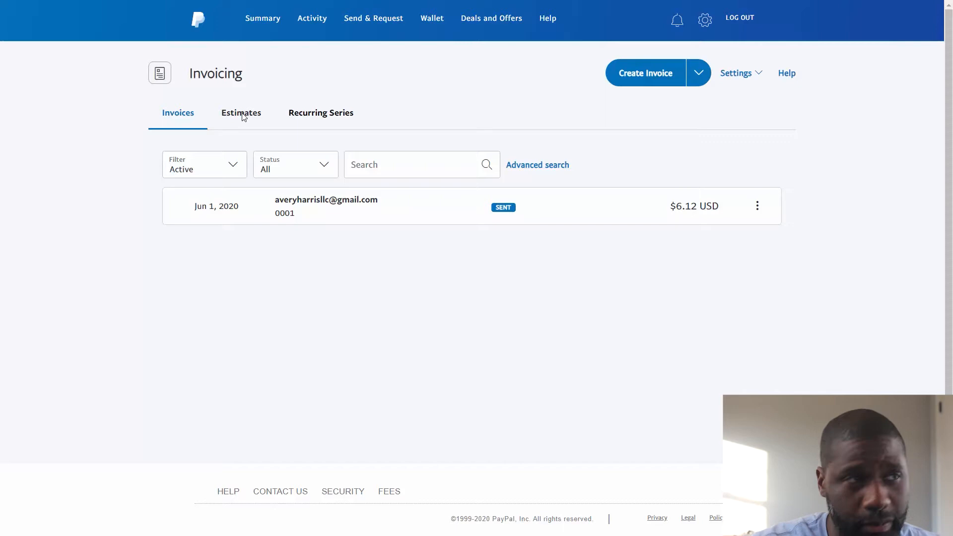
mouse_move(247, 149)
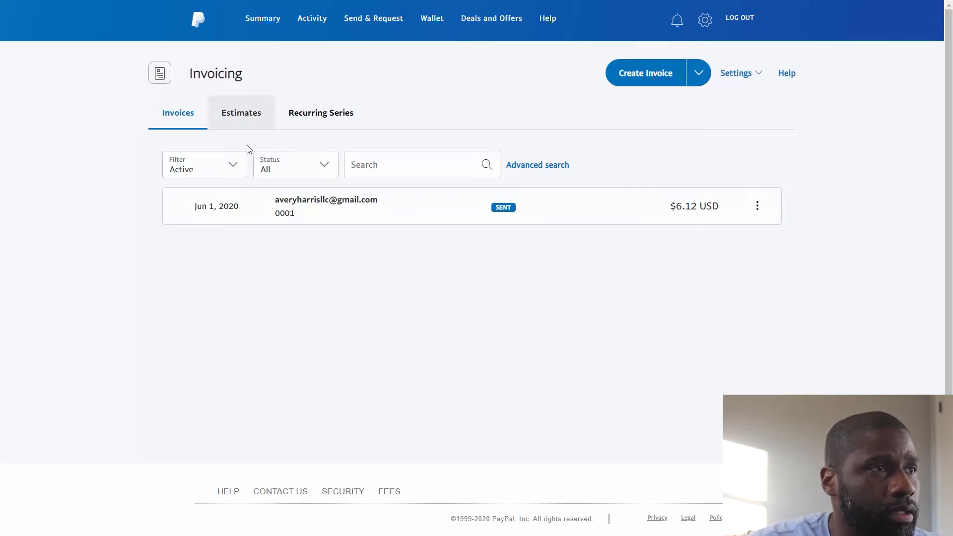
Step: Show the Estimates tab with its draft and reveal the Create Estimate option
left_click(241, 113)
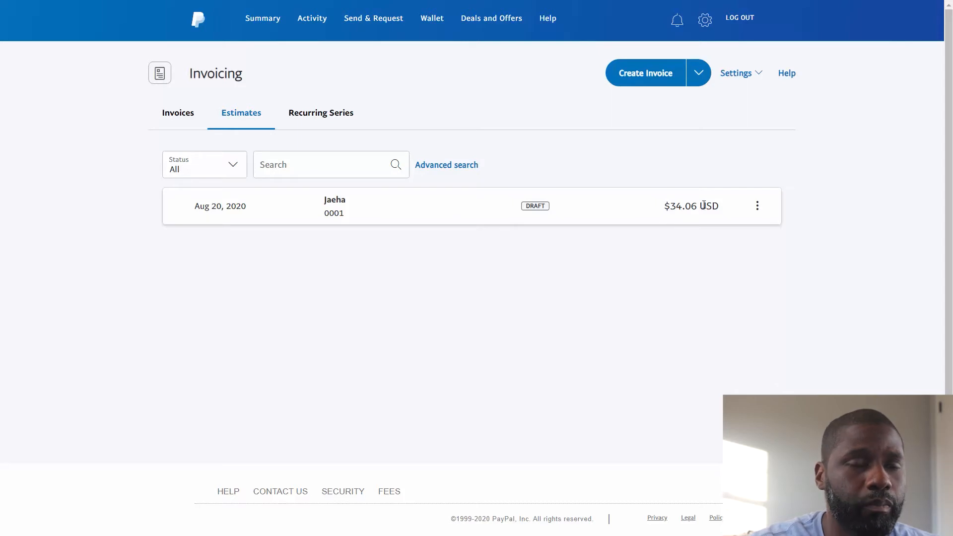
mouse_move(649, 242)
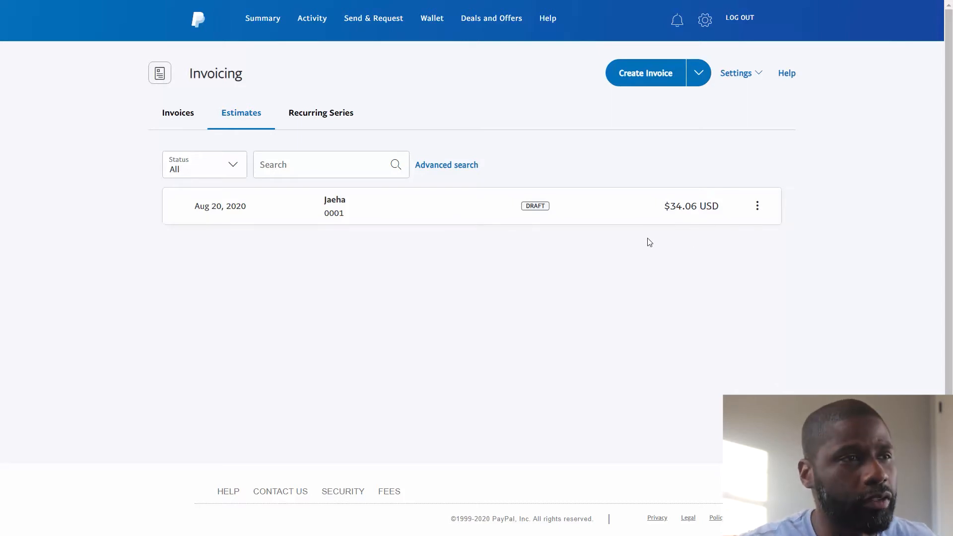
mouse_move(560, 263)
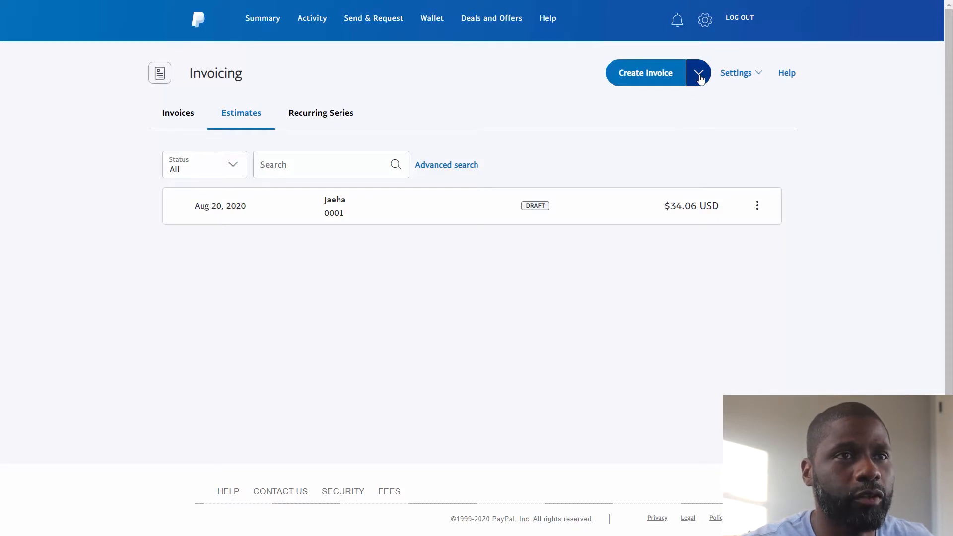
left_click(699, 73)
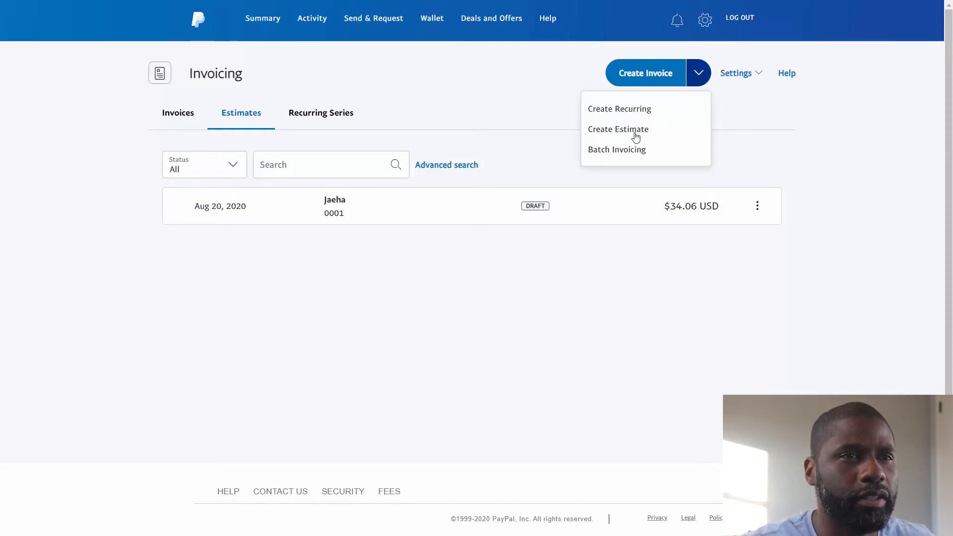
mouse_move(628, 136)
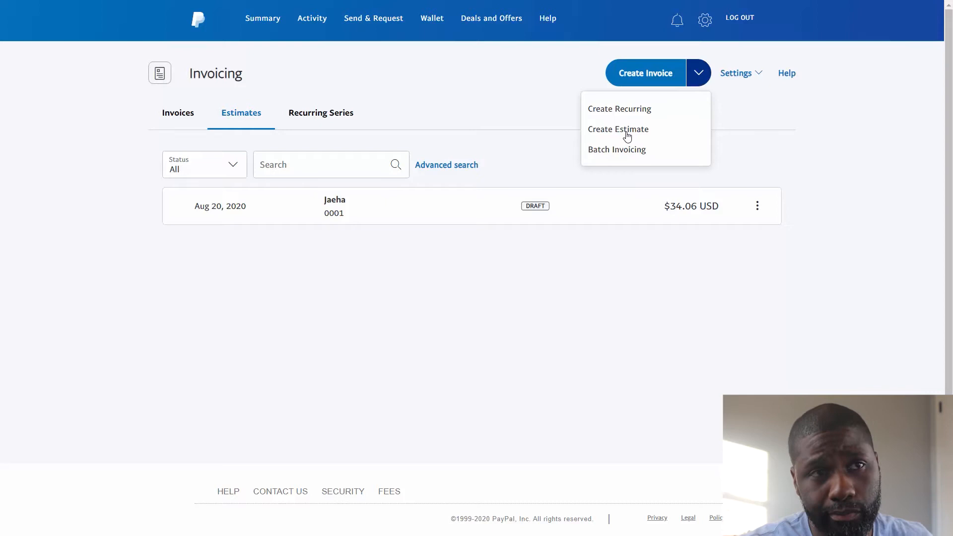
Step: Start new estimate 0002 and remove its existing template logo
left_click(617, 129)
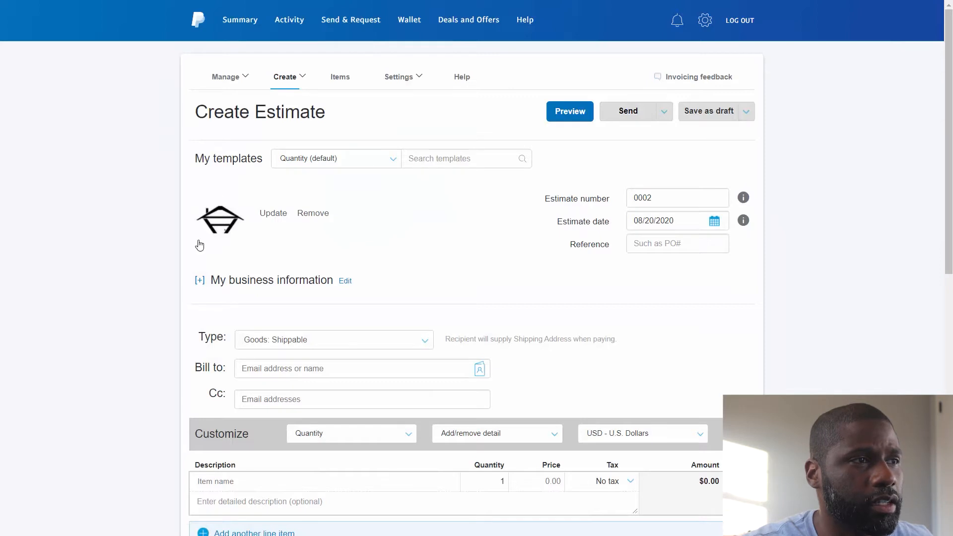
mouse_move(309, 222)
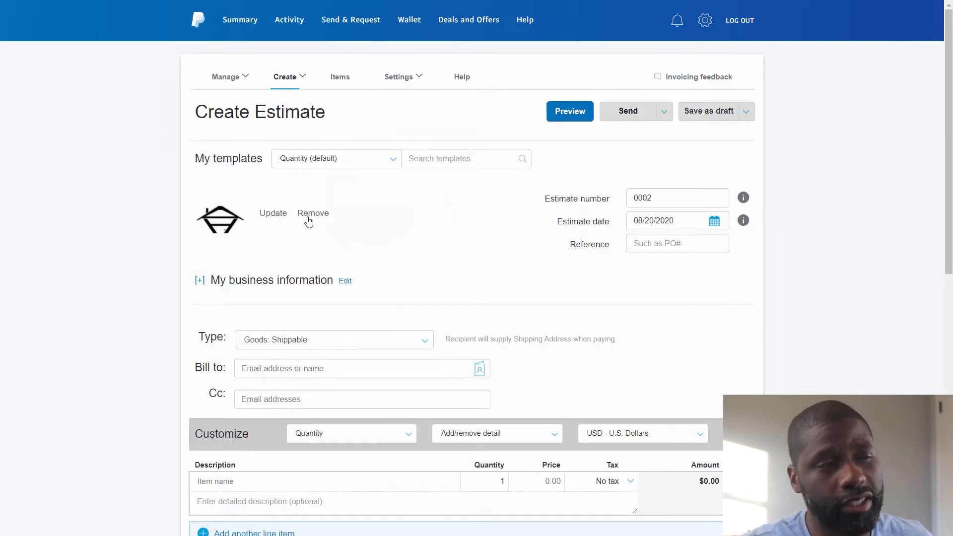
left_click(313, 213)
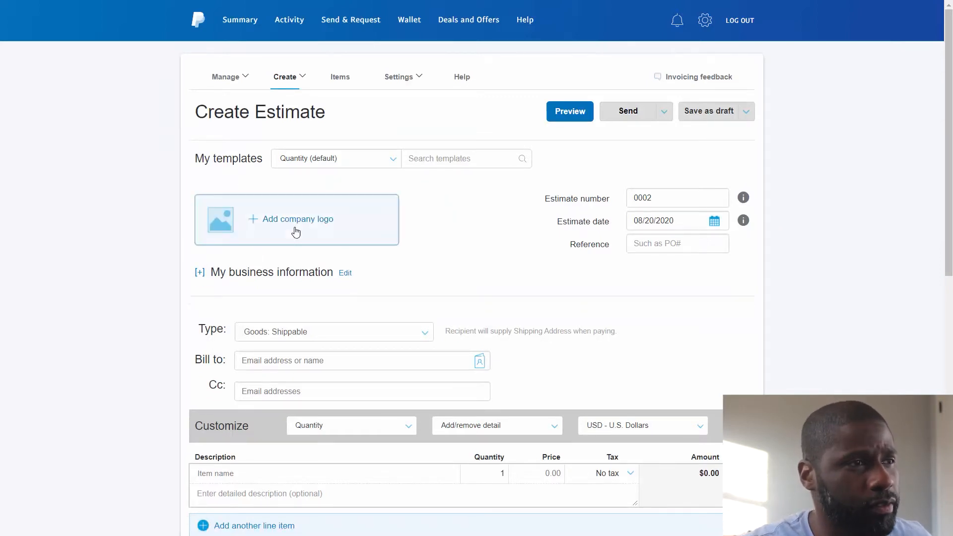
mouse_move(496, 261)
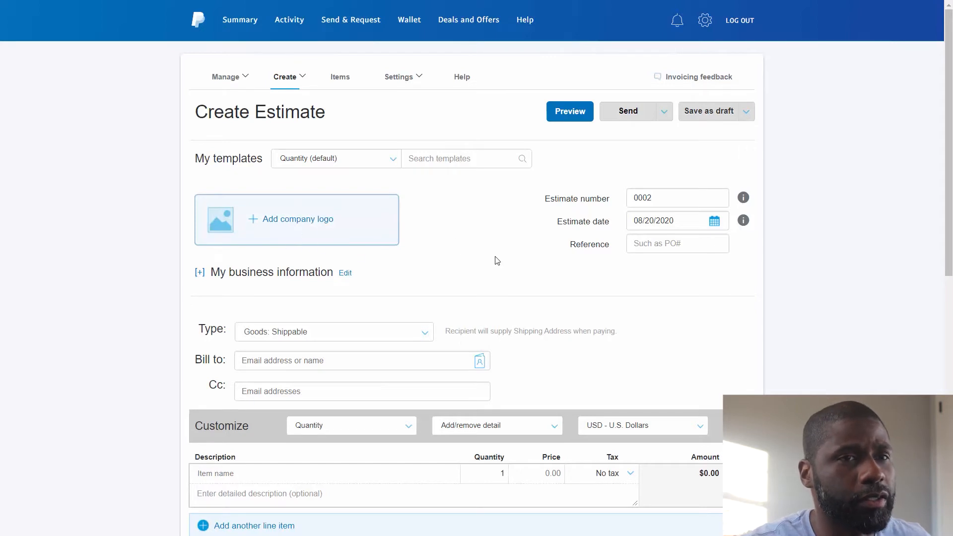
mouse_move(235, 206)
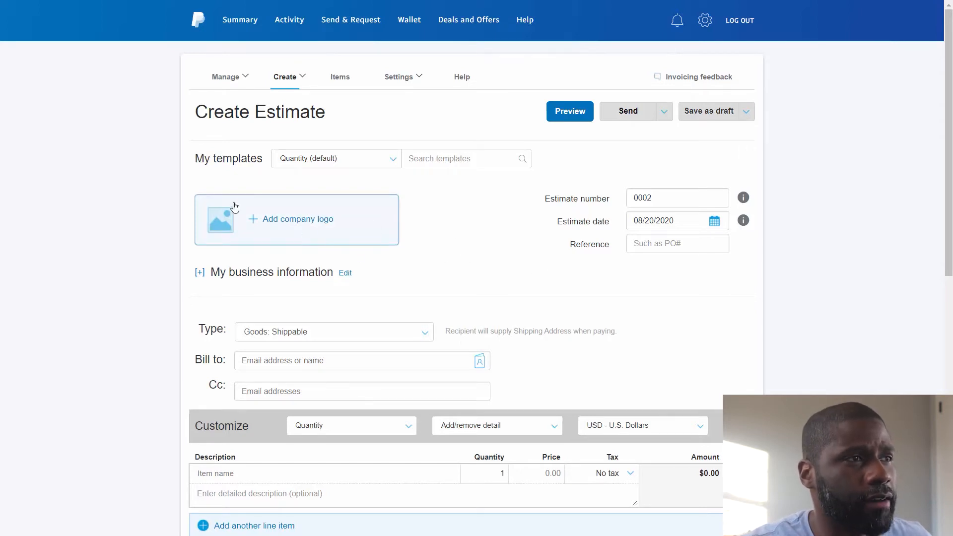
mouse_move(382, 164)
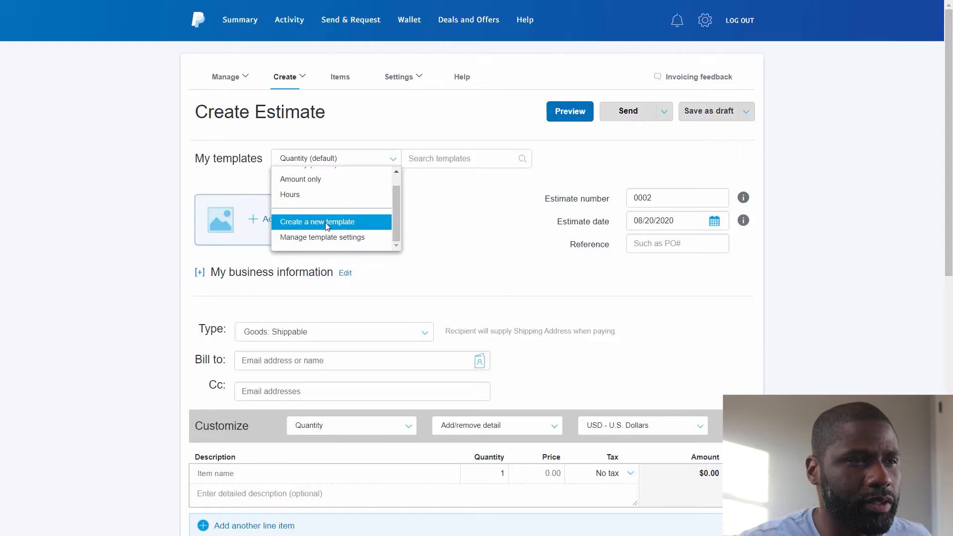
mouse_move(806, 350)
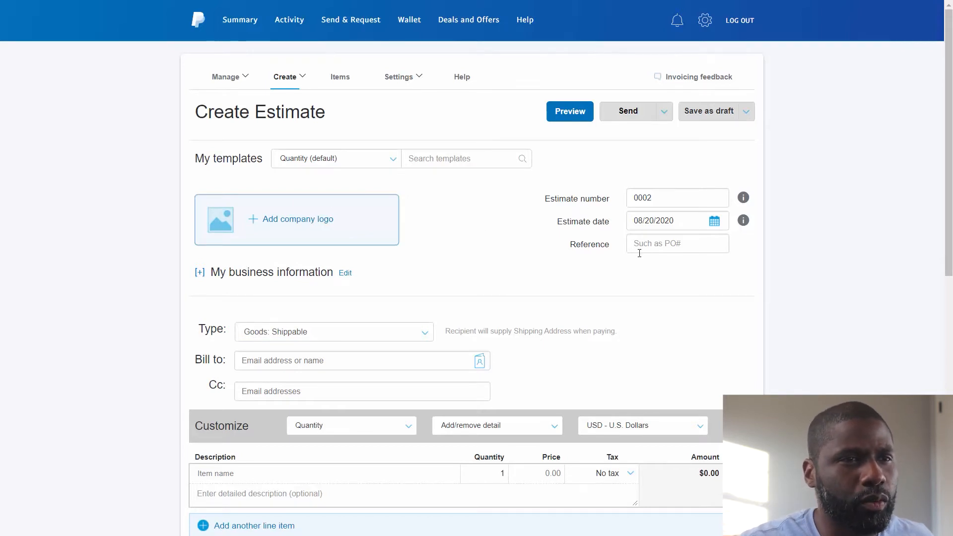
mouse_move(647, 228)
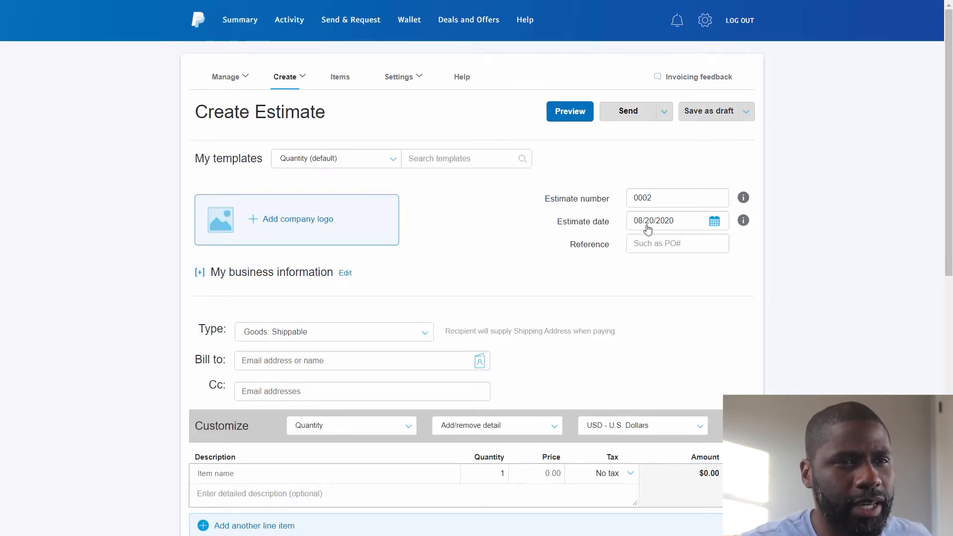
mouse_move(601, 252)
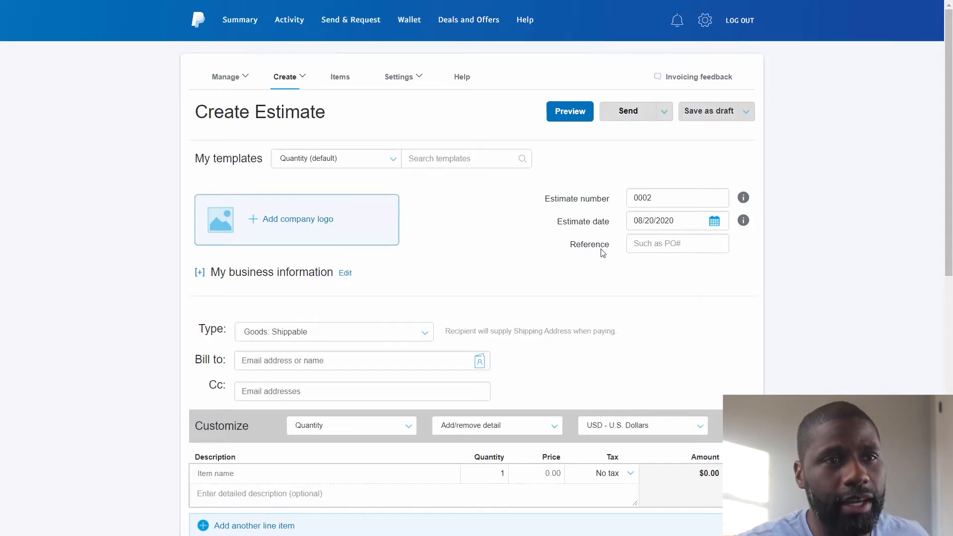
Step: Enter 111 as the estimate's Reference number
left_click(677, 243)
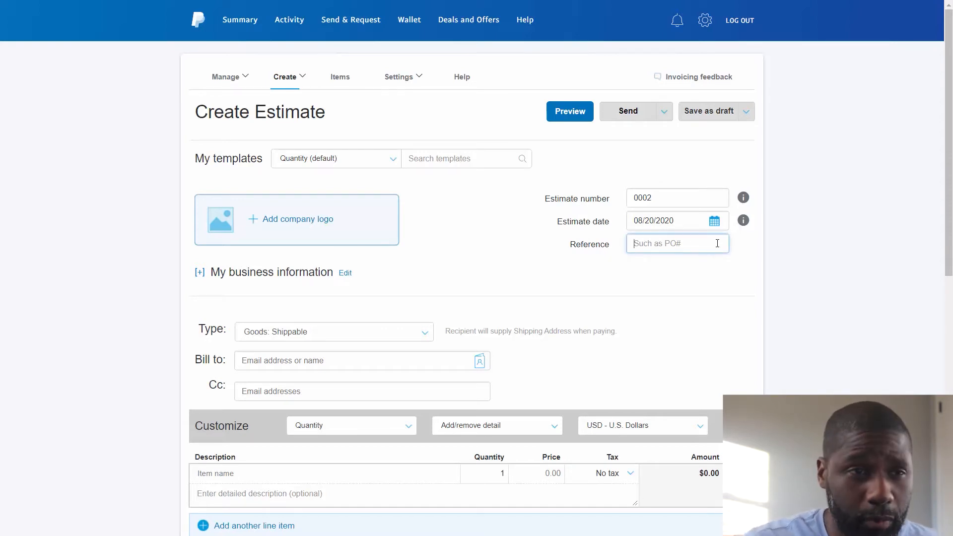
mouse_move(666, 265)
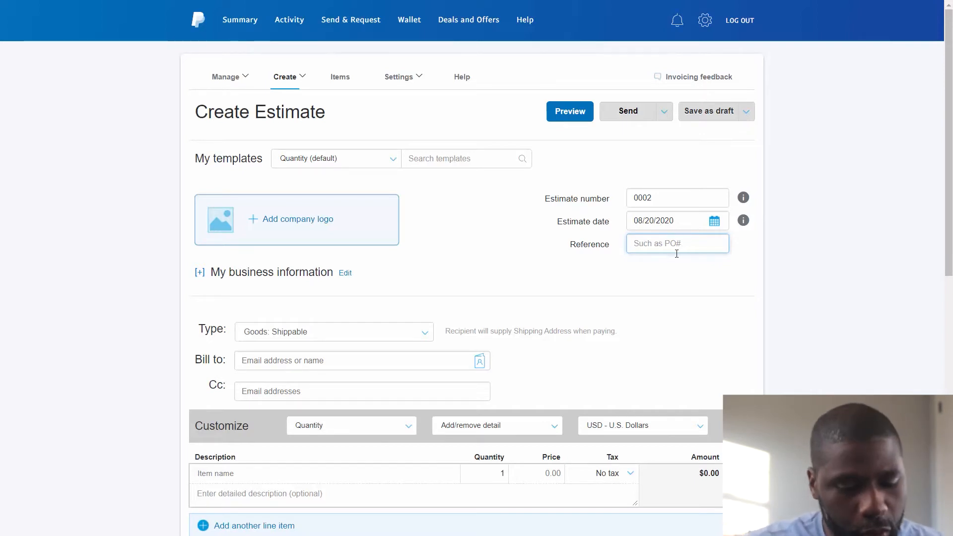
type("121")
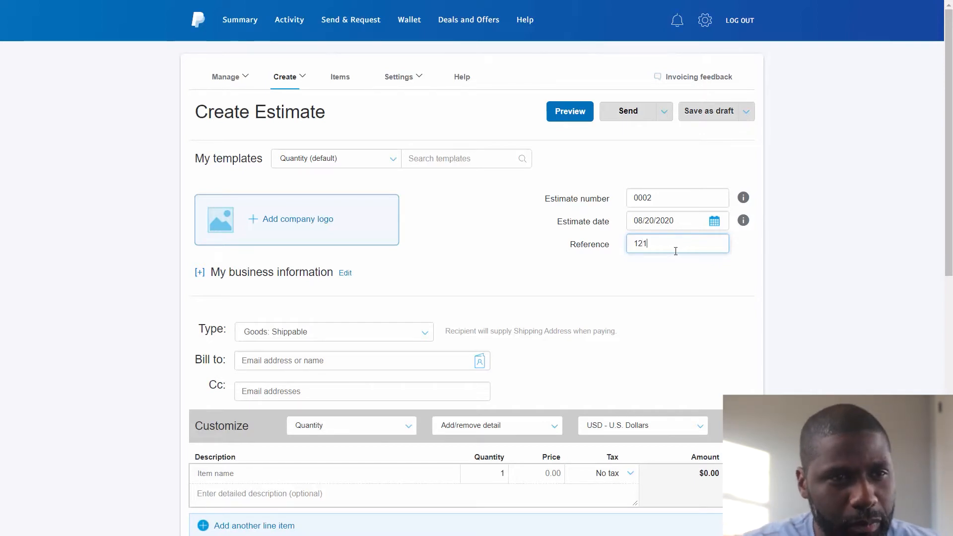
key("Backspace")
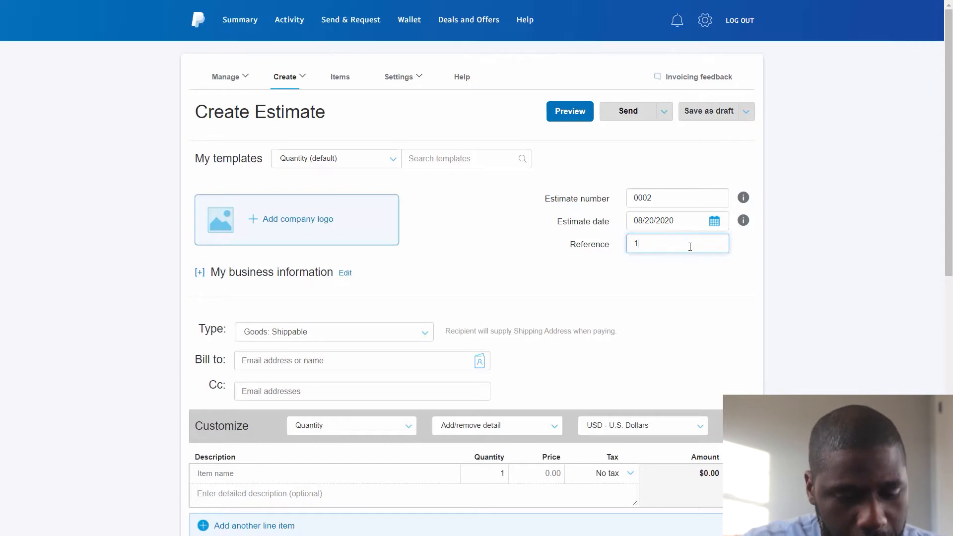
type("11")
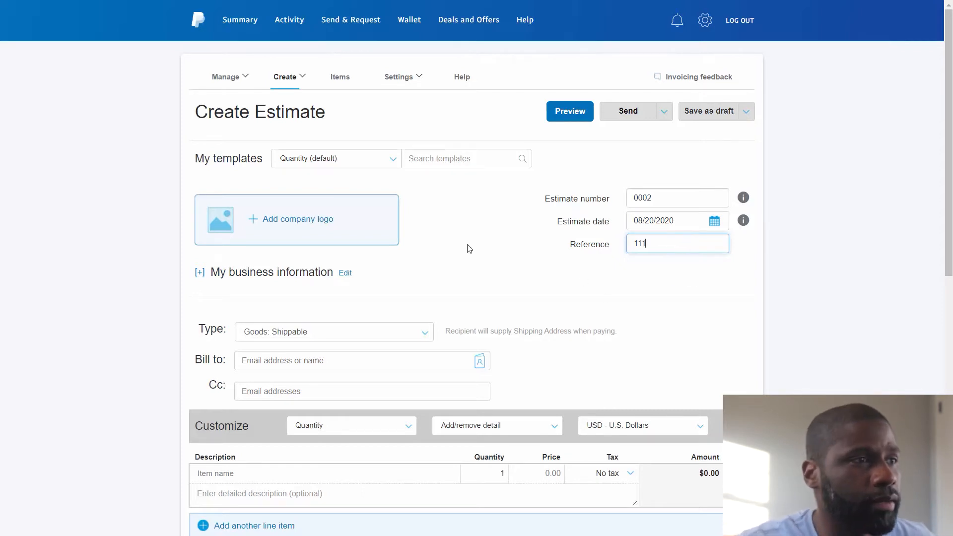
scroll("down", 3)
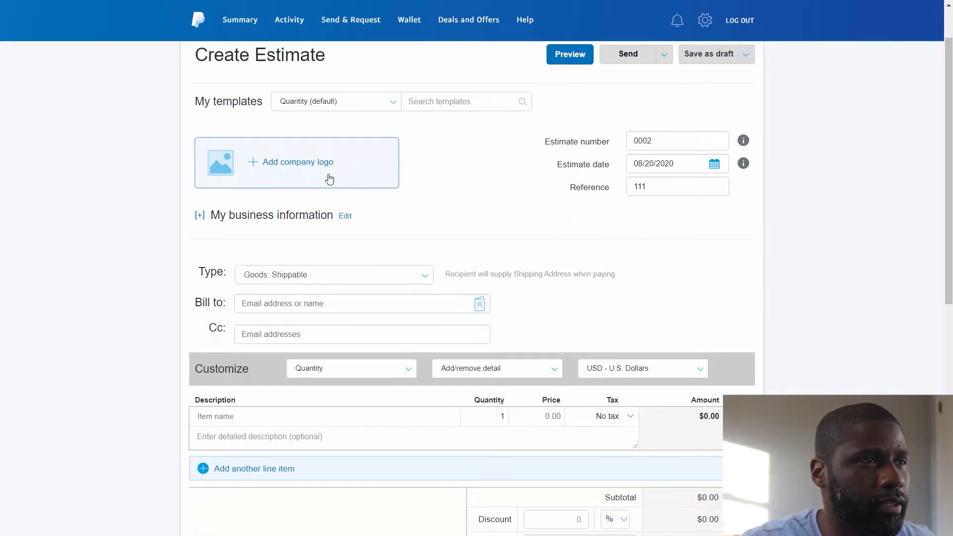
Step: Upload the turquoise 'ah' wifi-and-dollar image as the estimate's company logo
left_click(296, 162)
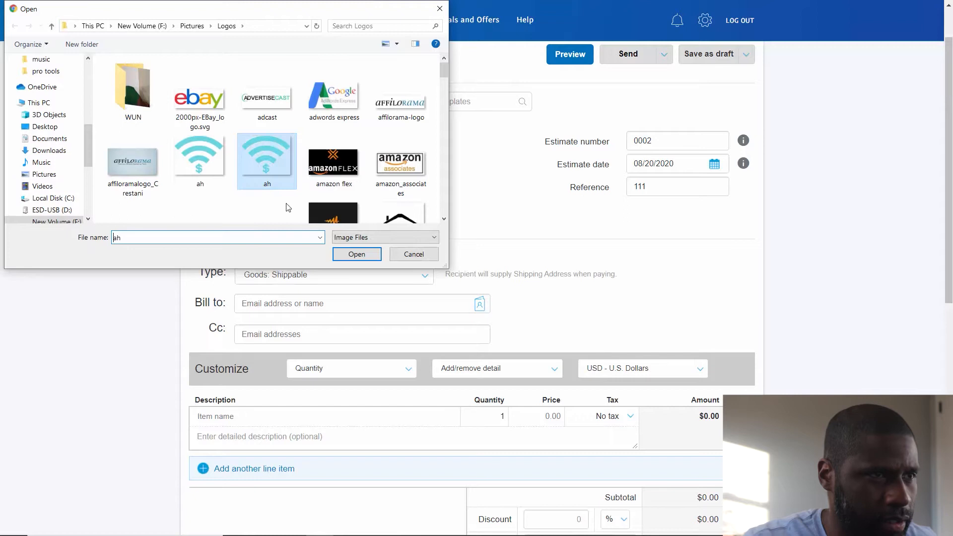
left_click(356, 254)
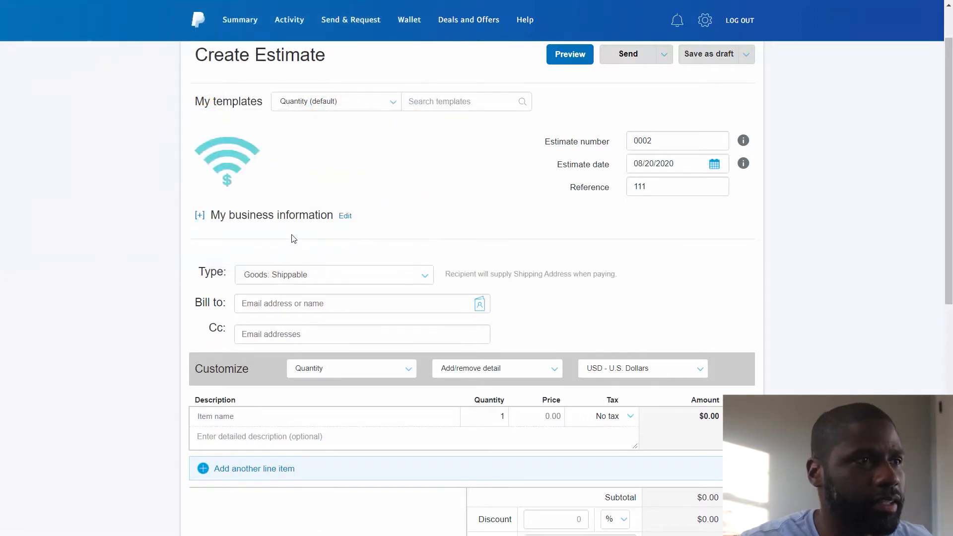
left_click(345, 215)
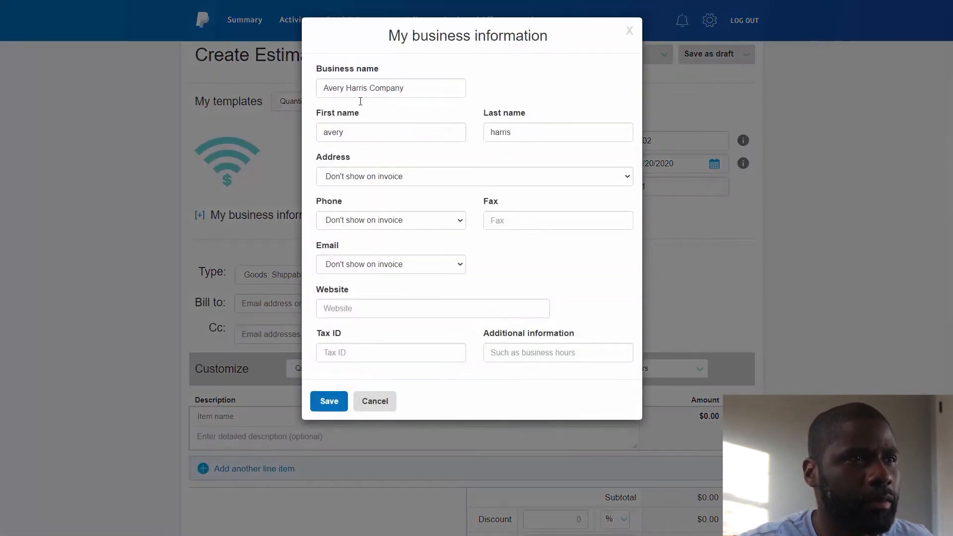
mouse_move(460, 150)
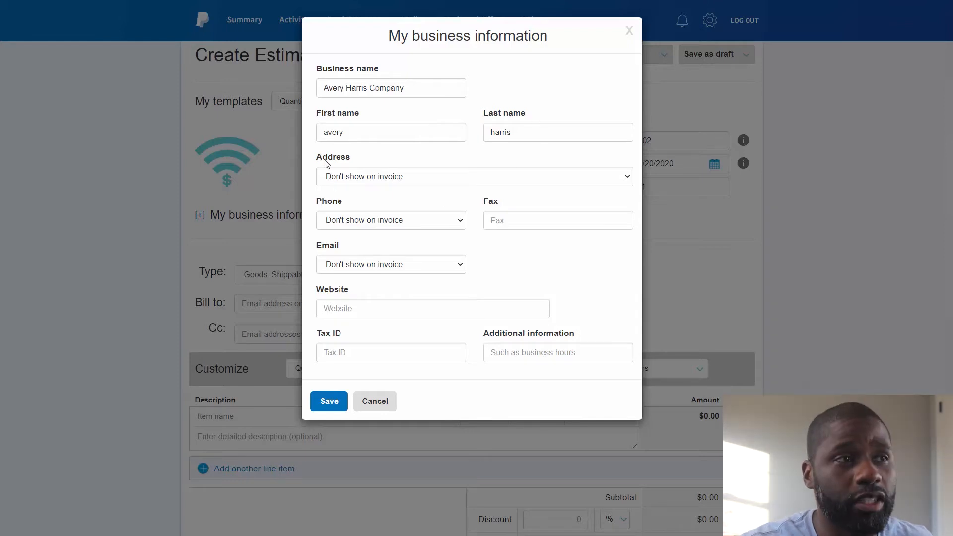
mouse_move(338, 211)
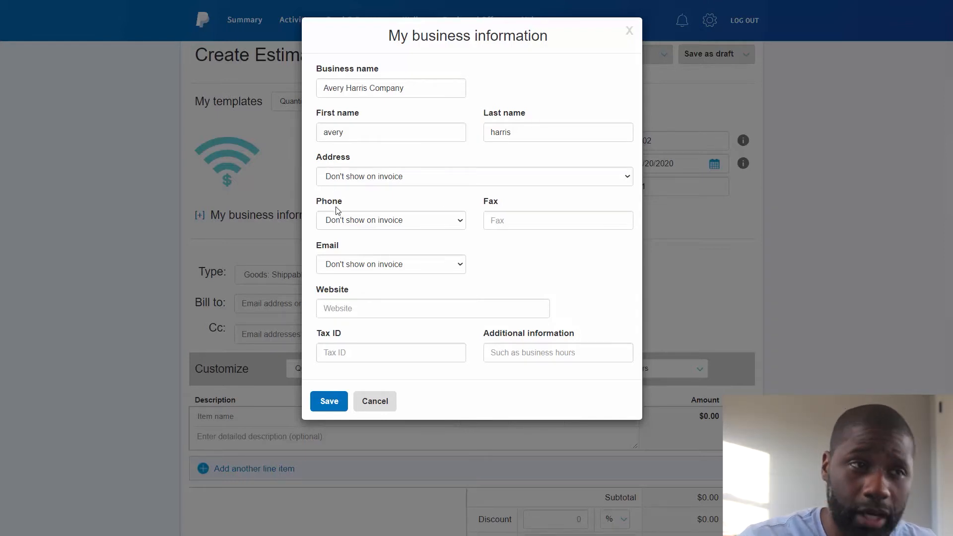
mouse_move(378, 261)
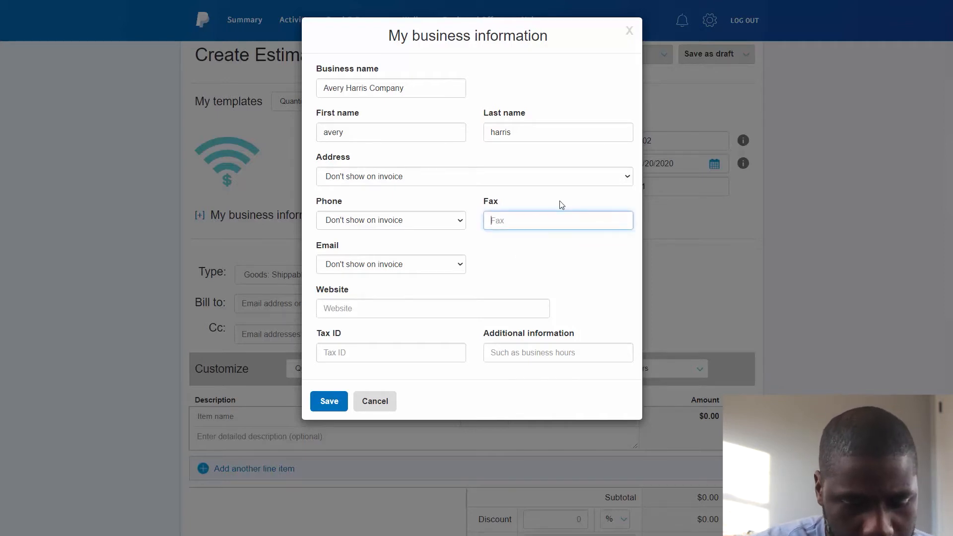
type("767-")
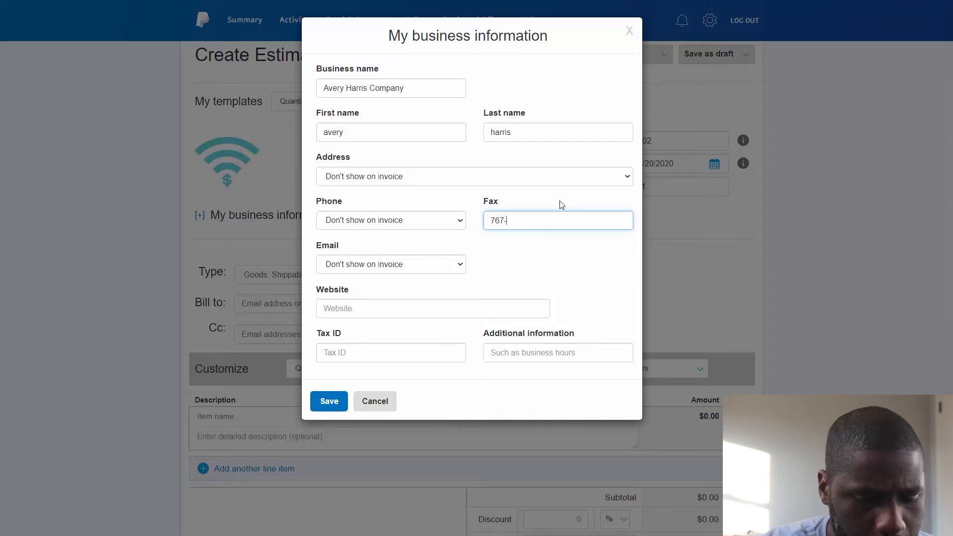
type("484-")
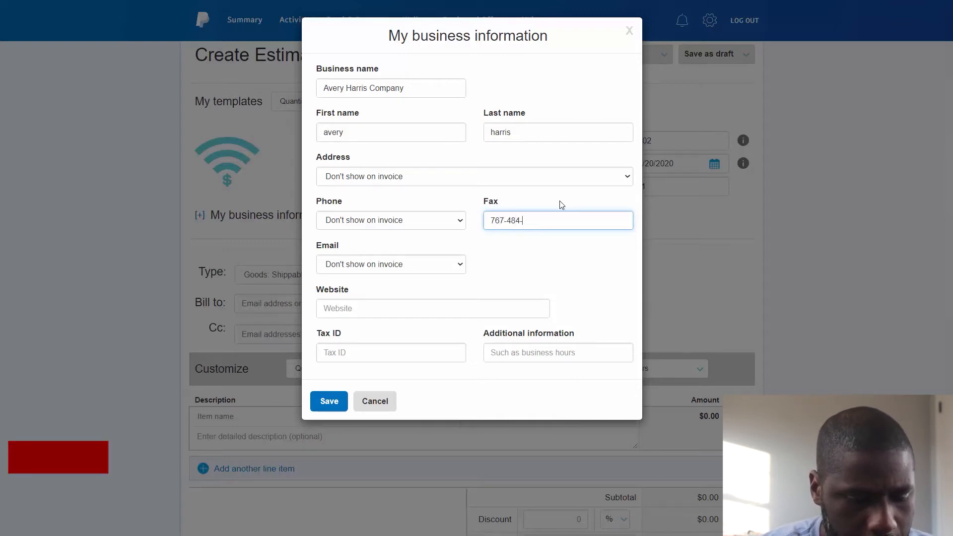
type("0700")
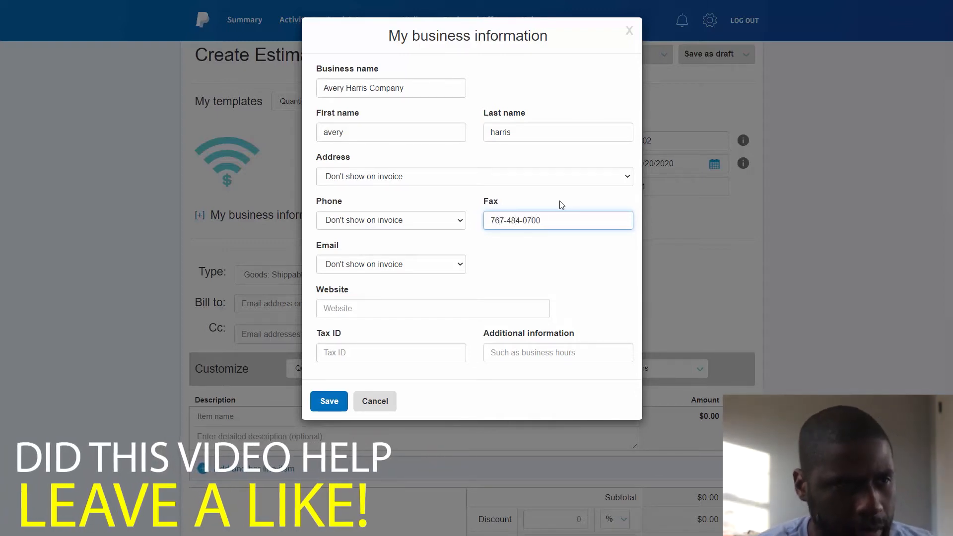
left_click(431, 309)
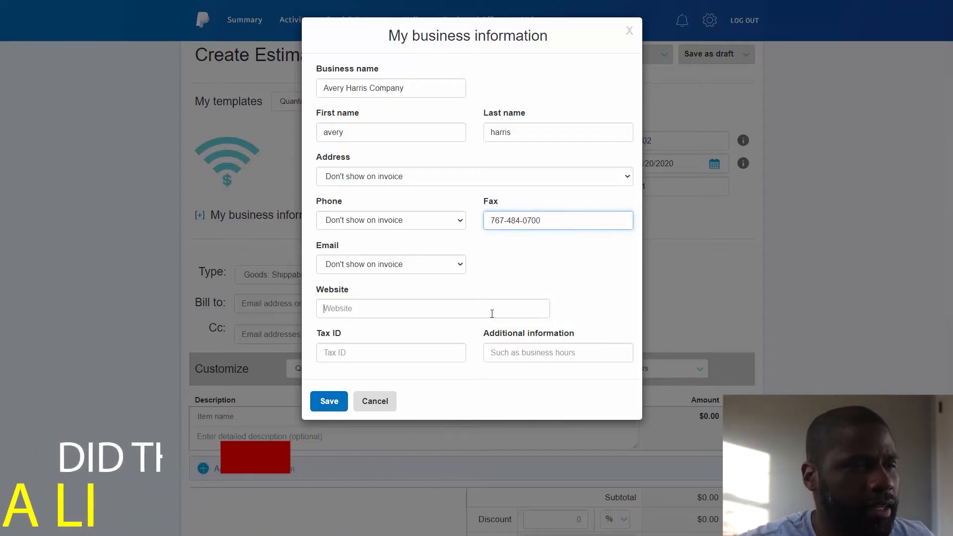
left_click(431, 308)
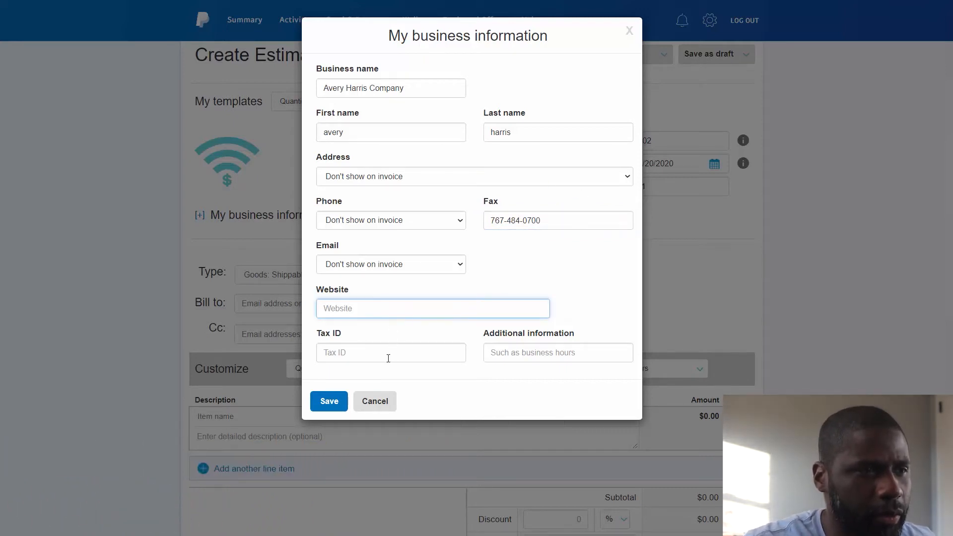
left_click(390, 353)
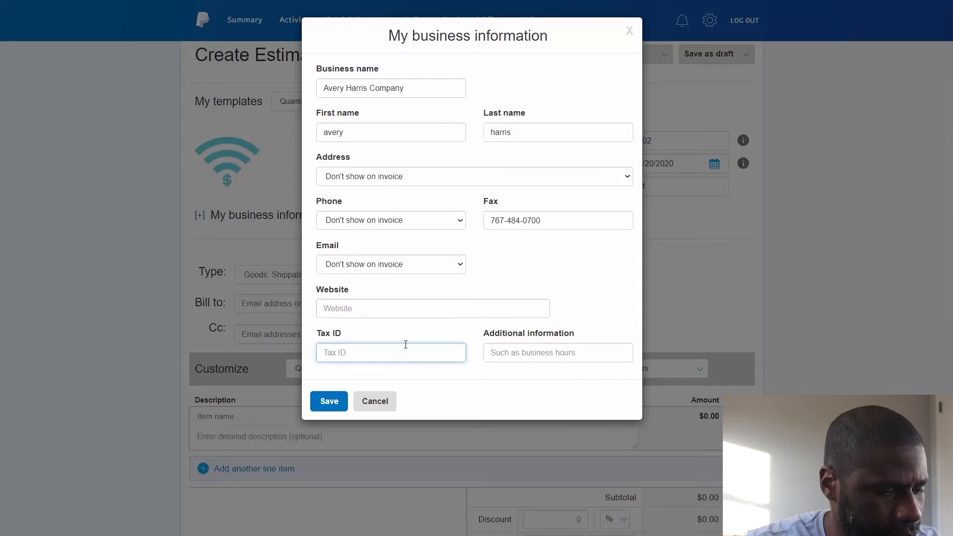
type("1qaq1")
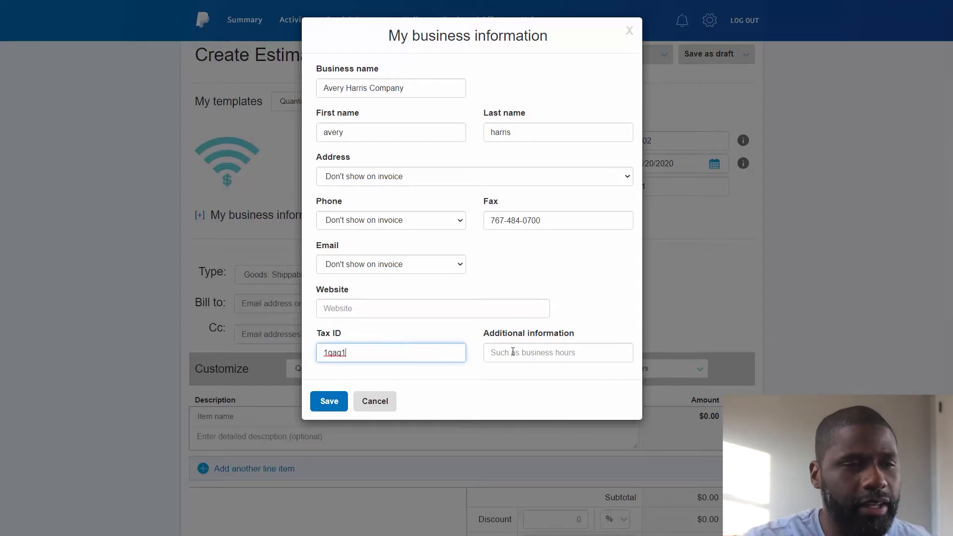
left_click(557, 353)
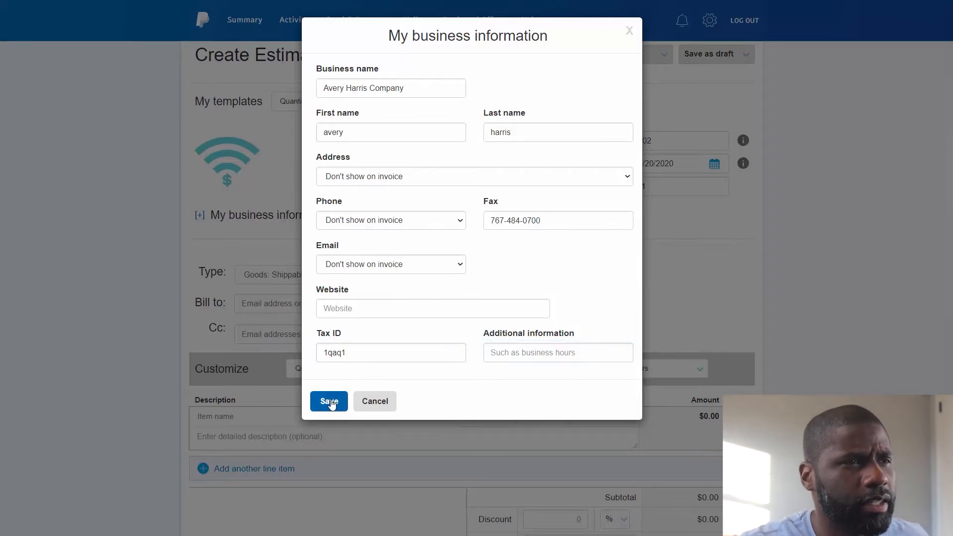
left_click(328, 401)
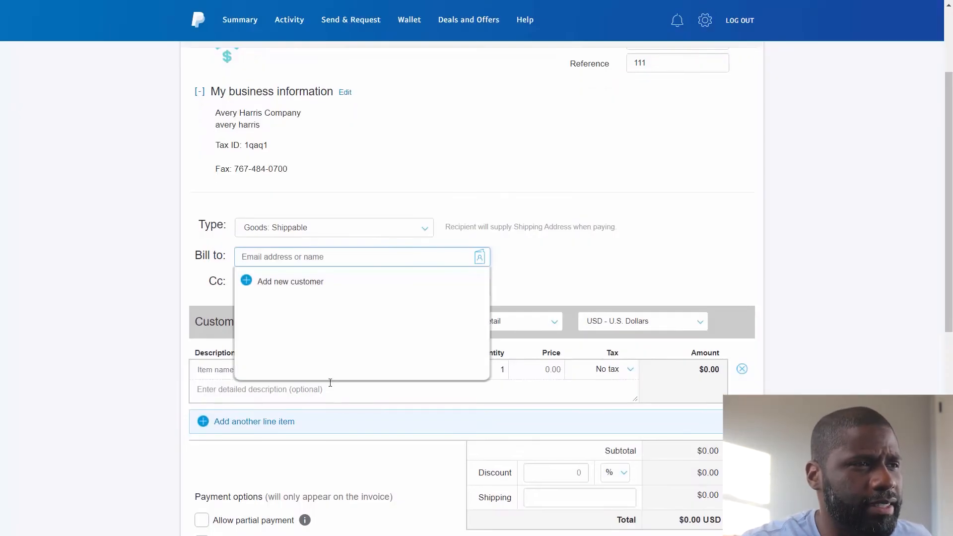
left_click(661, 303)
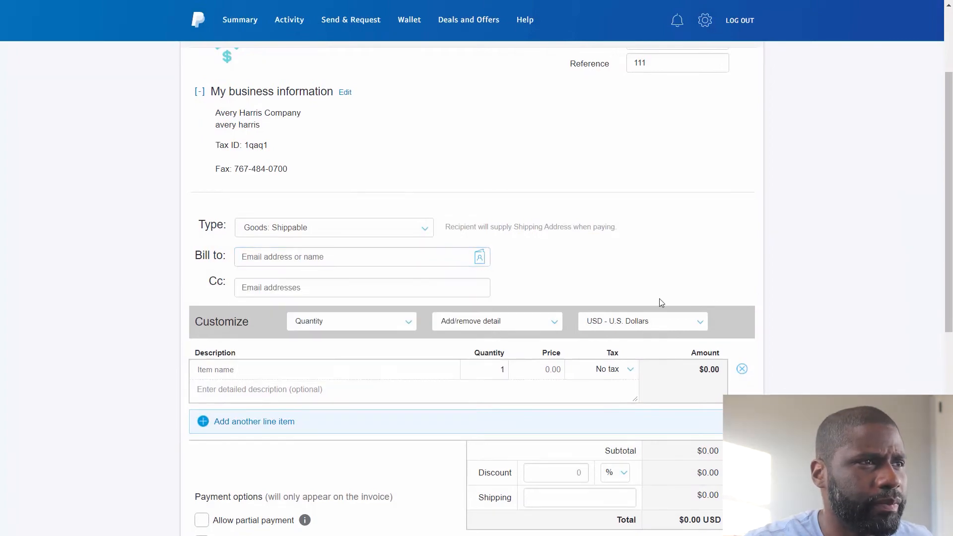
scroll("up", 3)
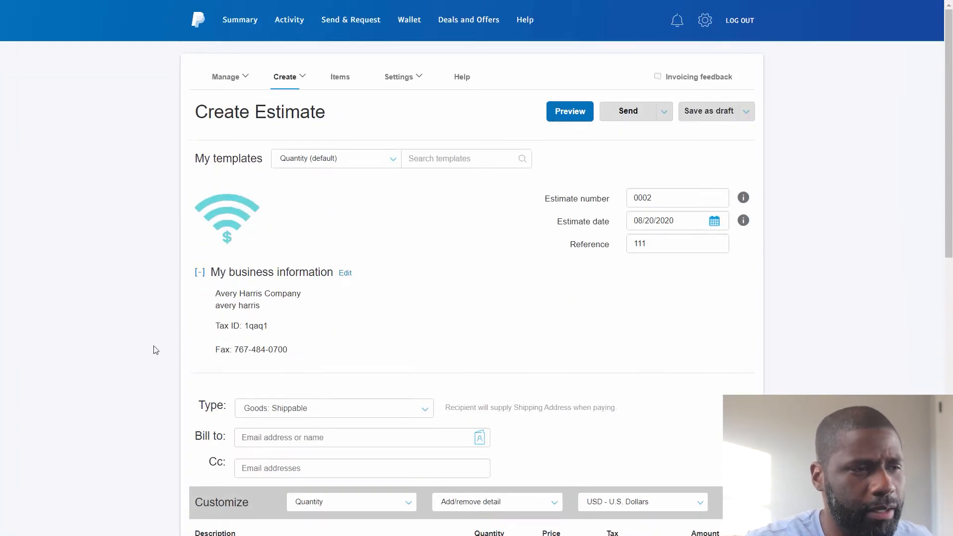
scroll("down", 3)
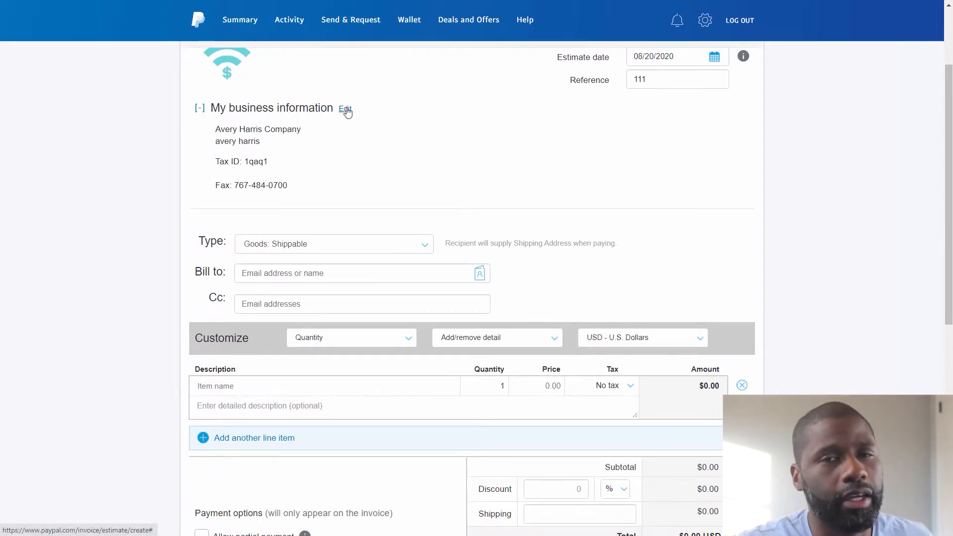
mouse_move(346, 110)
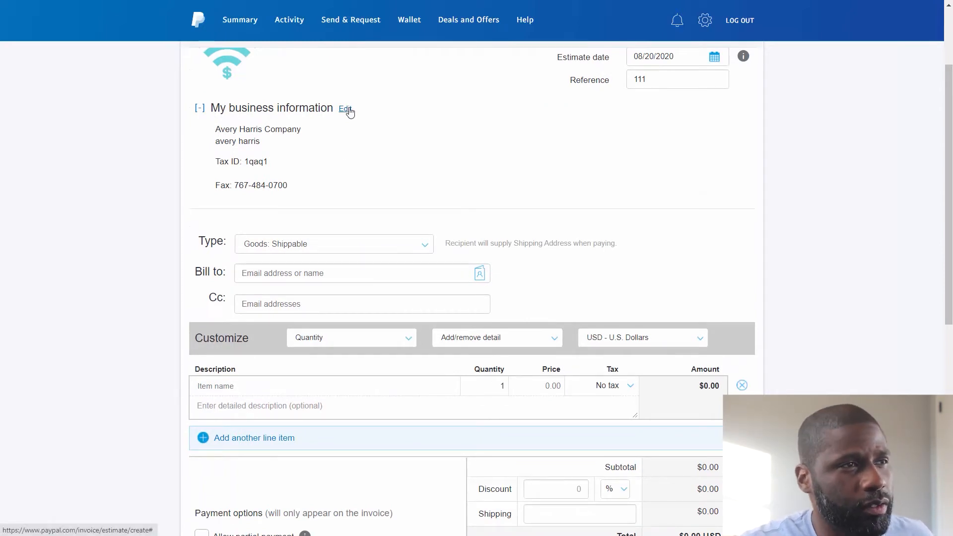
mouse_move(263, 138)
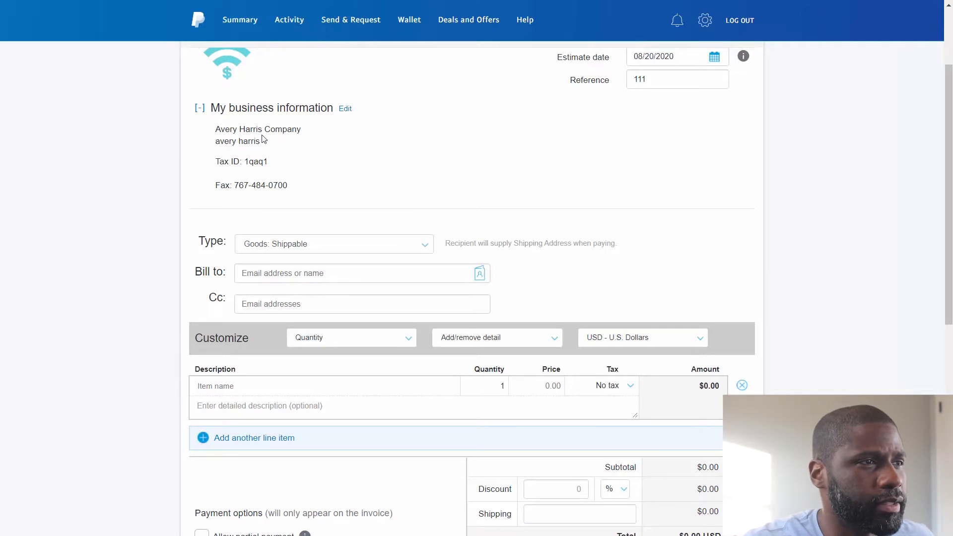
mouse_move(440, 248)
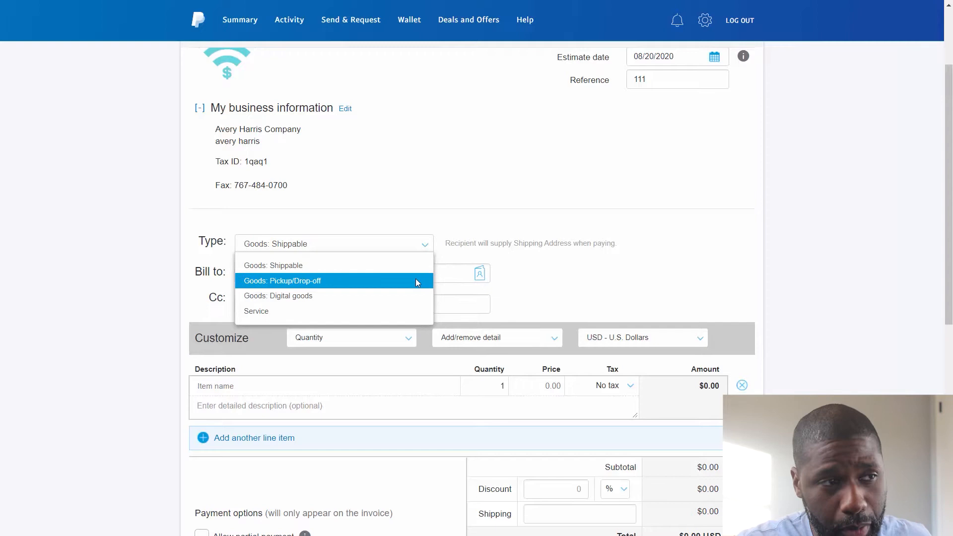
mouse_move(411, 298)
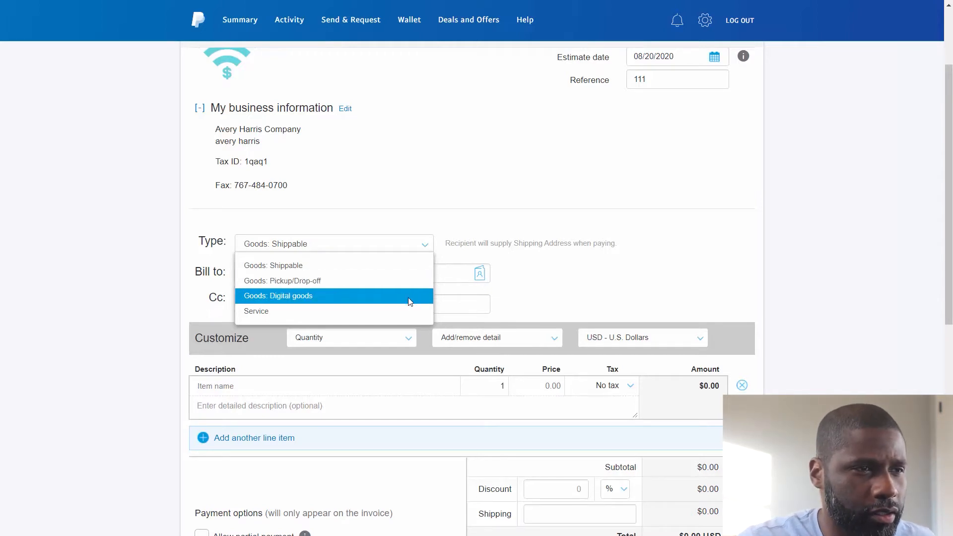
mouse_move(390, 311)
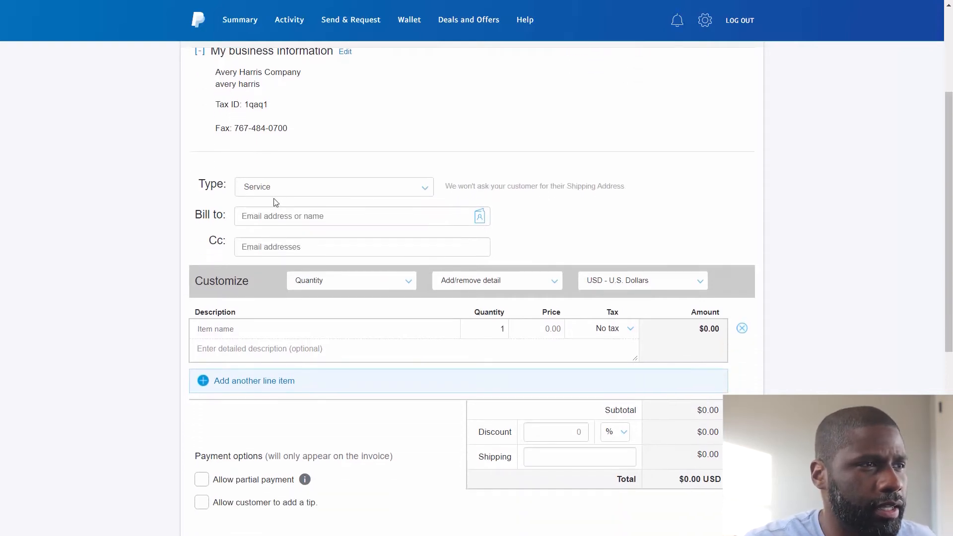
left_click(335, 216)
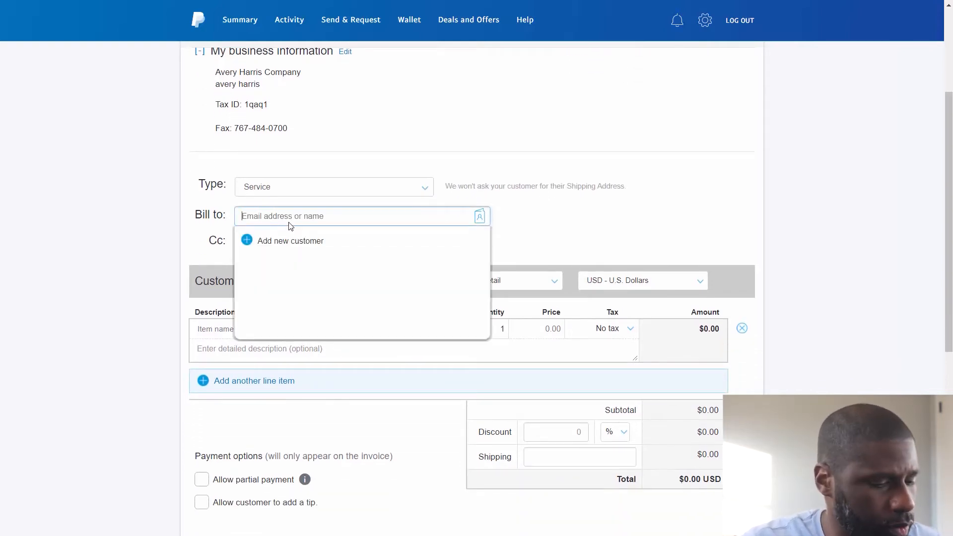
mouse_move(293, 241)
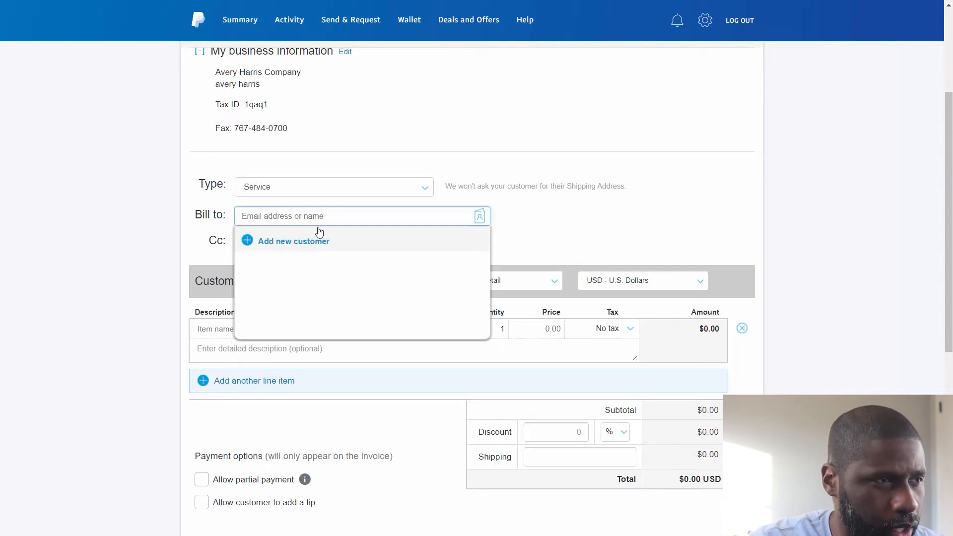
type("Jaeh")
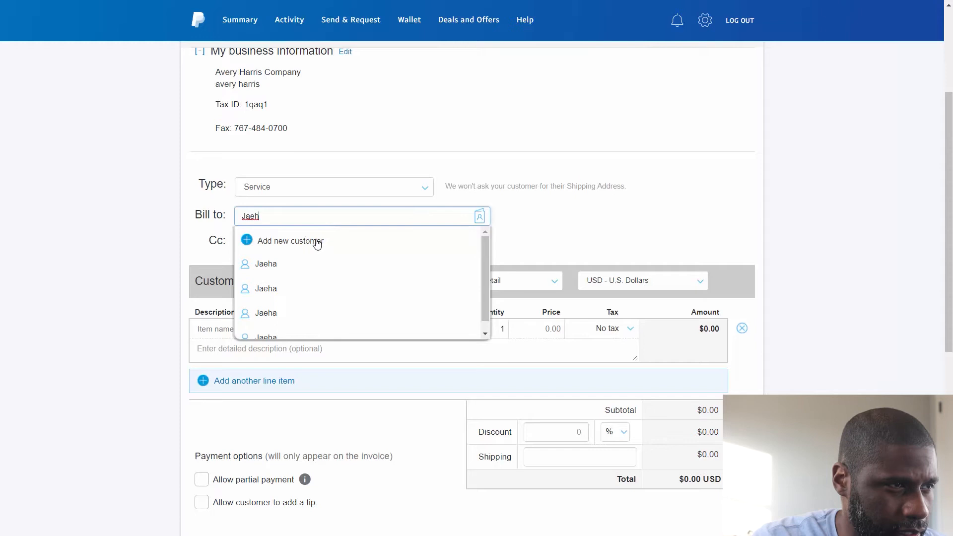
left_click(266, 263)
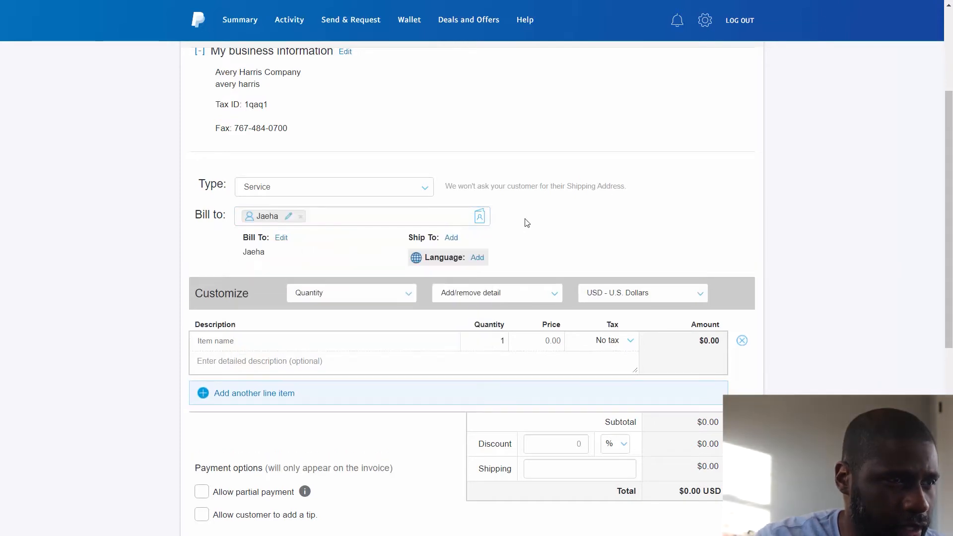
mouse_move(526, 257)
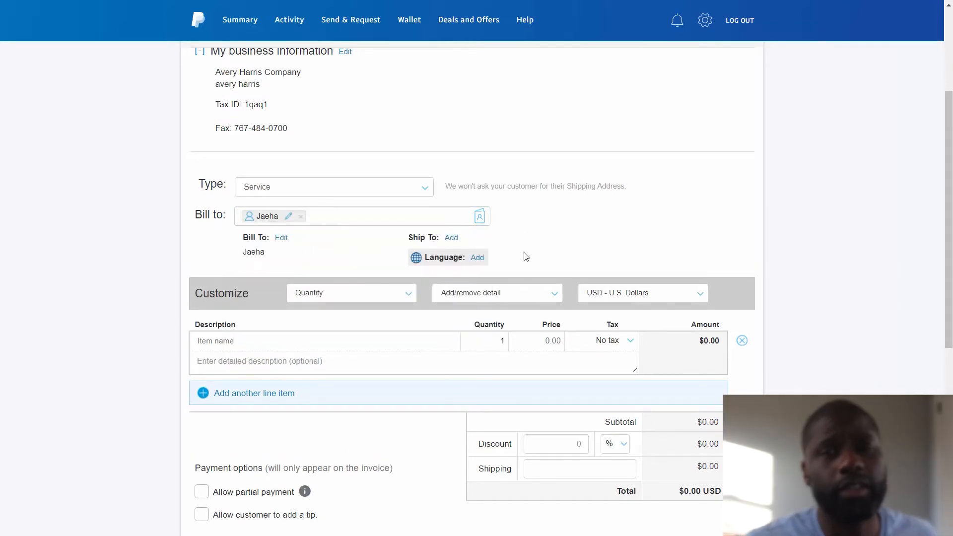
mouse_move(492, 248)
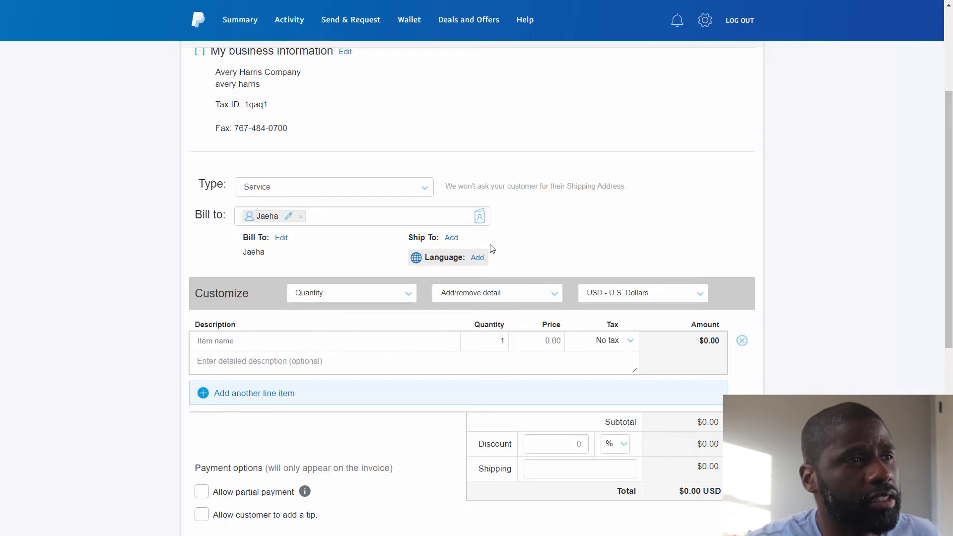
mouse_move(442, 238)
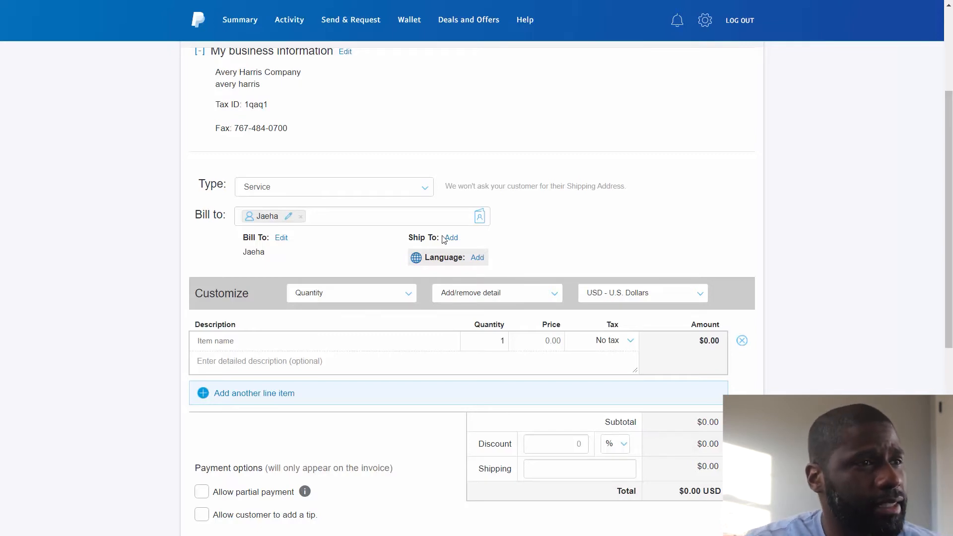
mouse_move(450, 242)
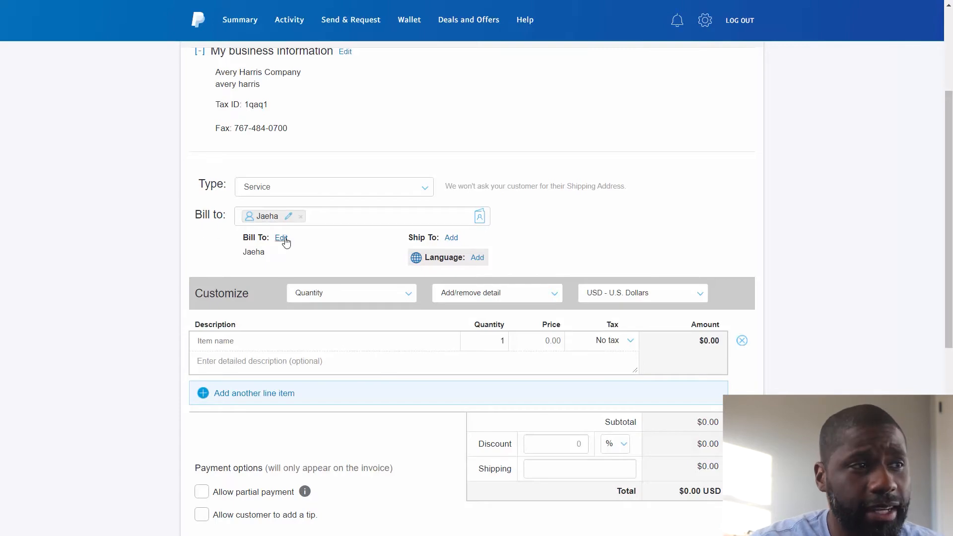
left_click(280, 237)
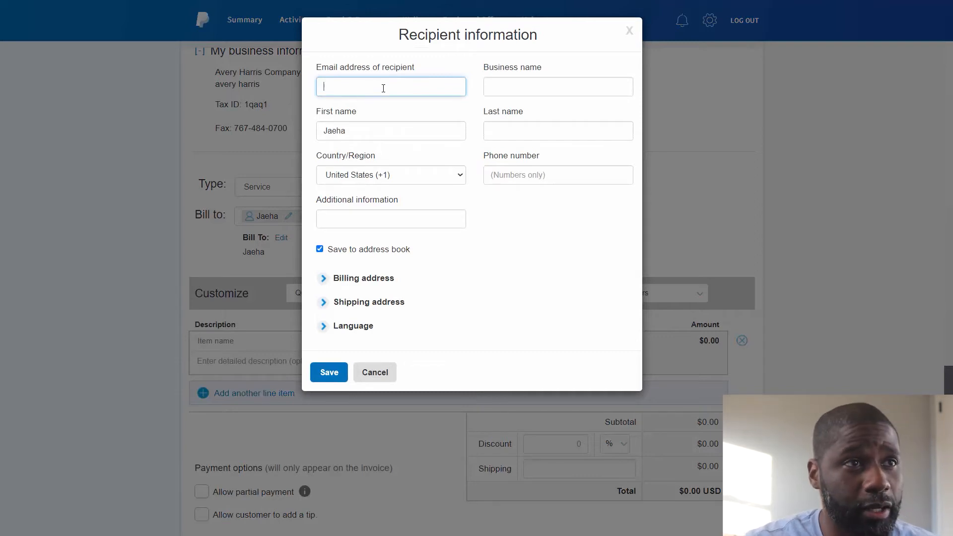
mouse_move(479, 176)
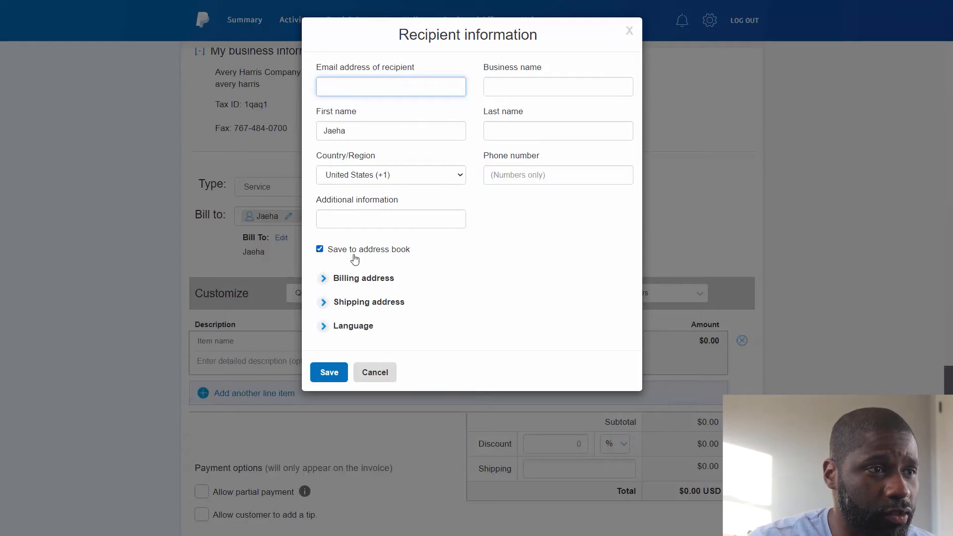
left_click(319, 249)
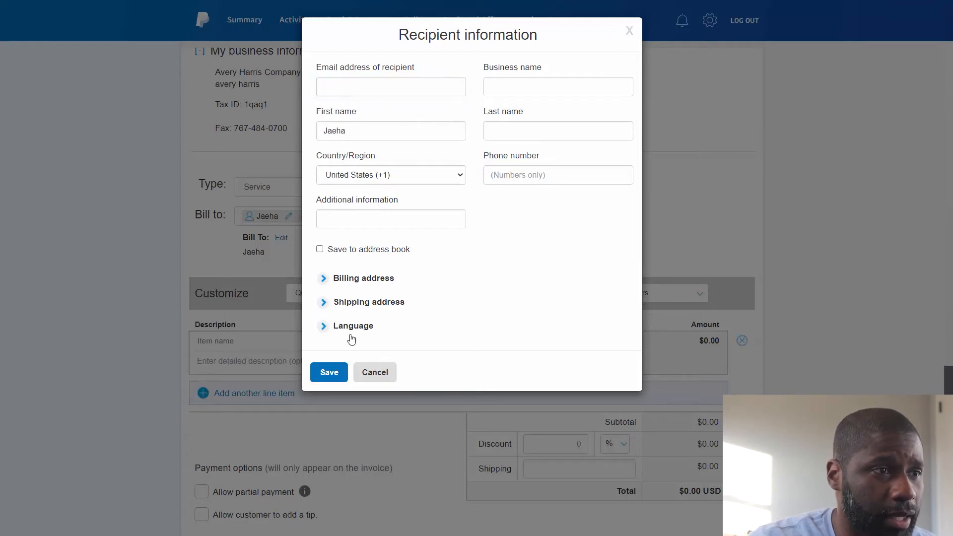
mouse_move(355, 289)
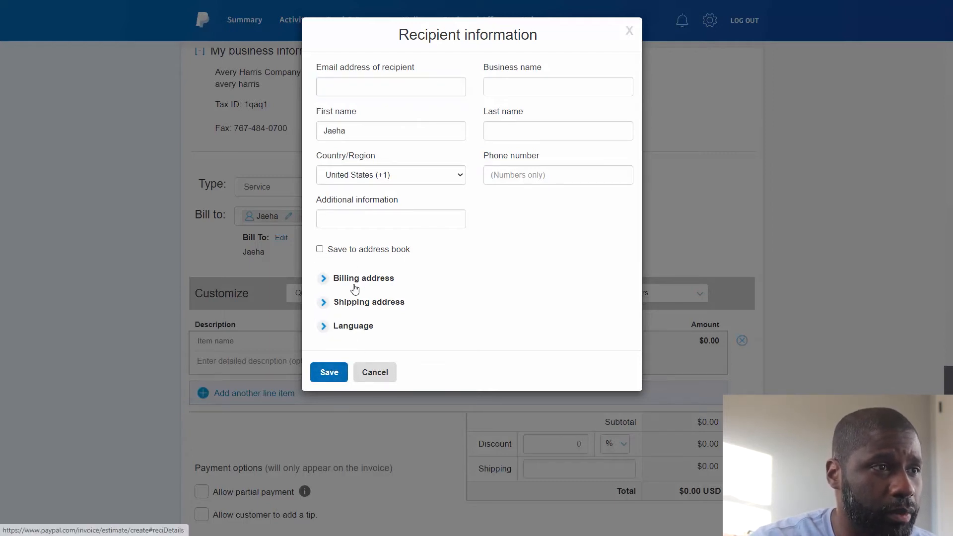
mouse_move(339, 358)
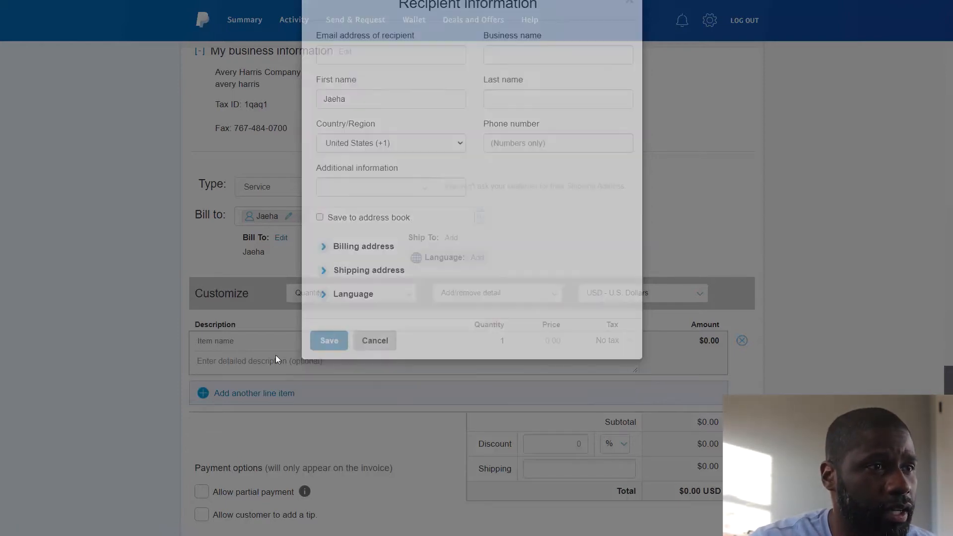
left_click(375, 340)
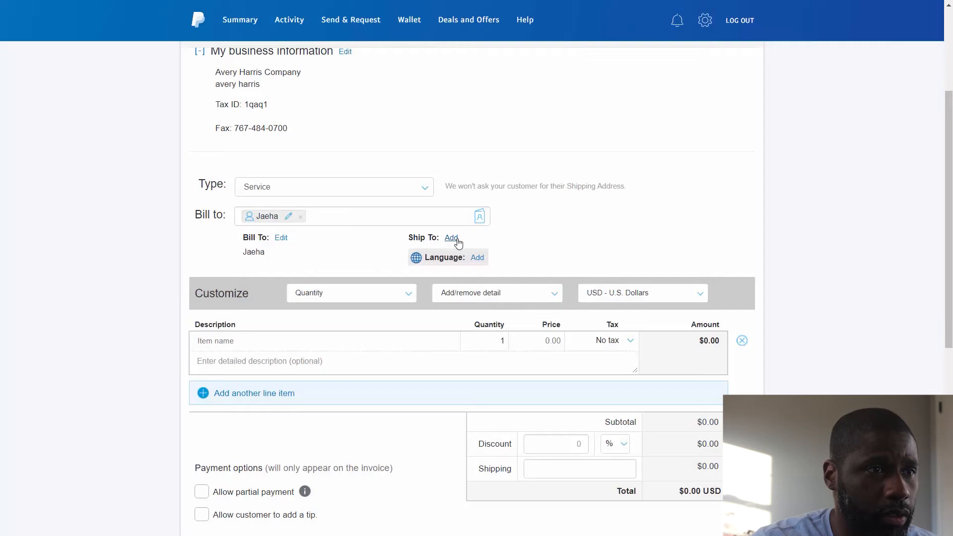
left_click(451, 238)
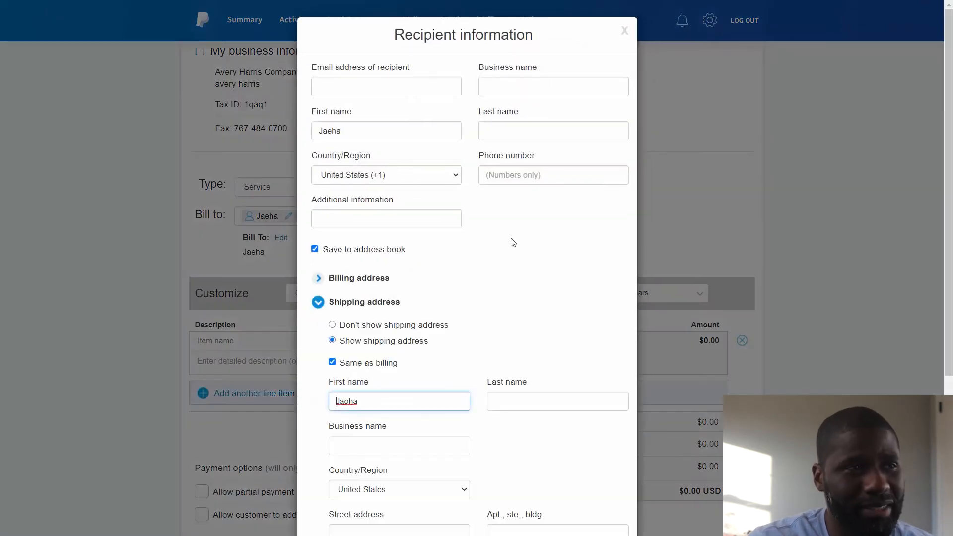
mouse_move(465, 316)
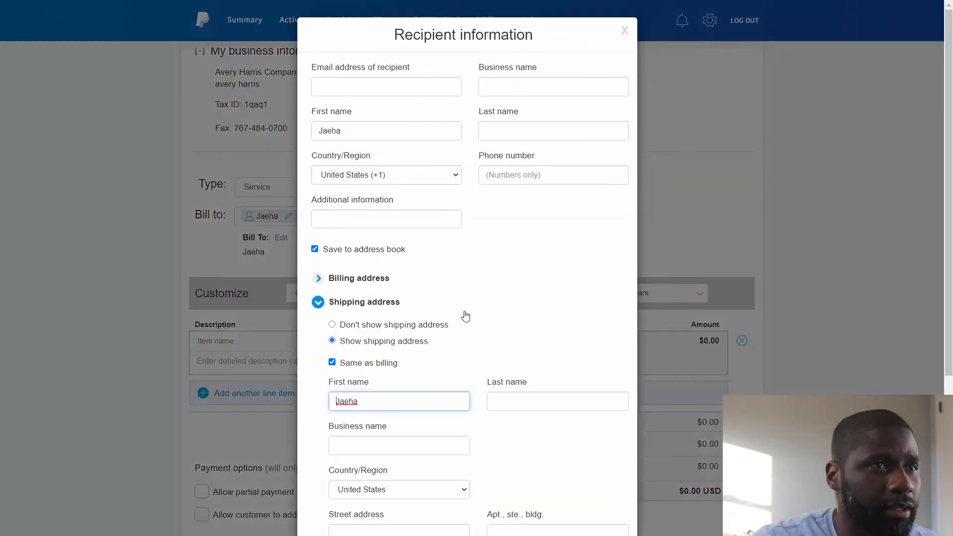
left_click(624, 31)
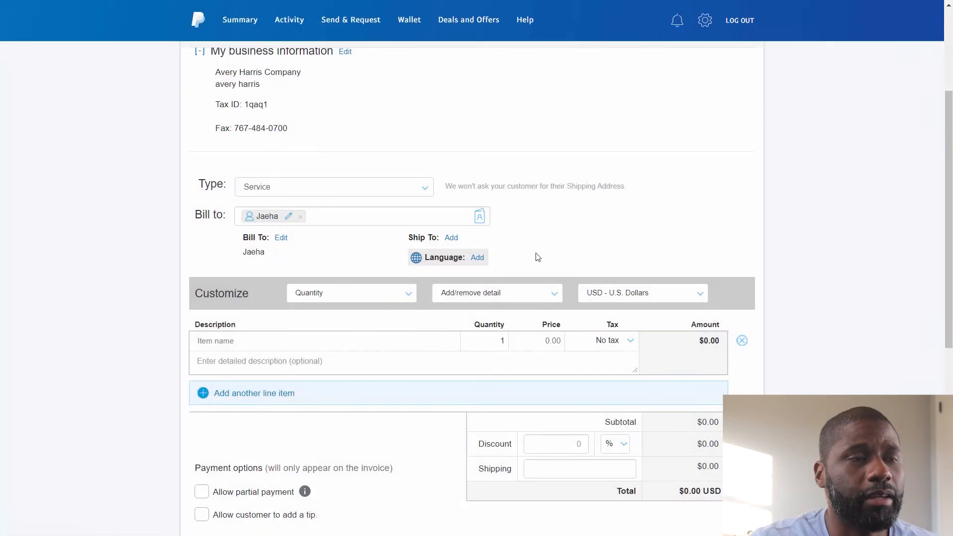
mouse_move(514, 278)
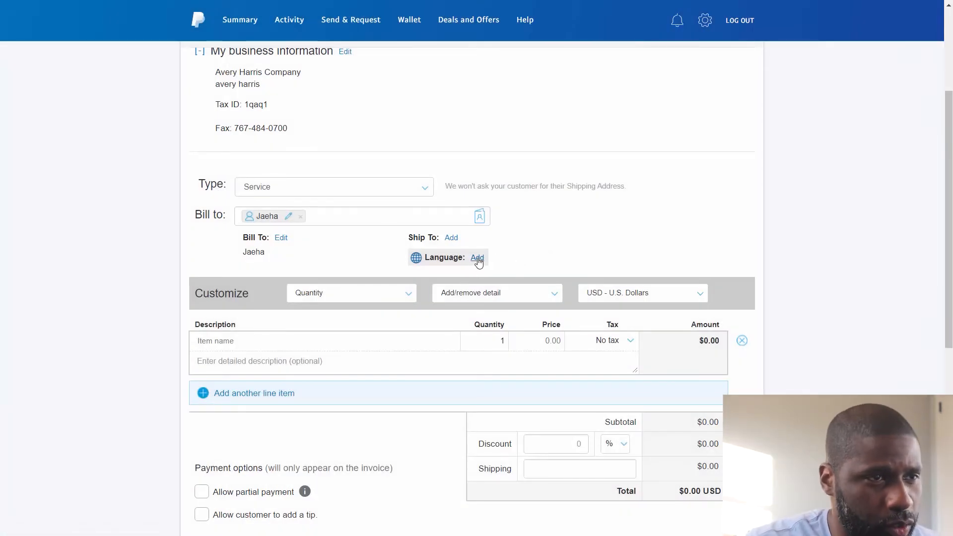
left_click(477, 257)
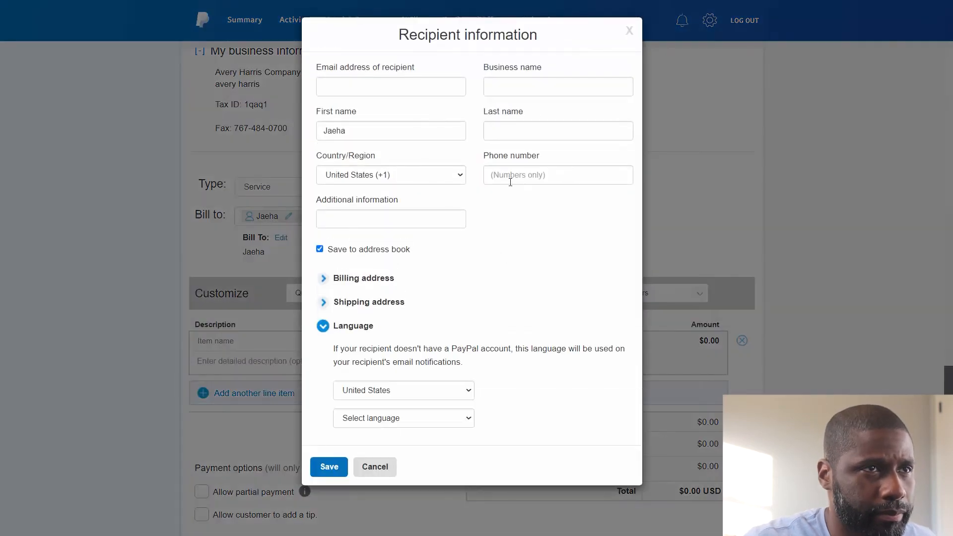
mouse_move(574, 67)
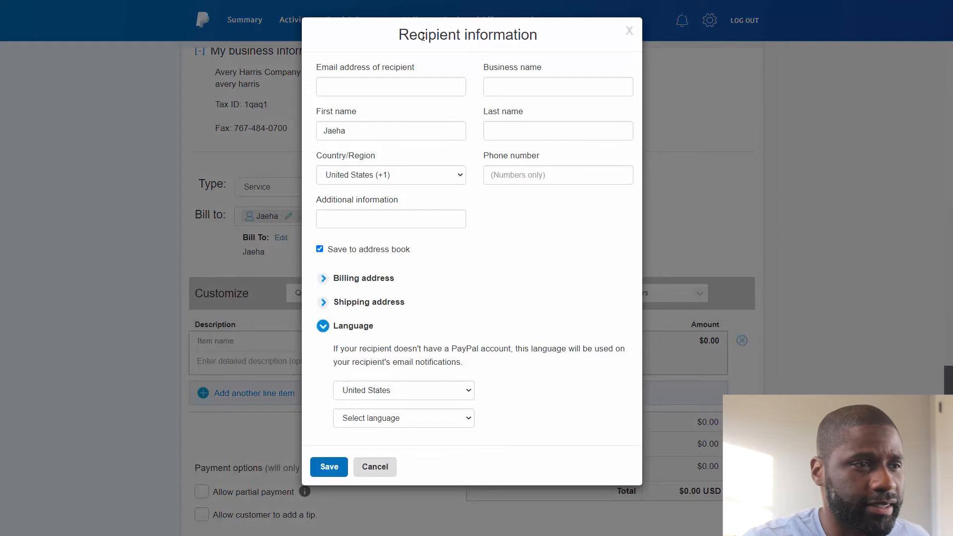
mouse_move(350, 345)
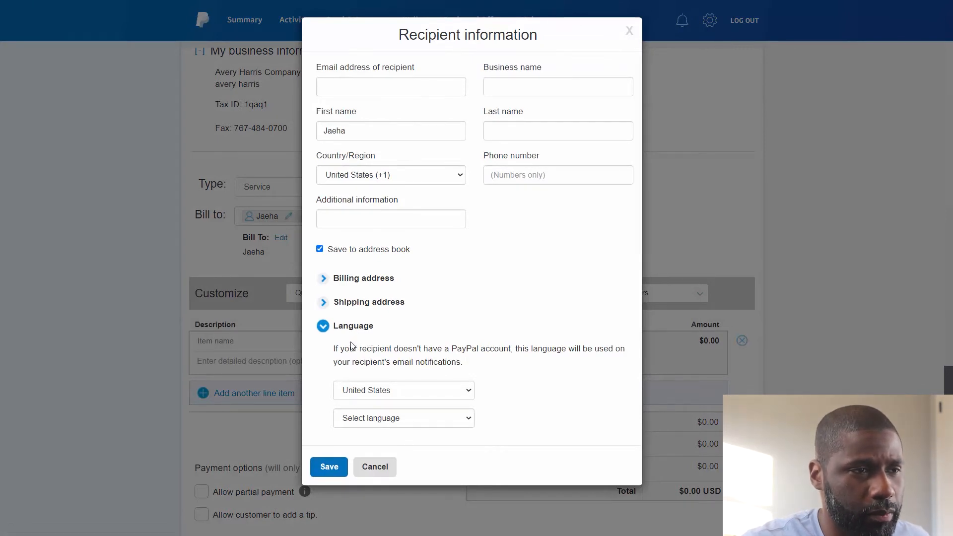
mouse_move(630, 30)
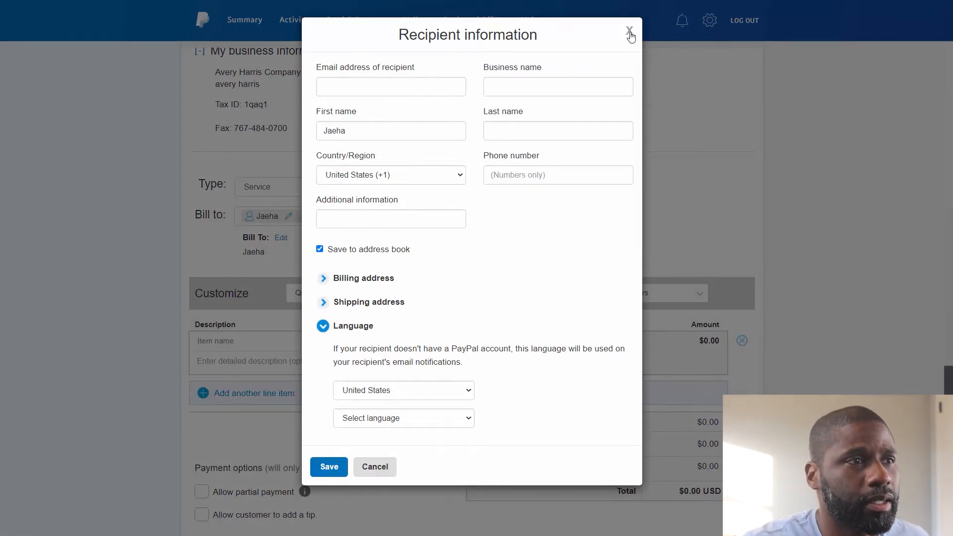
left_click(630, 31)
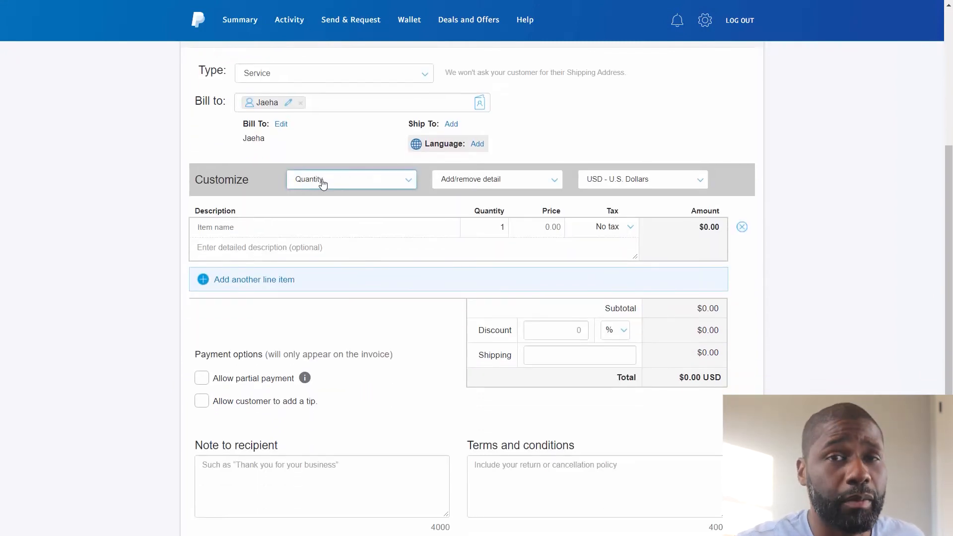
mouse_move(362, 187)
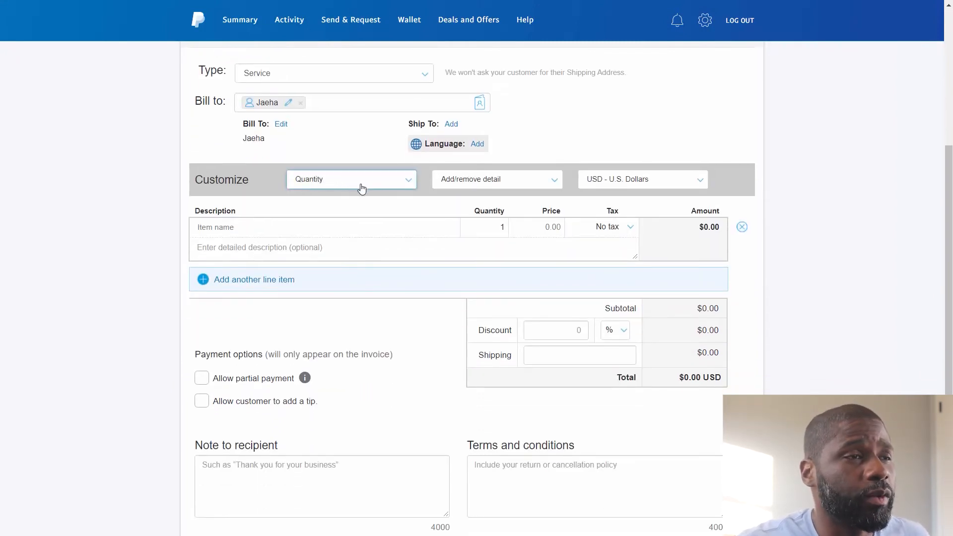
Step: Change line item units from Quantity to Hours, giving Hours and Rate columns
left_click(352, 179)
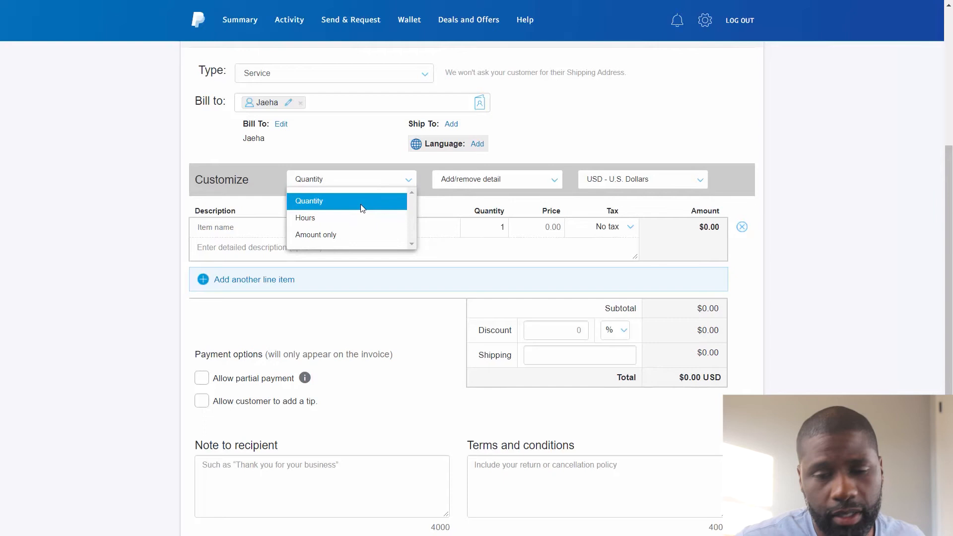
mouse_move(359, 217)
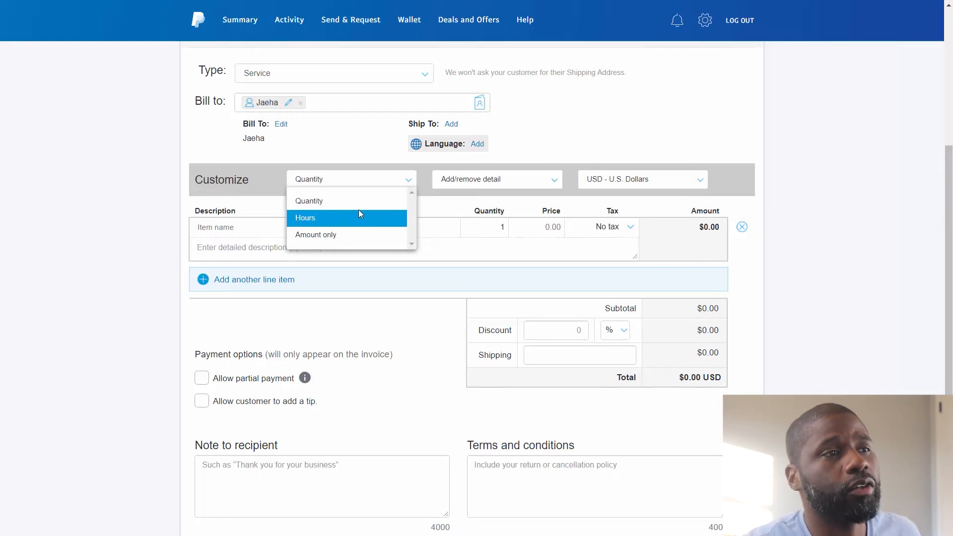
mouse_move(358, 201)
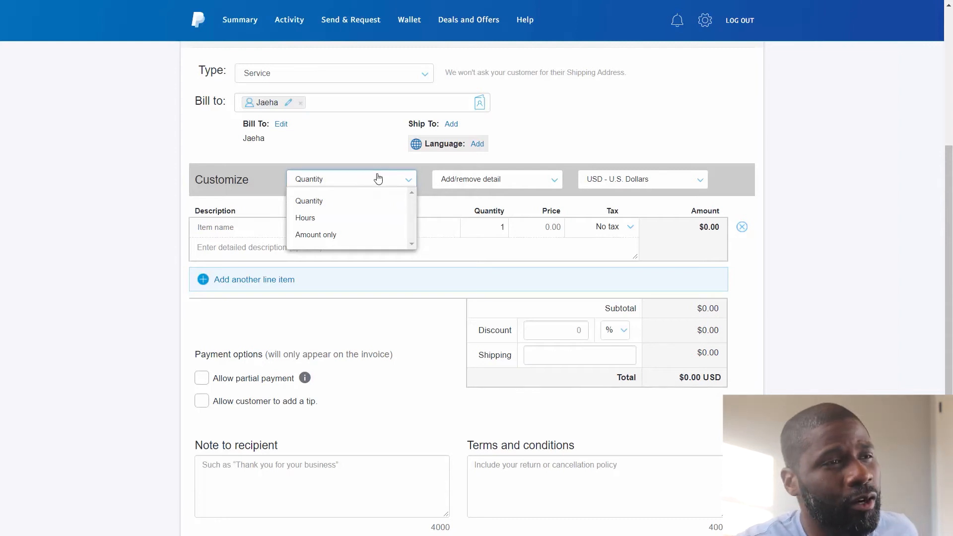
mouse_move(376, 195)
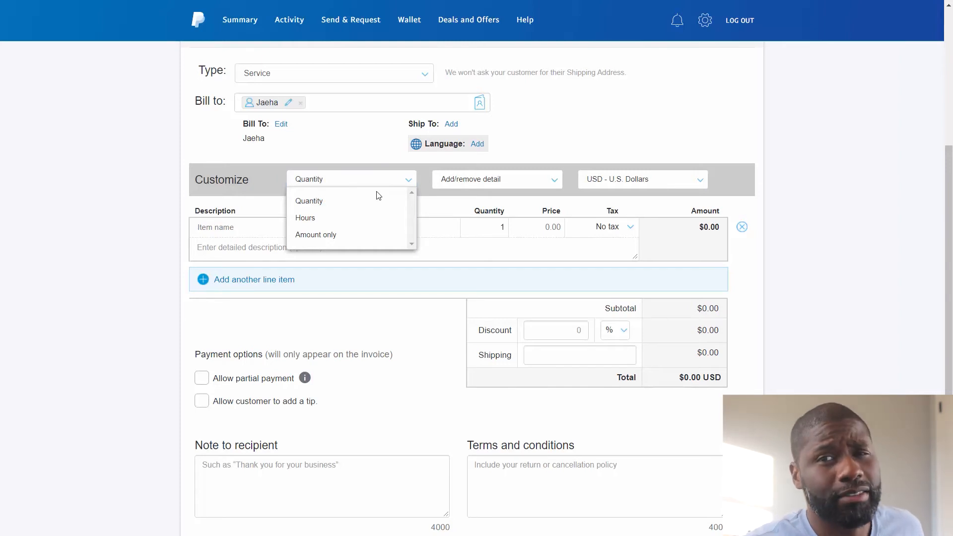
left_click(308, 201)
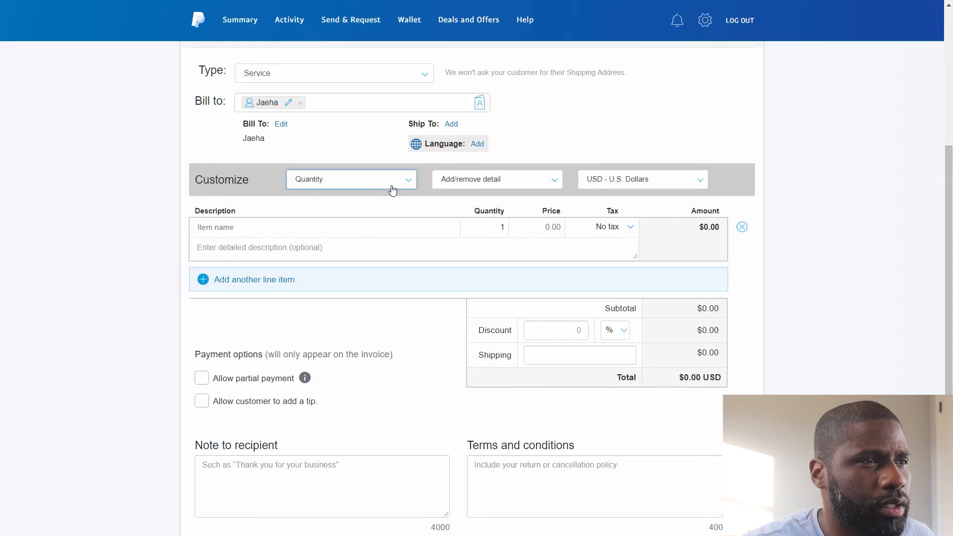
left_click(351, 179)
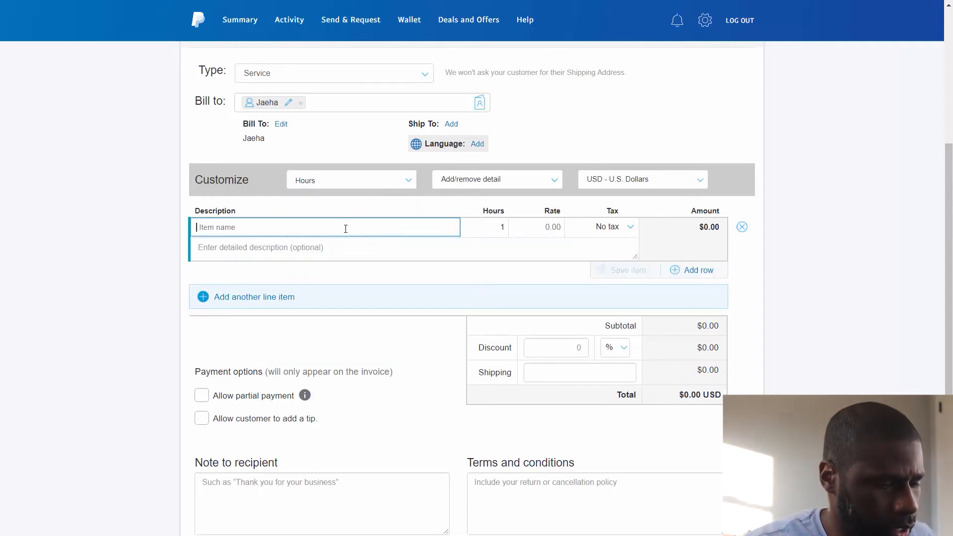
Step: Type Consultation as the first line item's name
type("Cd")
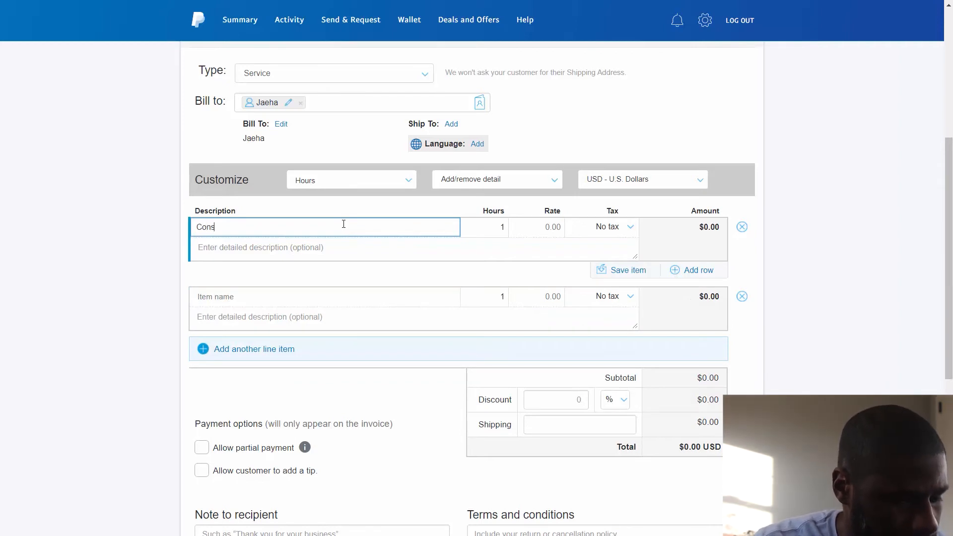
type("ul")
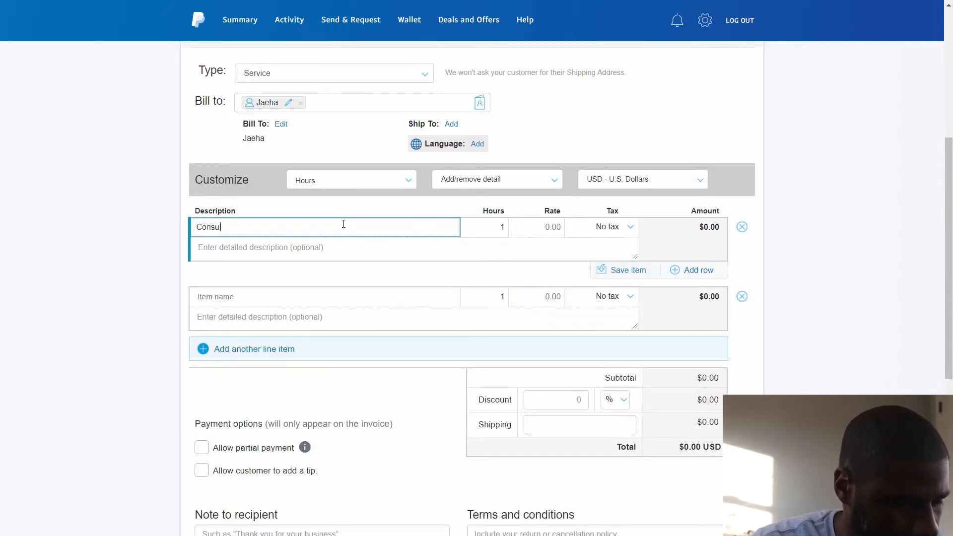
type("ation")
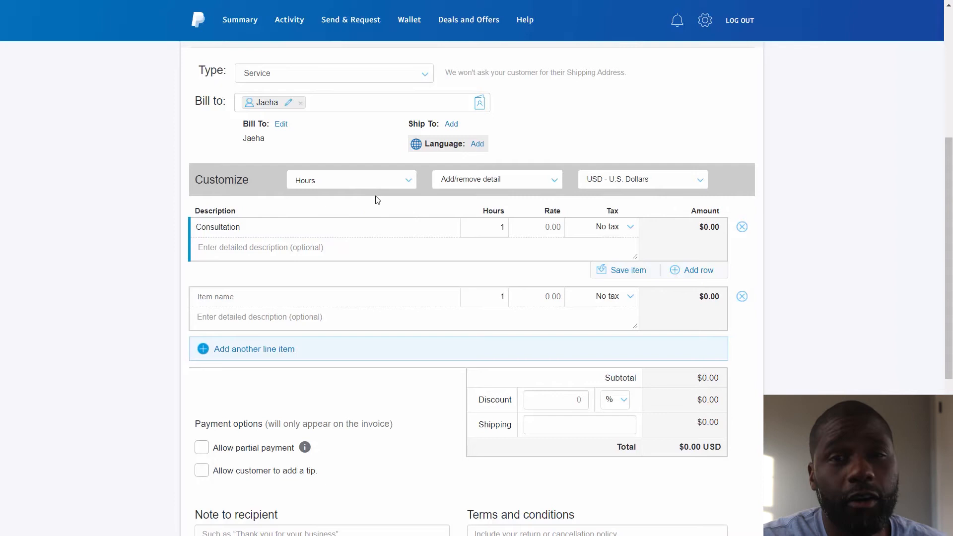
mouse_move(479, 239)
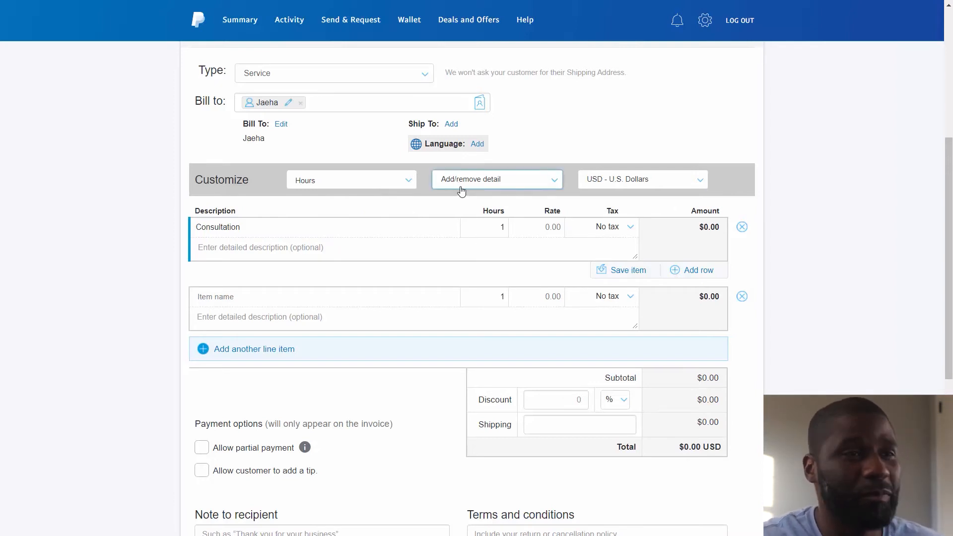
mouse_move(441, 179)
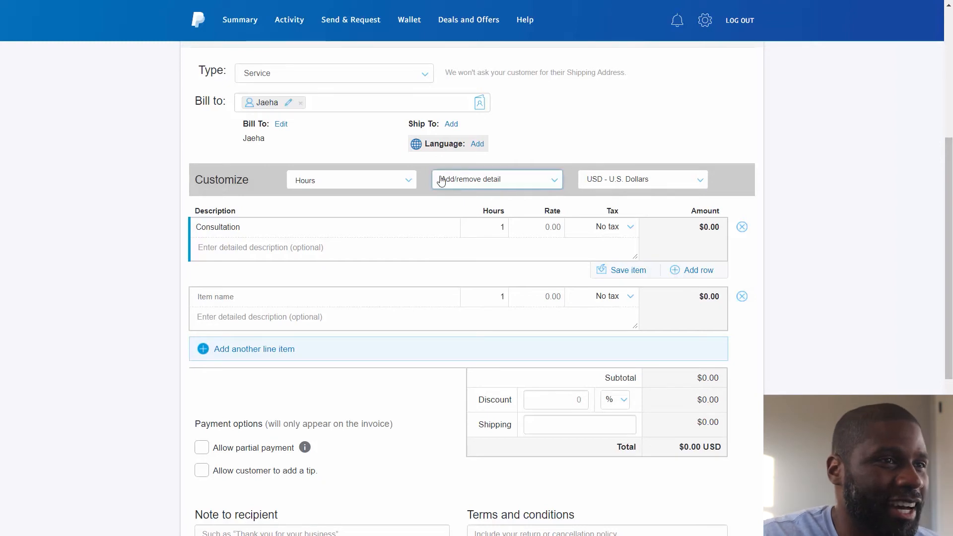
mouse_move(456, 189)
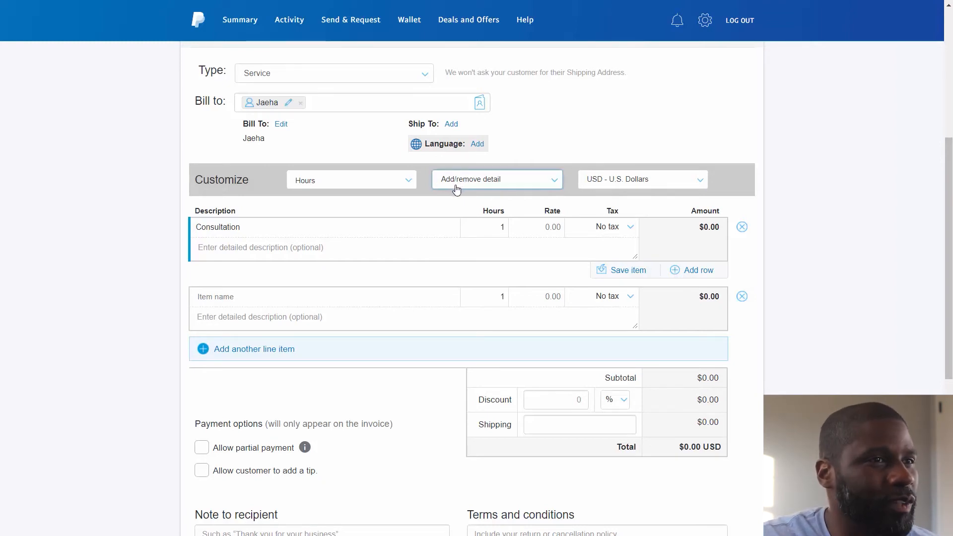
Step: Turn on Item discount and turn off Invoice discount and Shipping
left_click(495, 179)
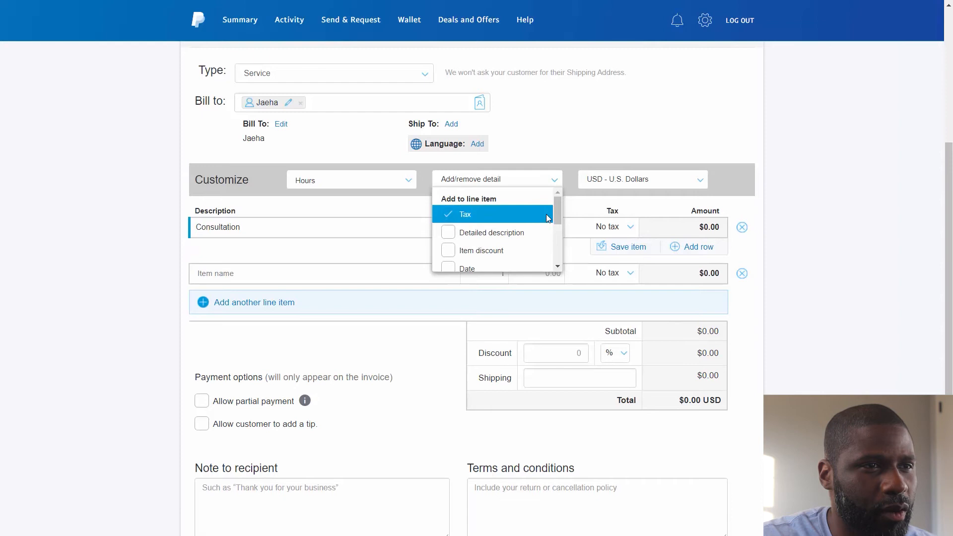
scroll("down", 3)
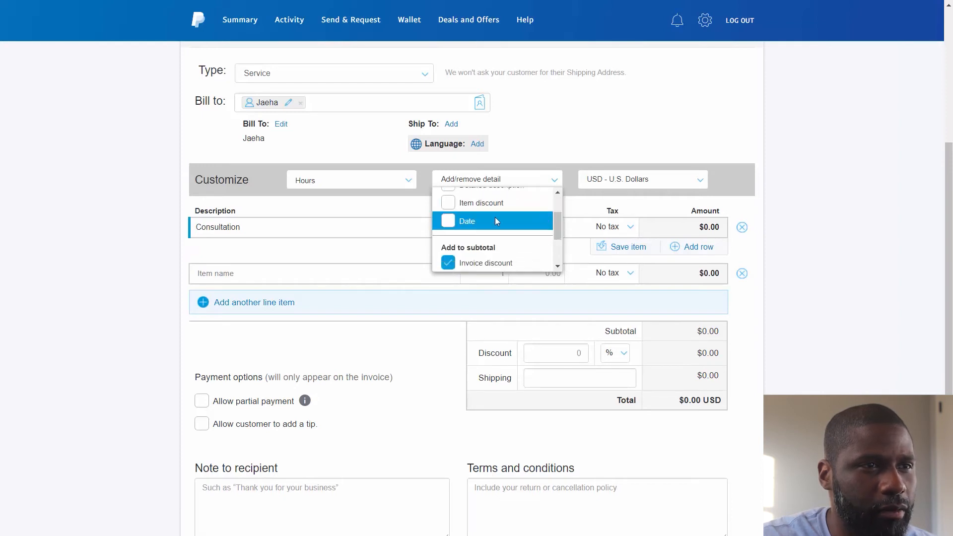
left_click(447, 202)
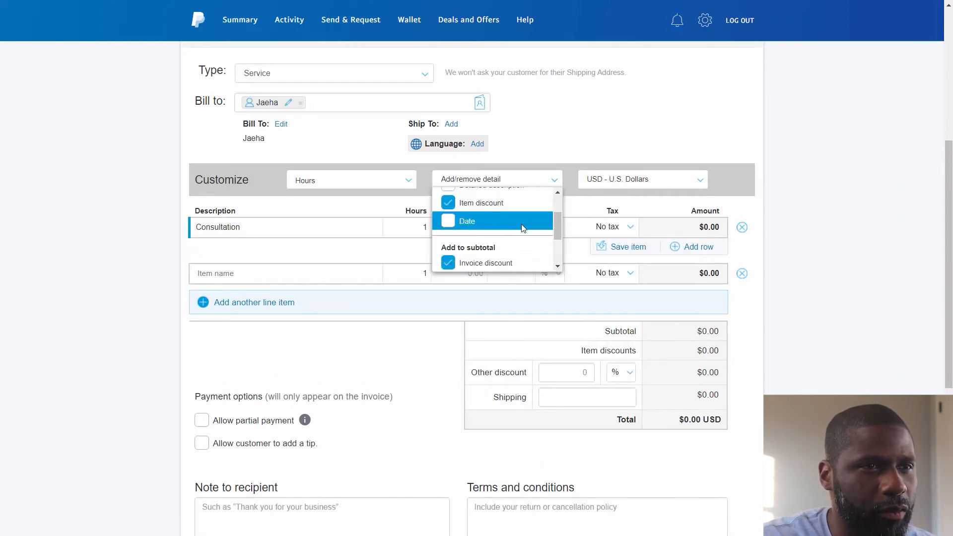
scroll("down", 3)
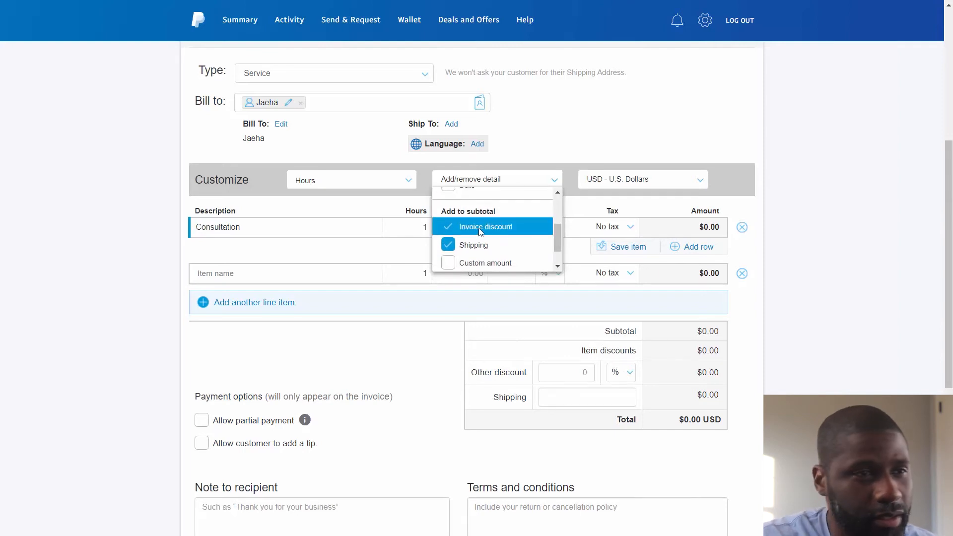
mouse_move(558, 350)
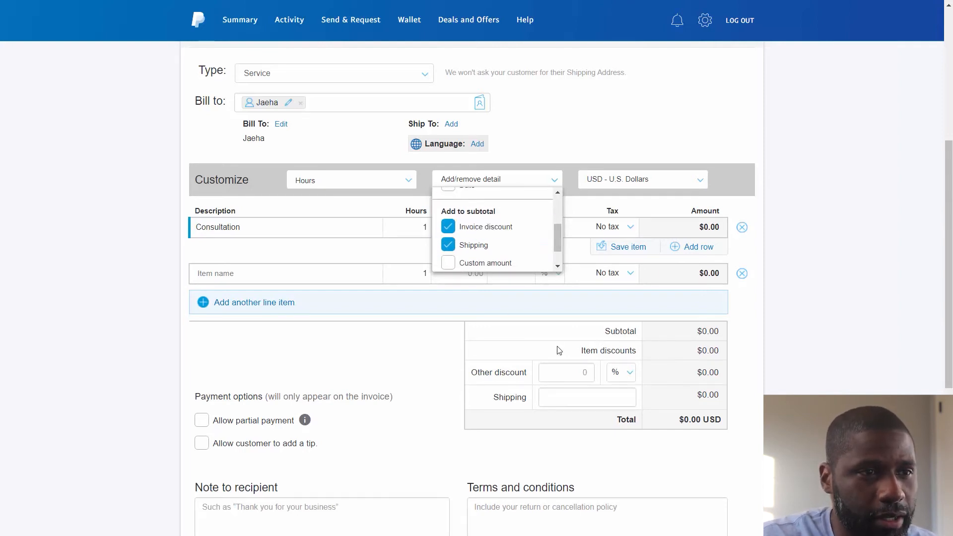
left_click(448, 227)
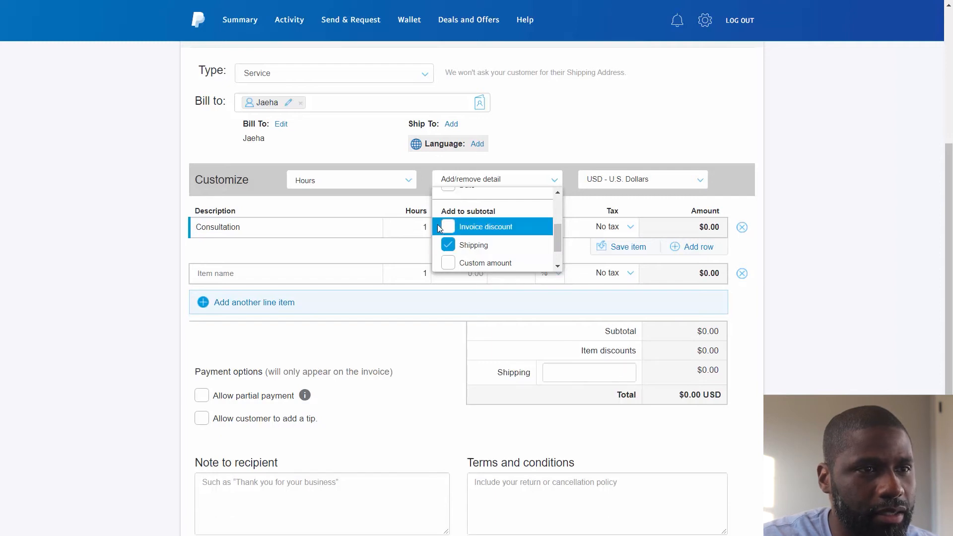
left_click(448, 244)
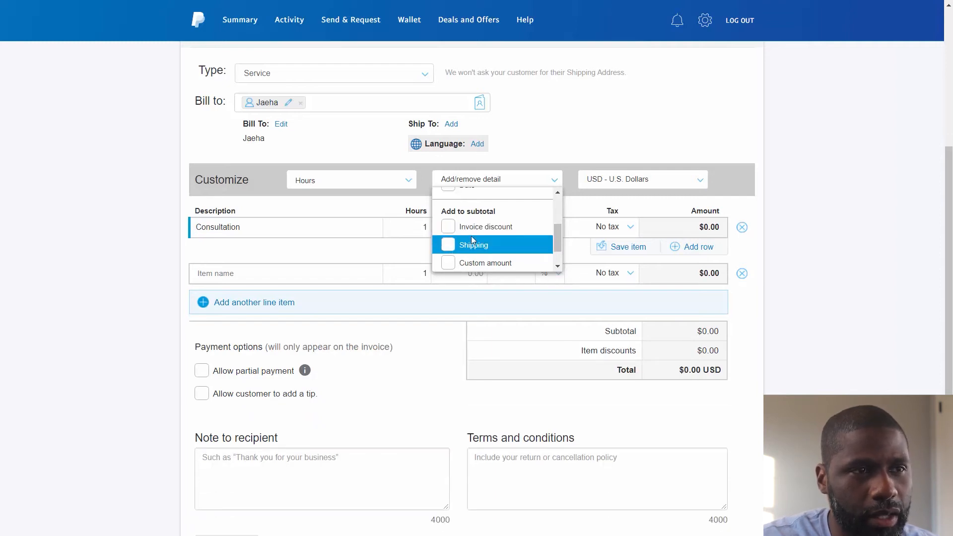
scroll("down", 3)
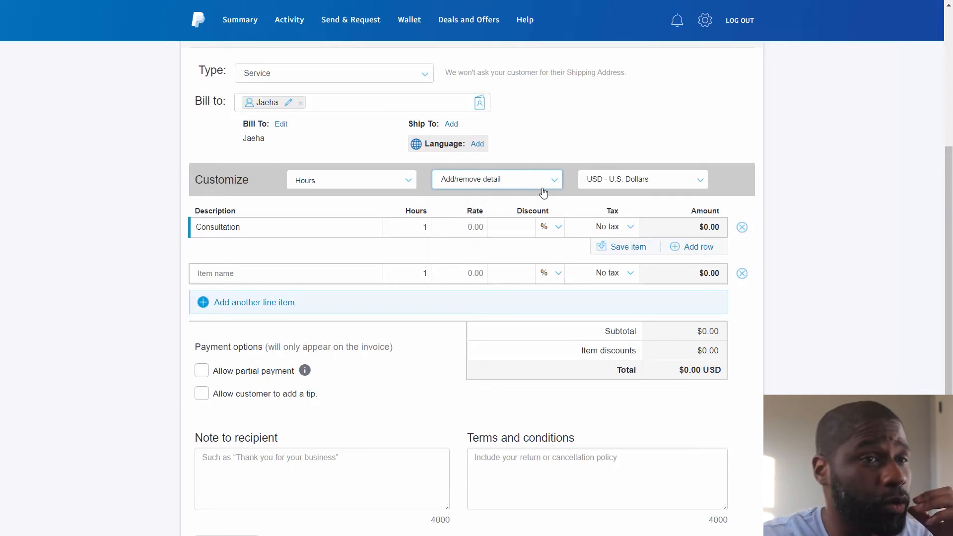
mouse_move(572, 190)
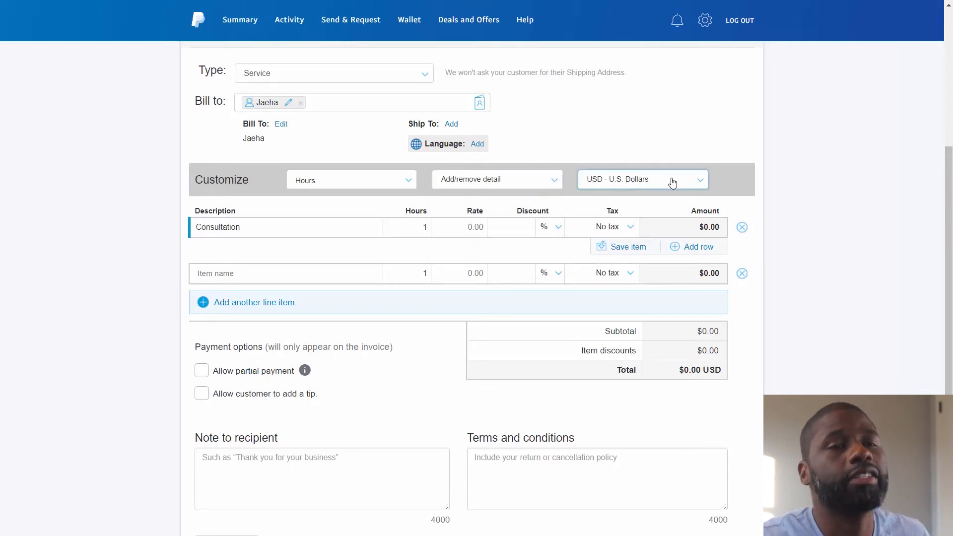
mouse_move(686, 188)
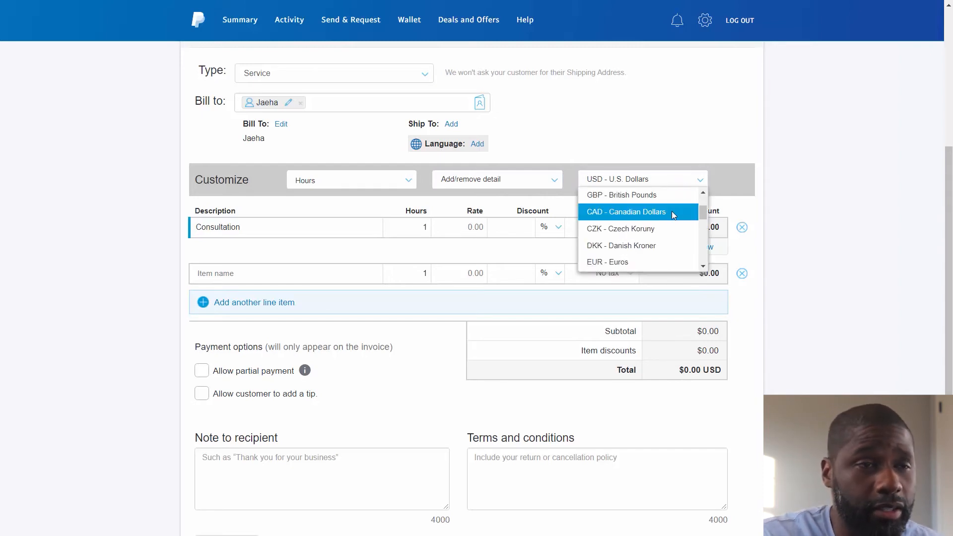
scroll("down", 3)
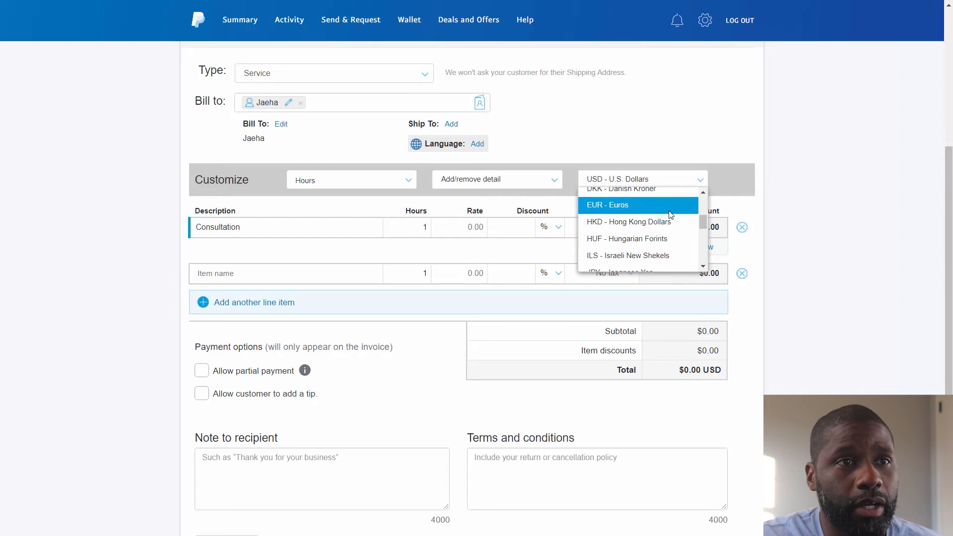
left_click(648, 167)
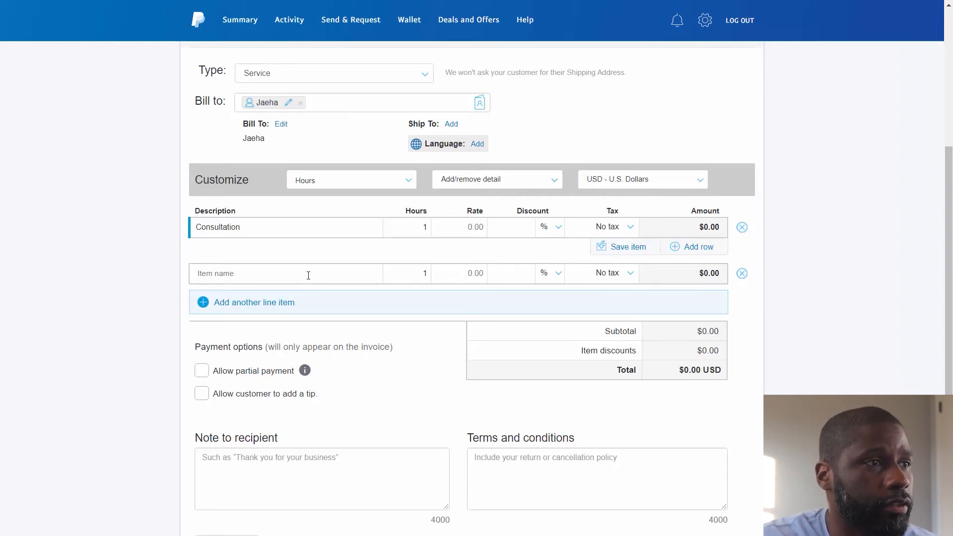
Step: Name the second line item Bozes
left_click(284, 273)
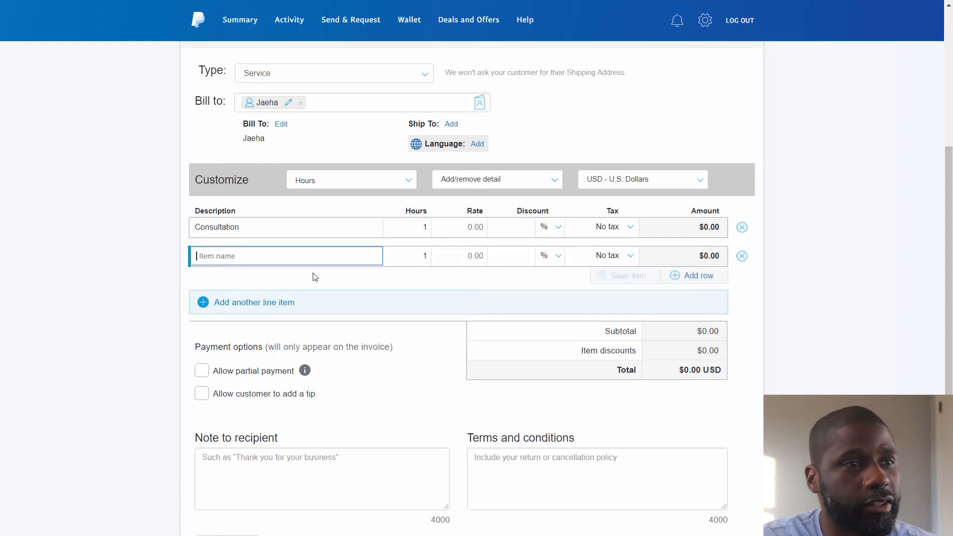
mouse_move(332, 270)
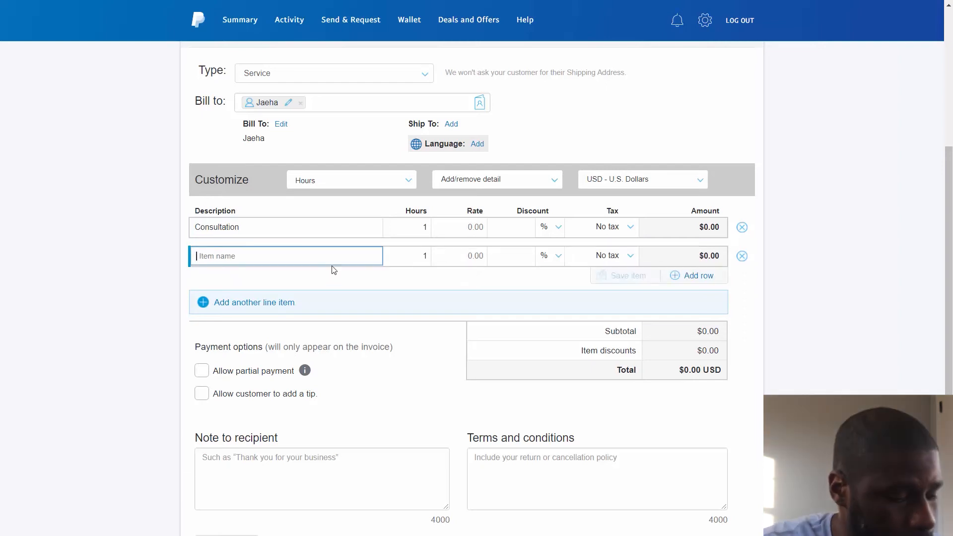
type("Bo")
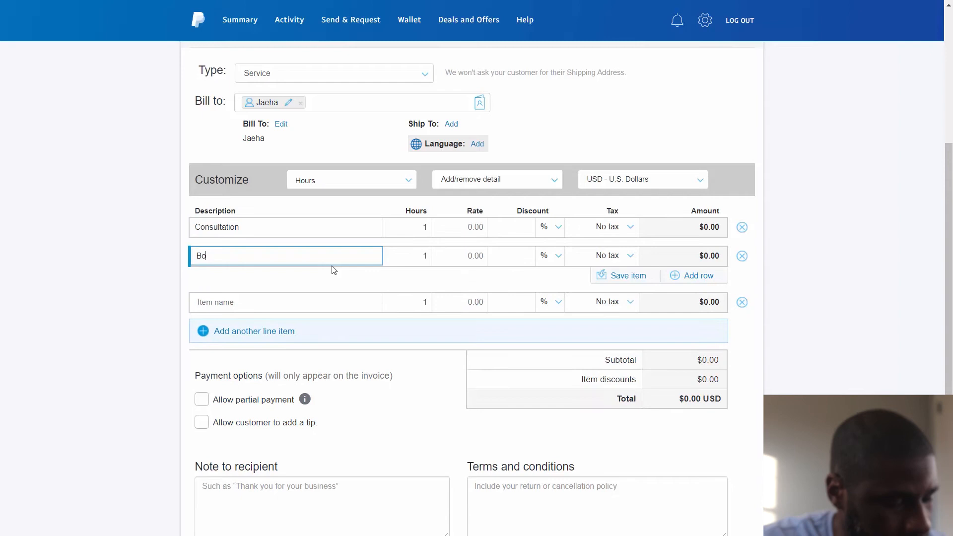
type("zes")
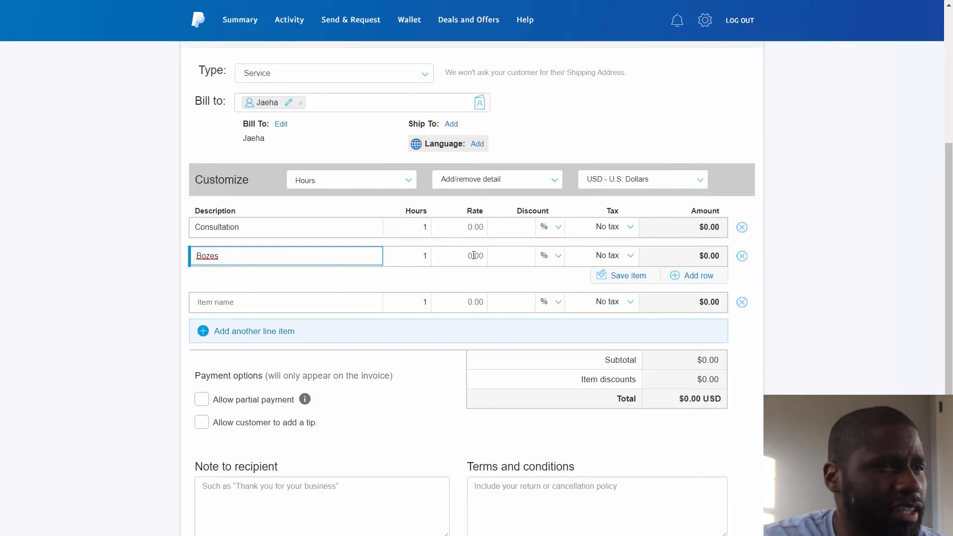
mouse_move(469, 227)
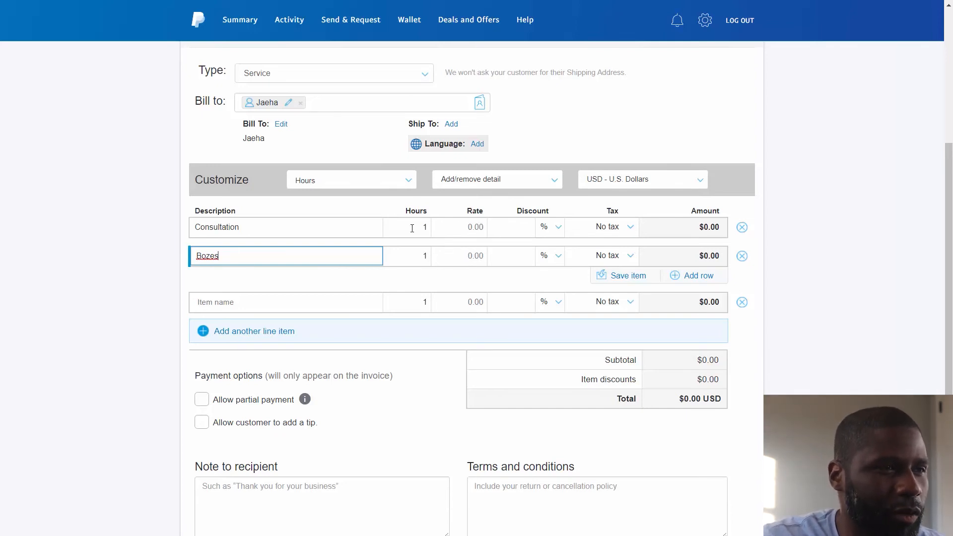
mouse_move(465, 217)
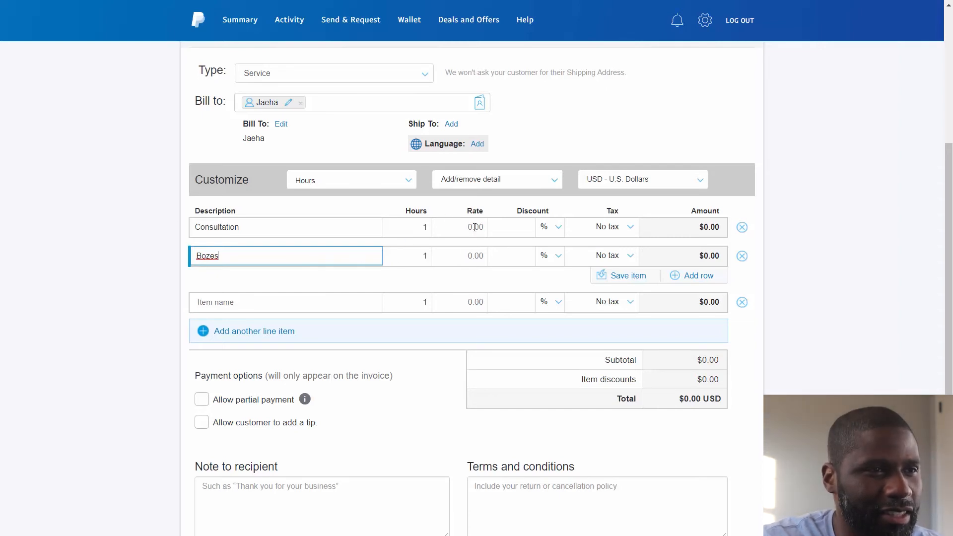
Step: Give Consultation a rate of 30 and 2% discount, and set Bozes rate to 10
left_click(459, 227)
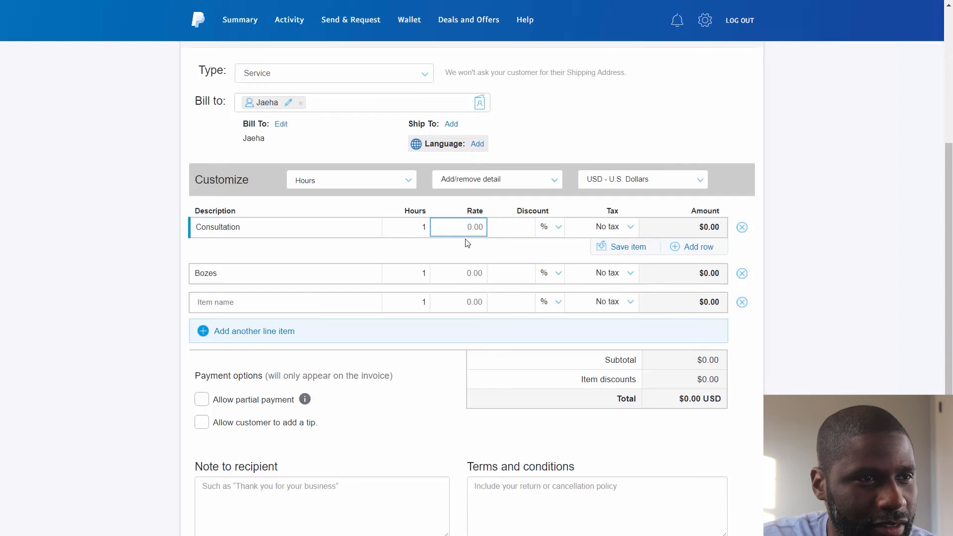
type("30")
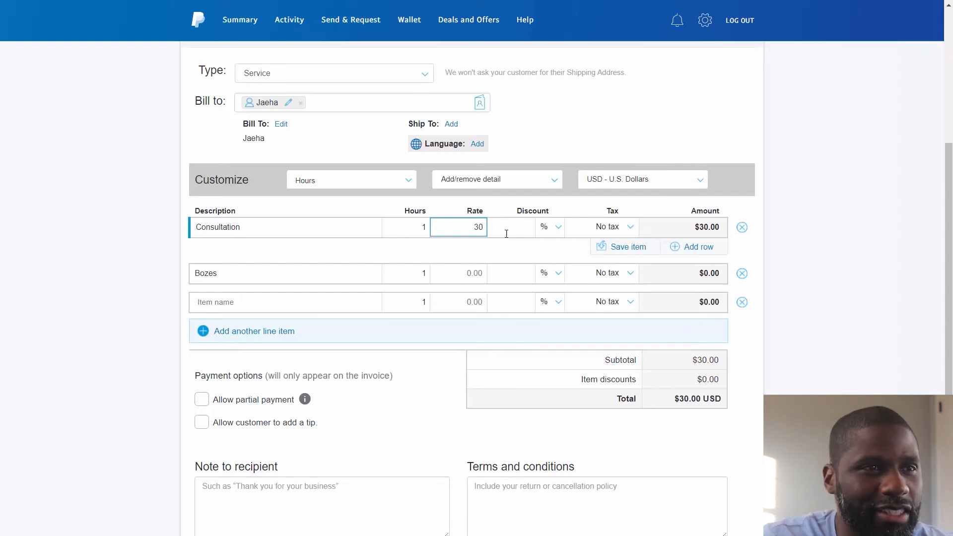
left_click(511, 227)
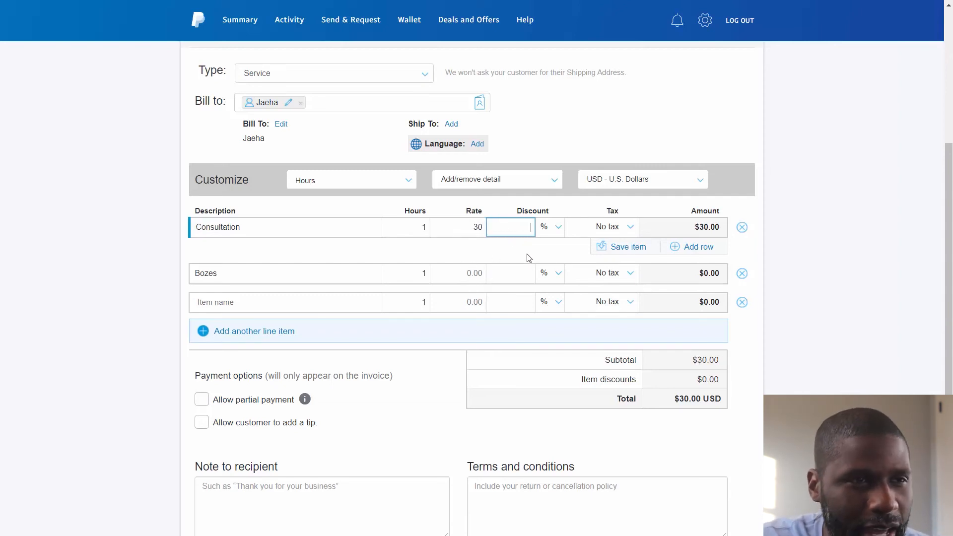
type("2")
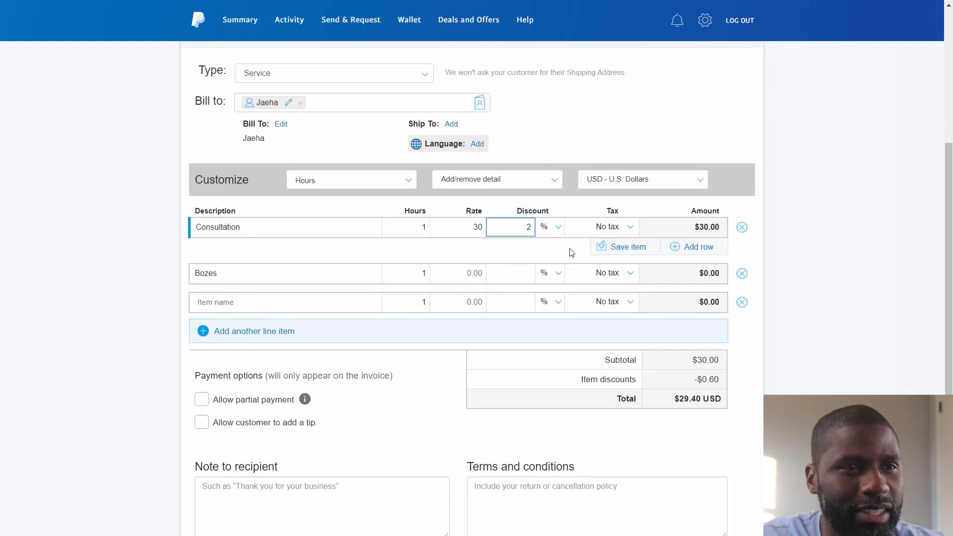
mouse_move(635, 232)
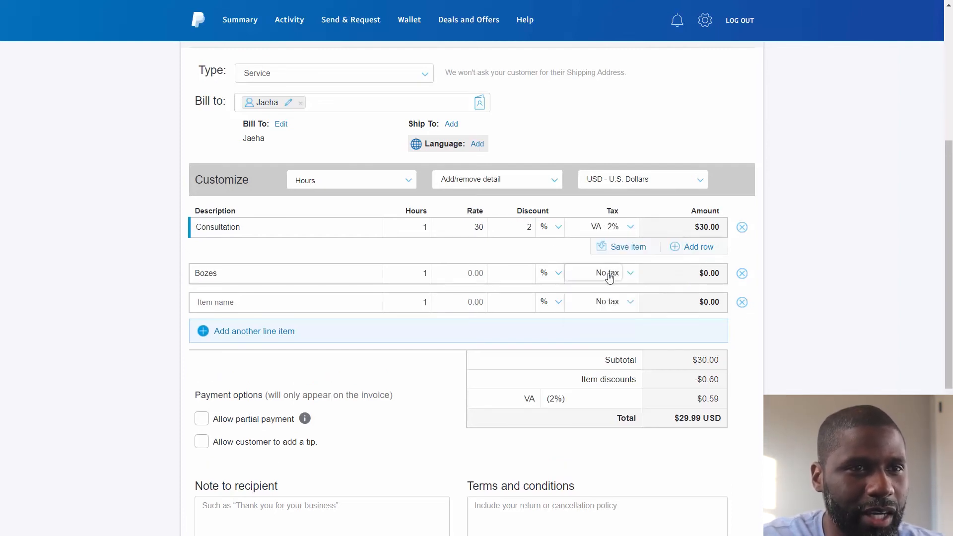
mouse_move(611, 298)
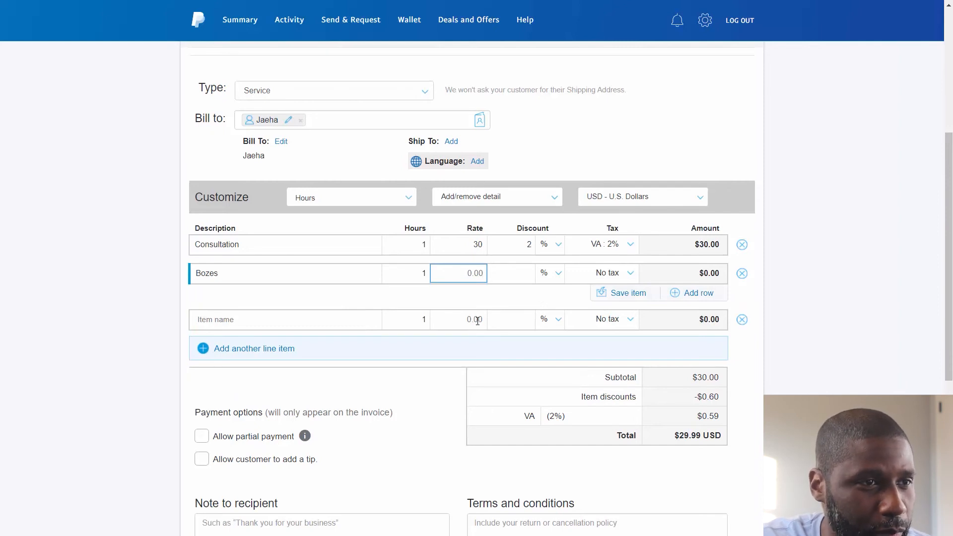
type("10")
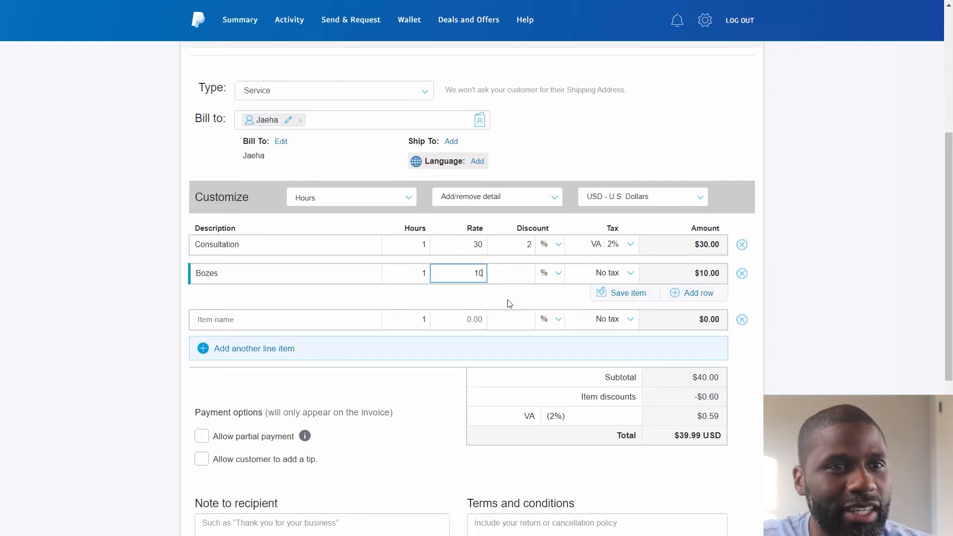
mouse_move(775, 278)
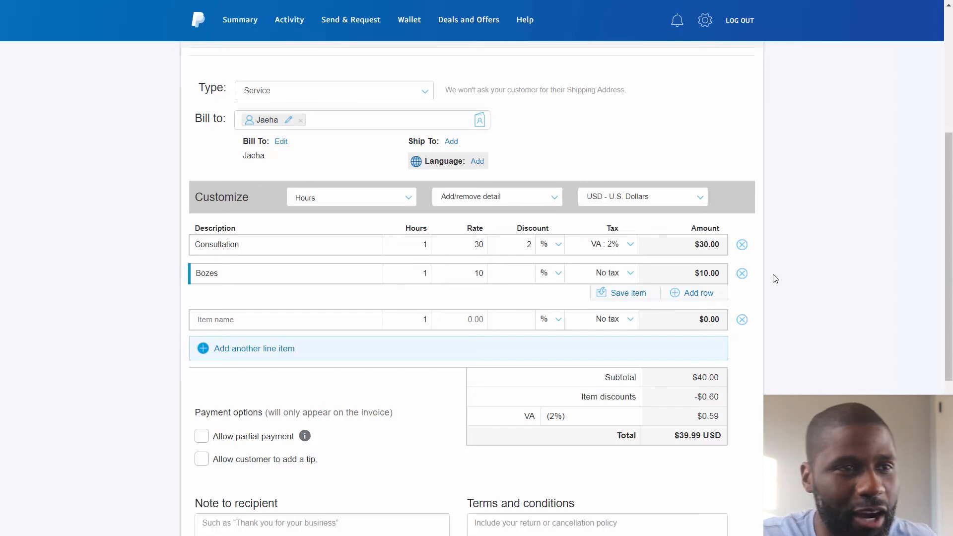
mouse_move(715, 314)
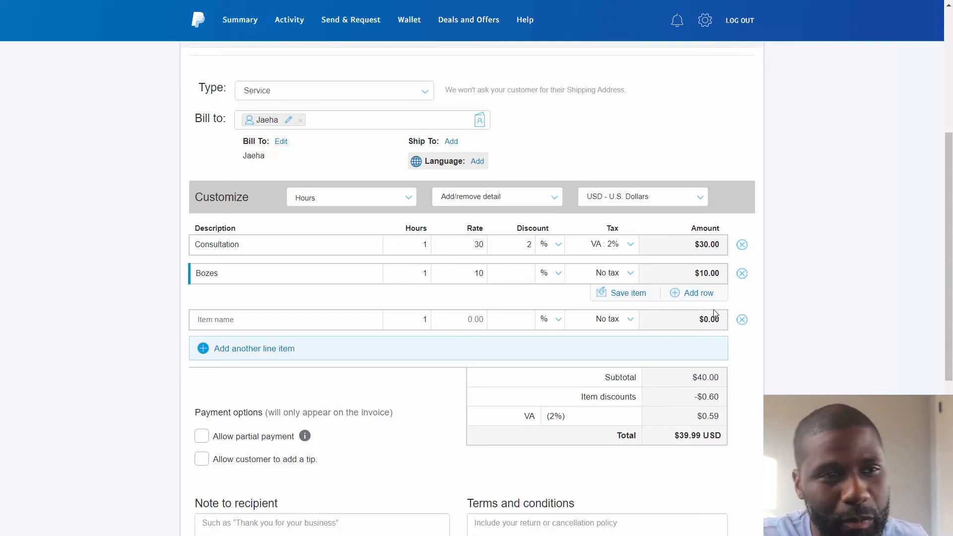
scroll("down", 3)
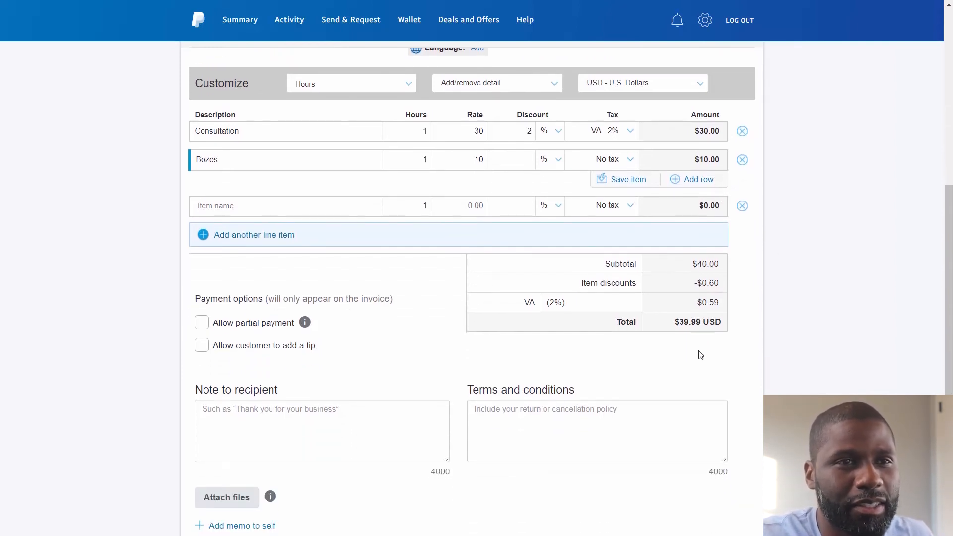
mouse_move(687, 343)
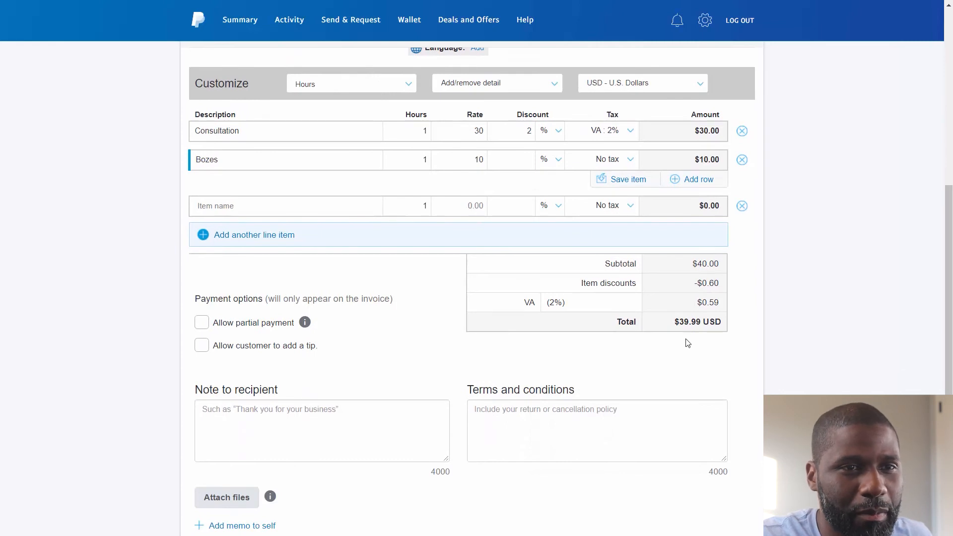
mouse_move(704, 333)
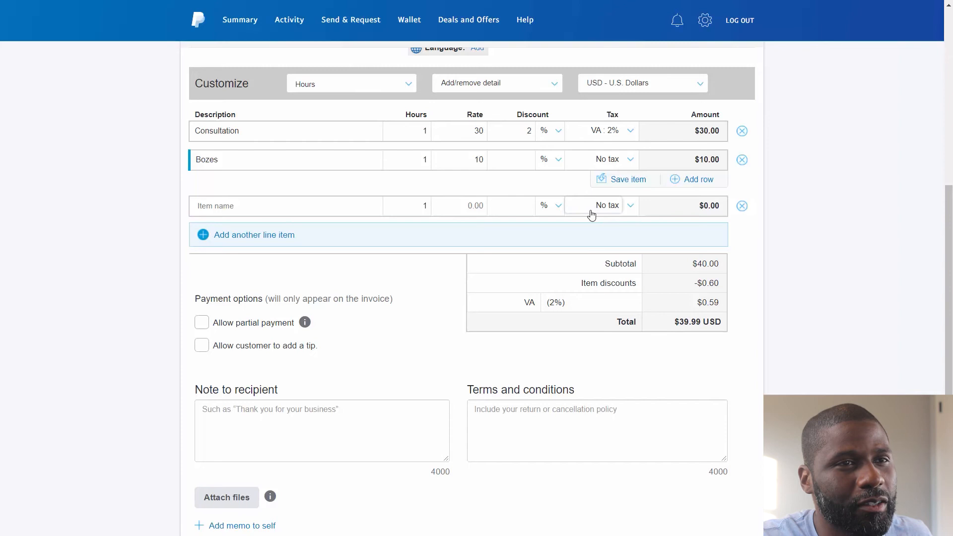
left_click(286, 131)
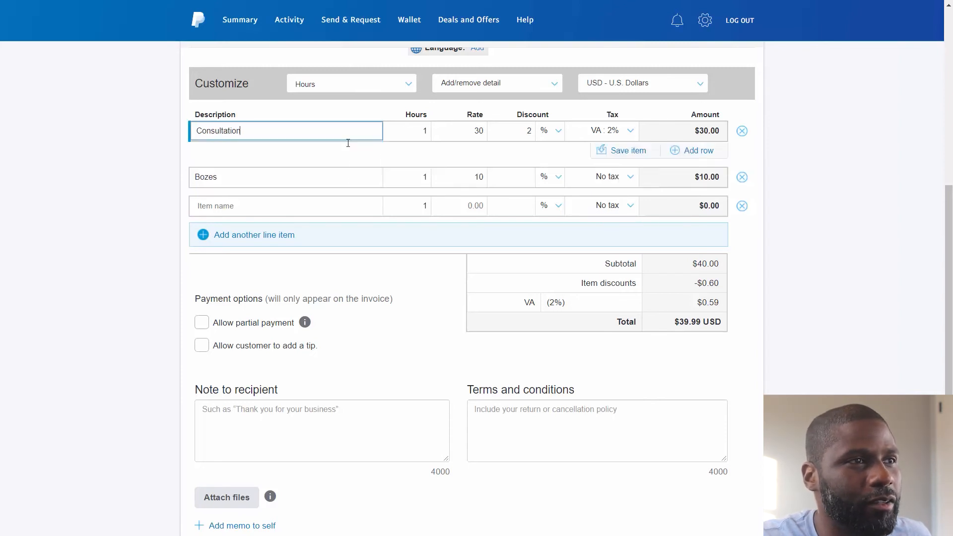
mouse_move(355, 178)
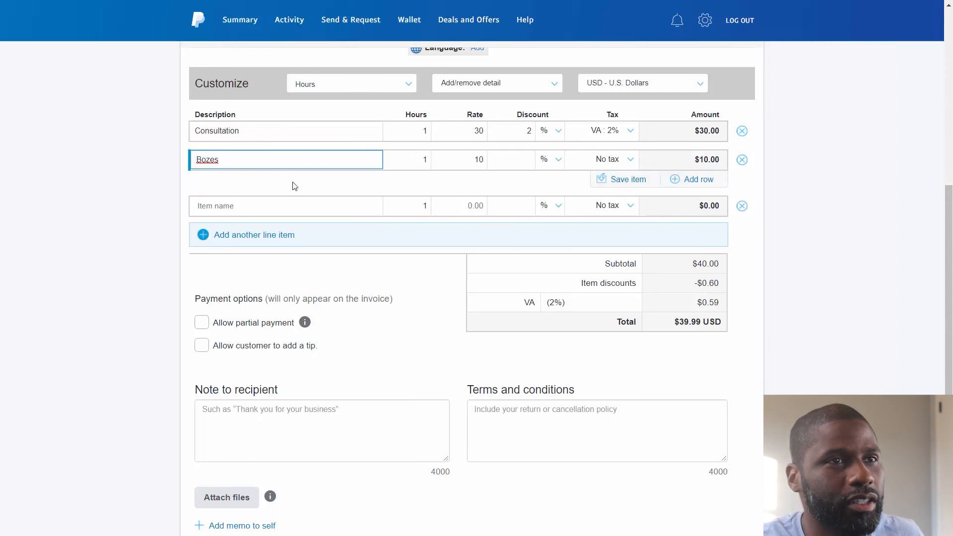
mouse_move(290, 391)
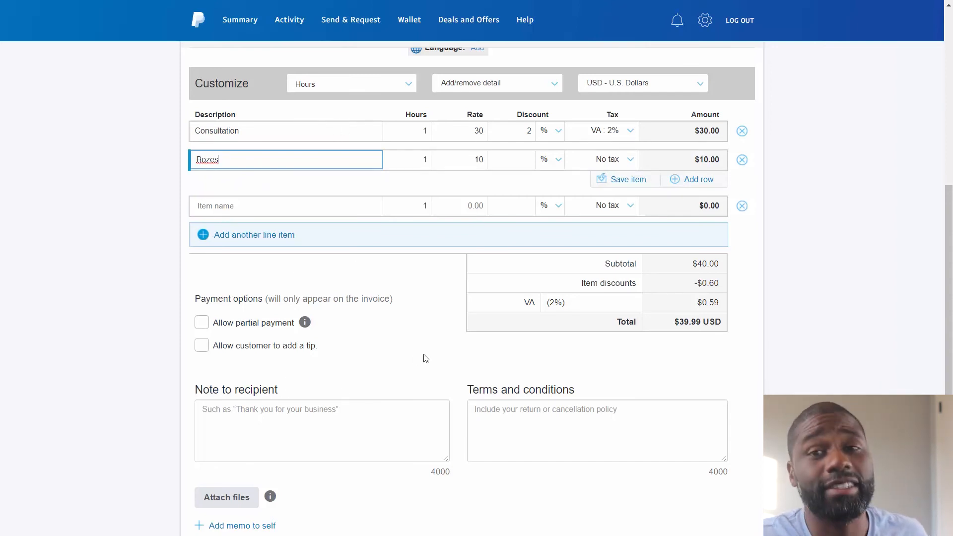
scroll("down", 3)
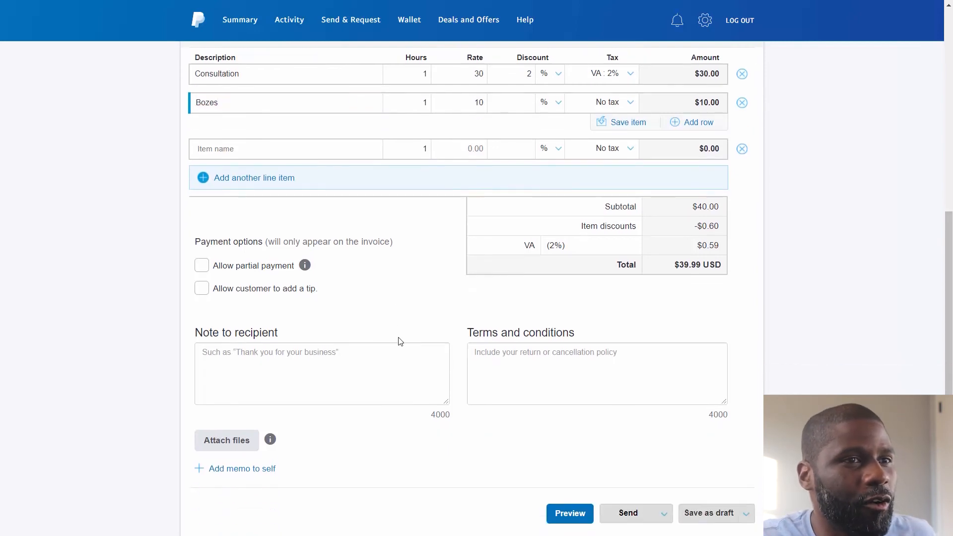
mouse_move(225, 258)
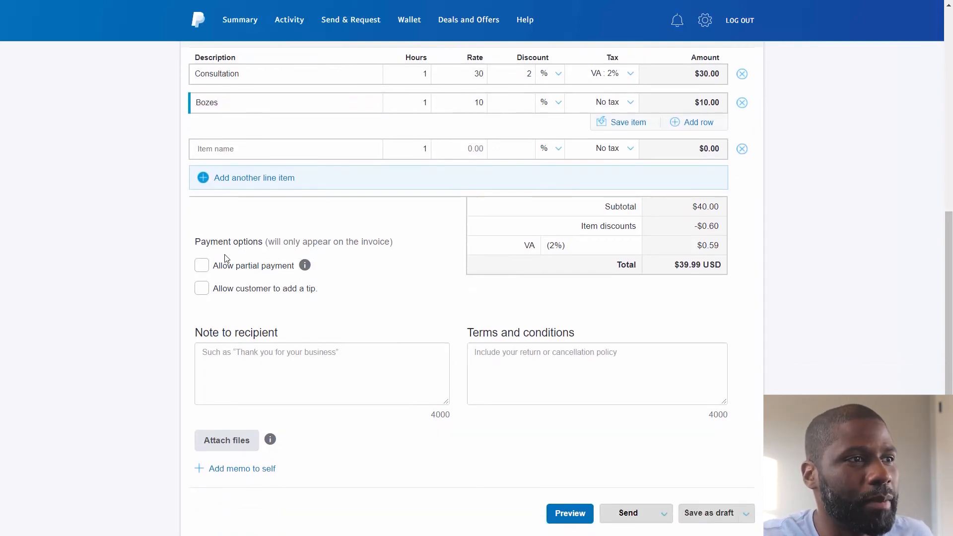
mouse_move(672, 271)
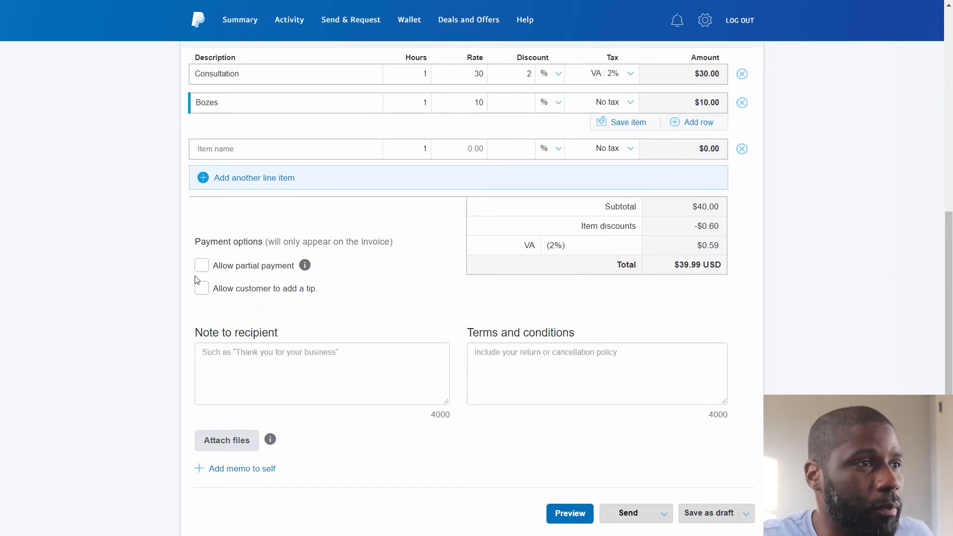
Step: Enable partial payment with a 10 USD minimum due and allow customer tips
left_click(201, 266)
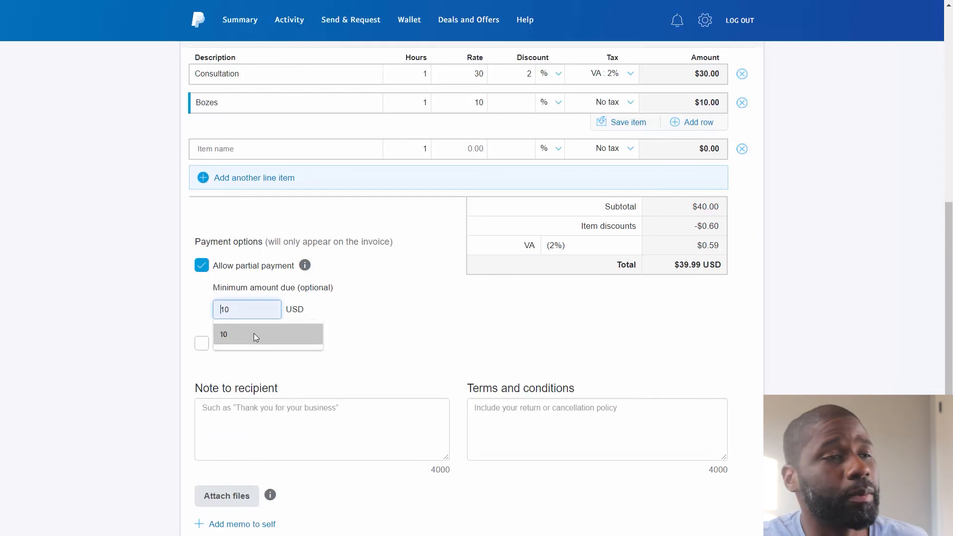
left_click(247, 333)
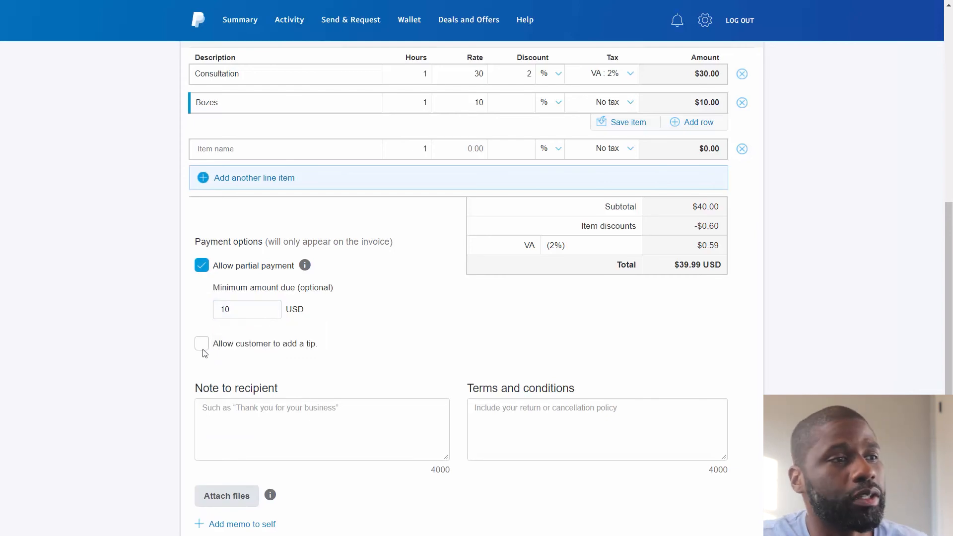
left_click(201, 343)
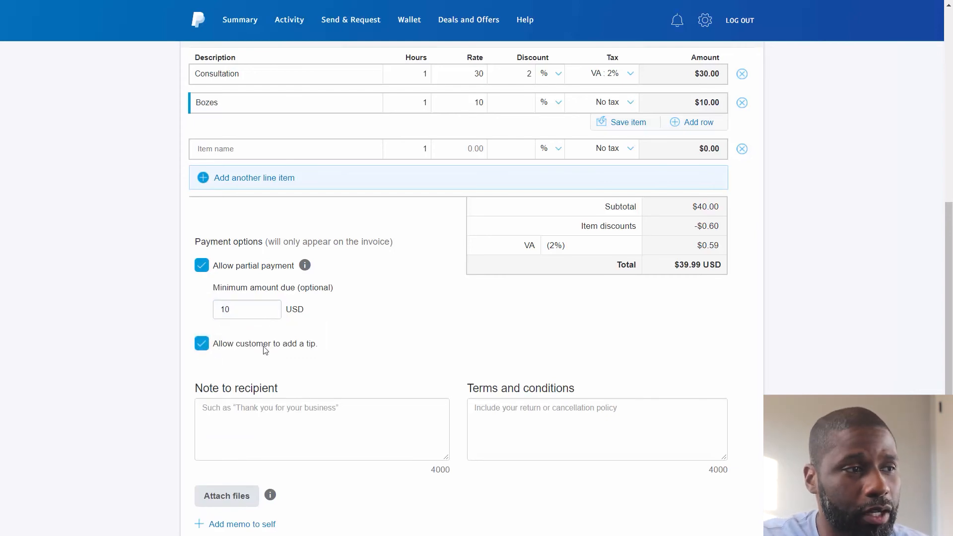
scroll("down", 3)
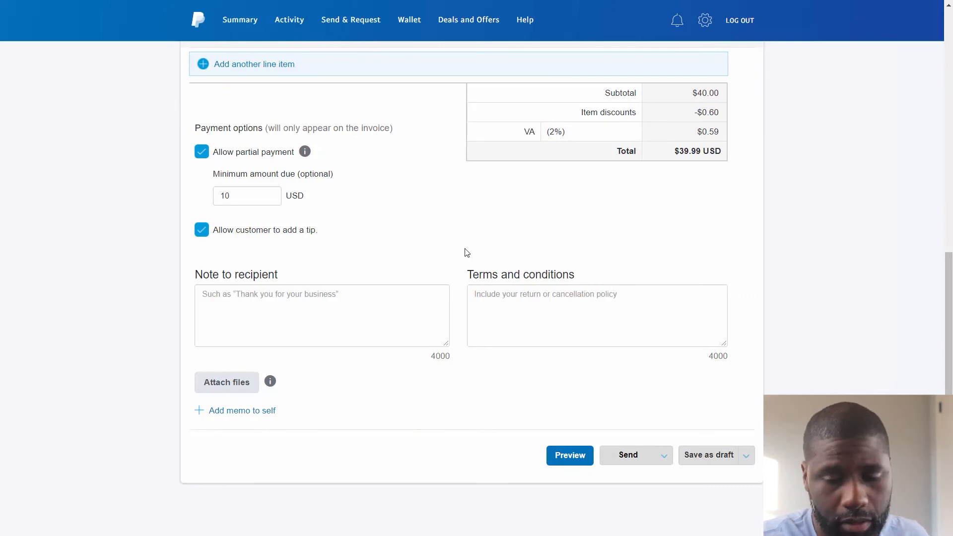
scroll("down", 3)
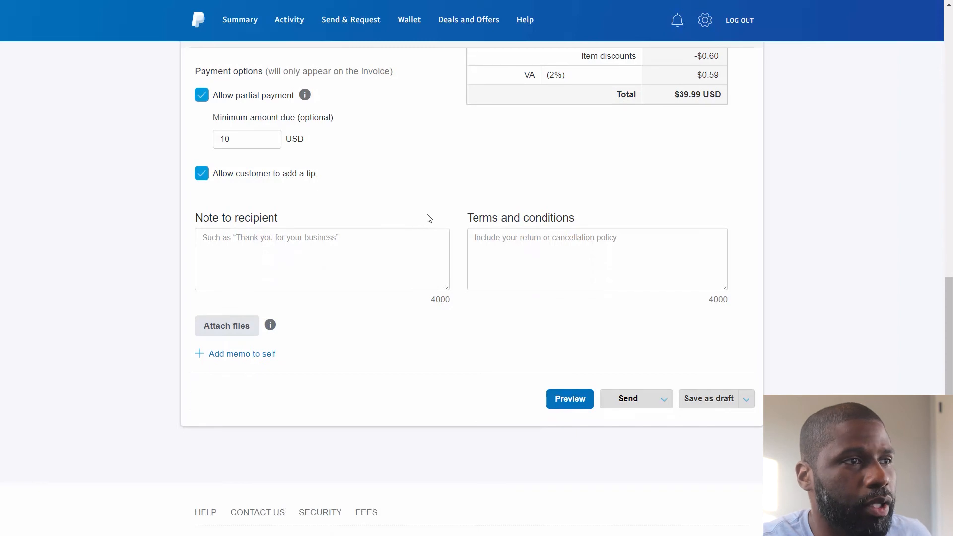
mouse_move(226, 325)
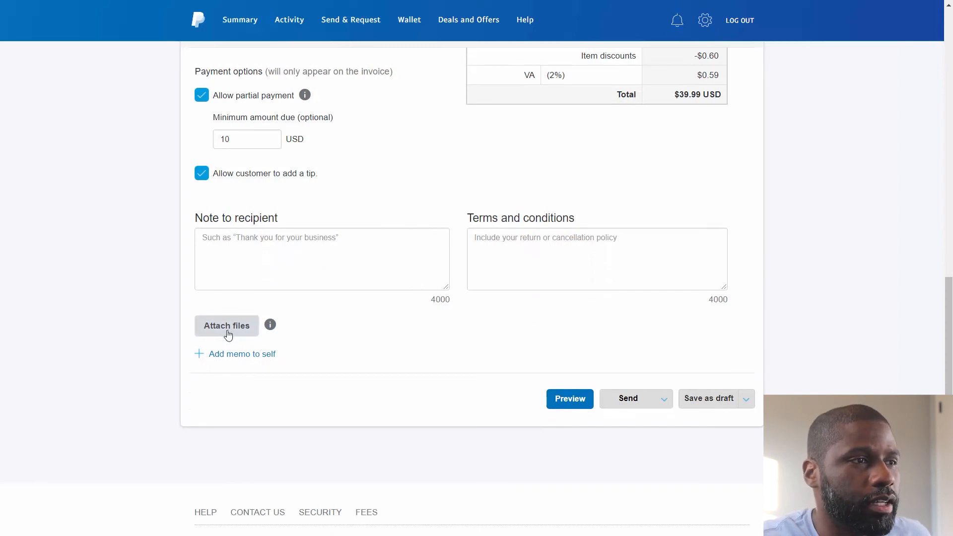
mouse_move(228, 359)
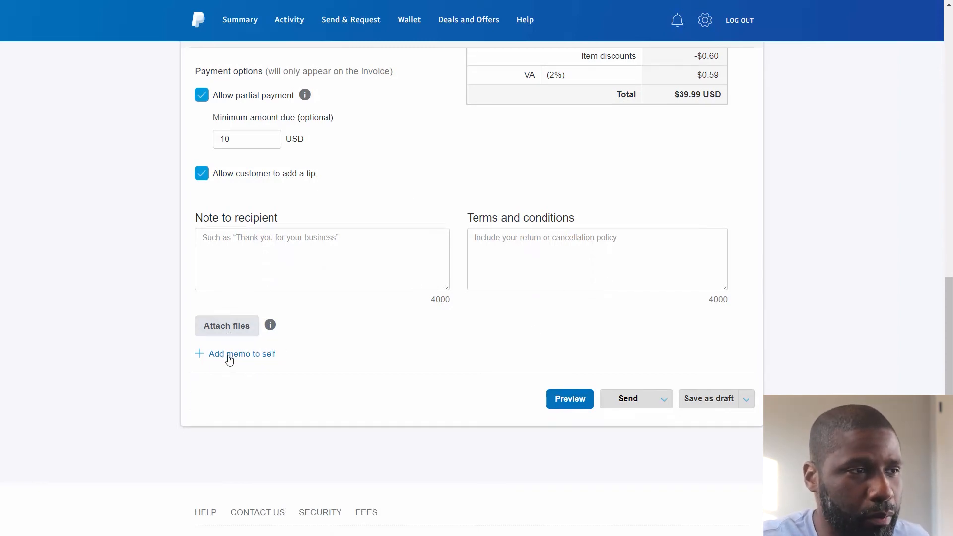
mouse_move(260, 354)
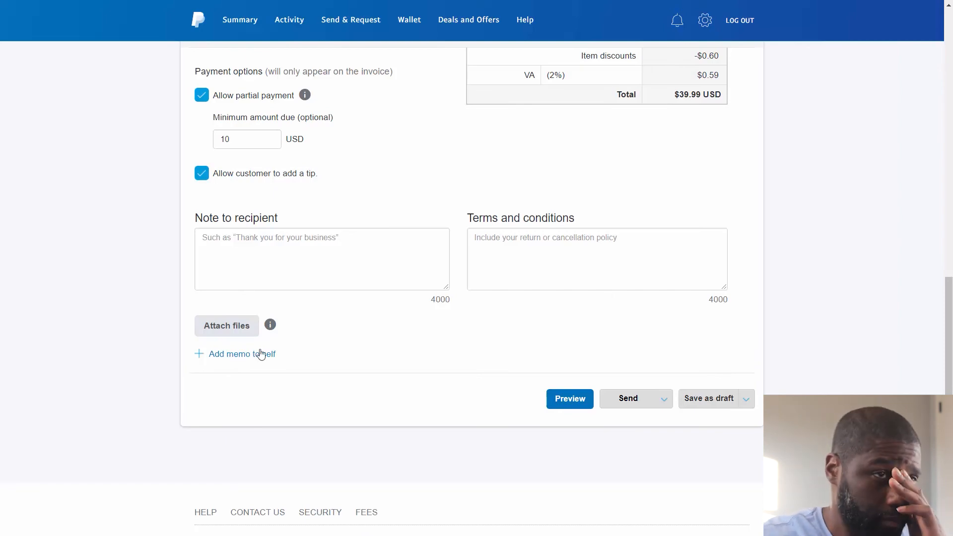
scroll("up", 3)
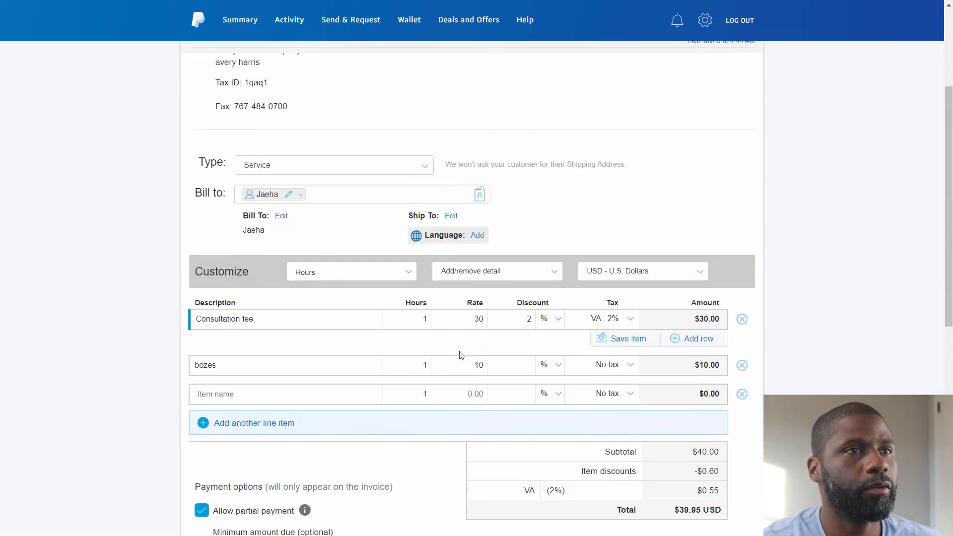
scroll("down", 3)
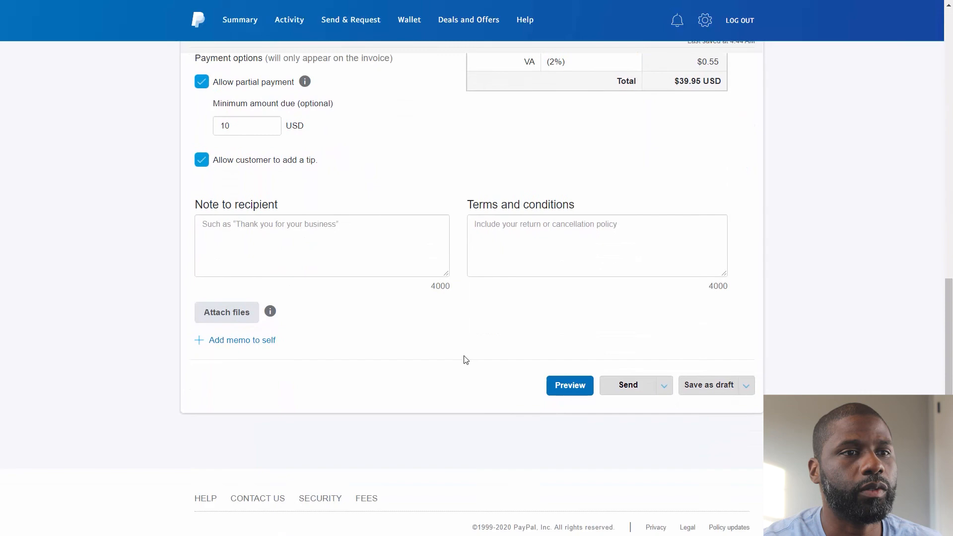
Step: Preview estimate 0001 showing both line items, $37.45 total and $10.00 minimum due
left_click(568, 385)
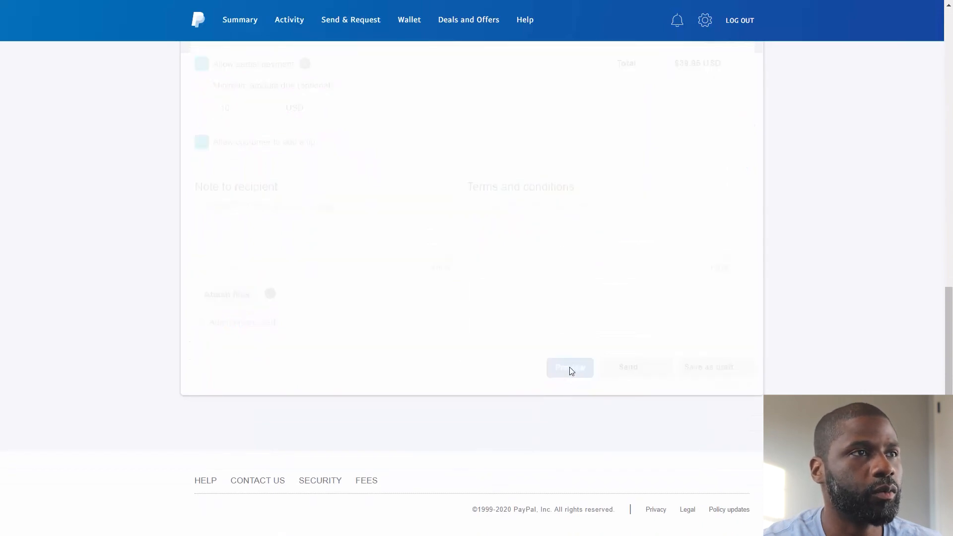
left_click(569, 367)
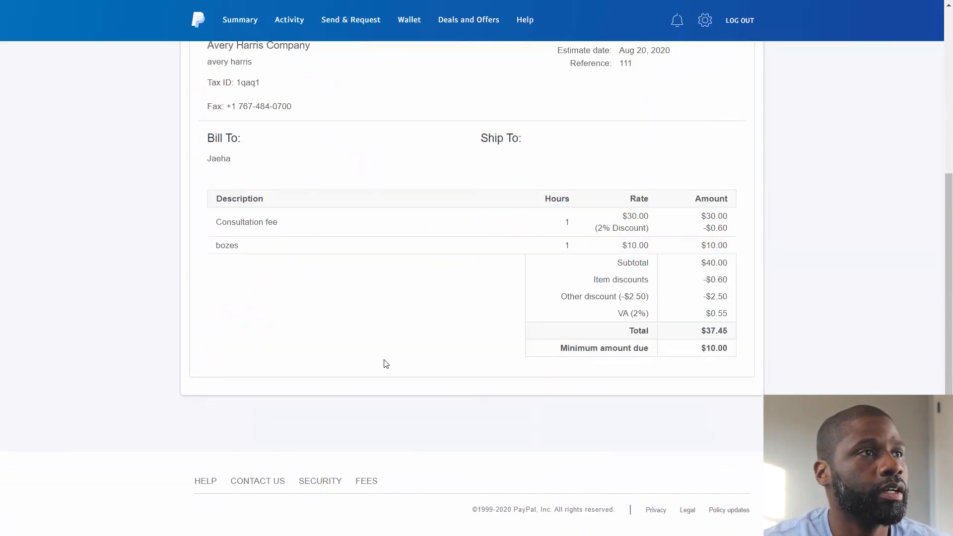
scroll("up", 3)
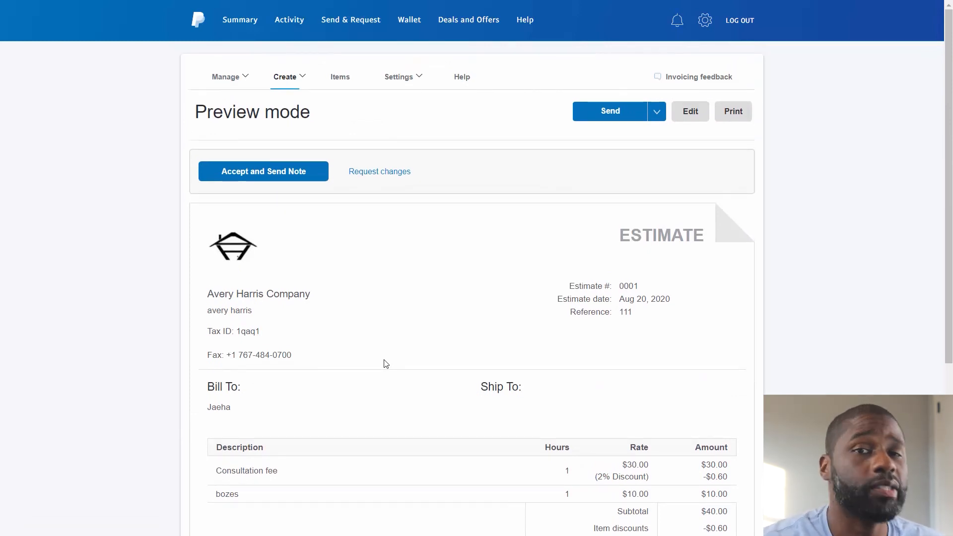
mouse_move(361, 349)
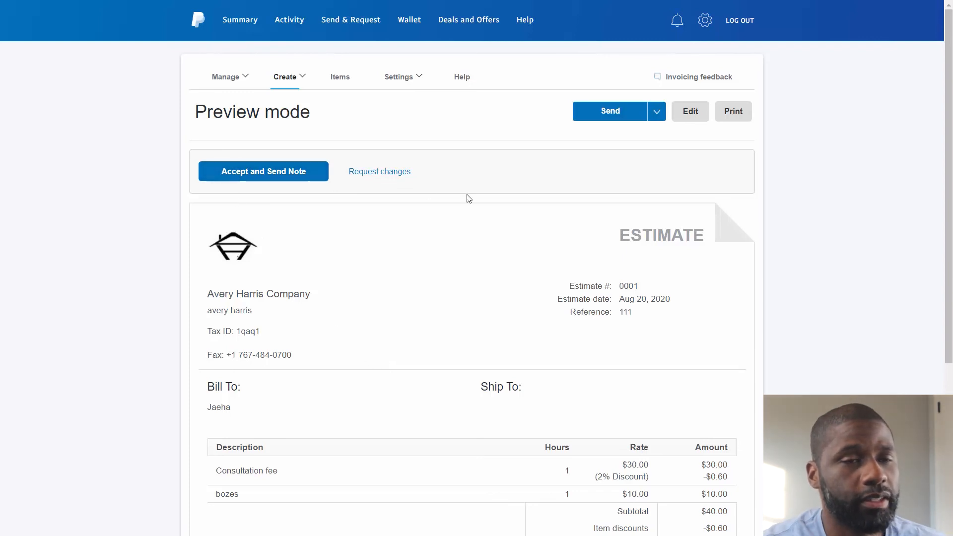
mouse_move(459, 299)
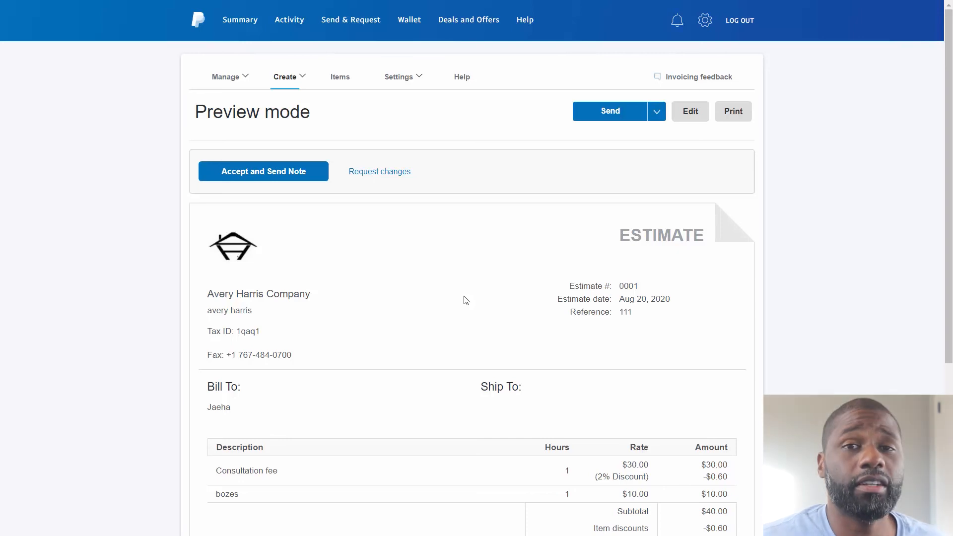
scroll("down", 3)
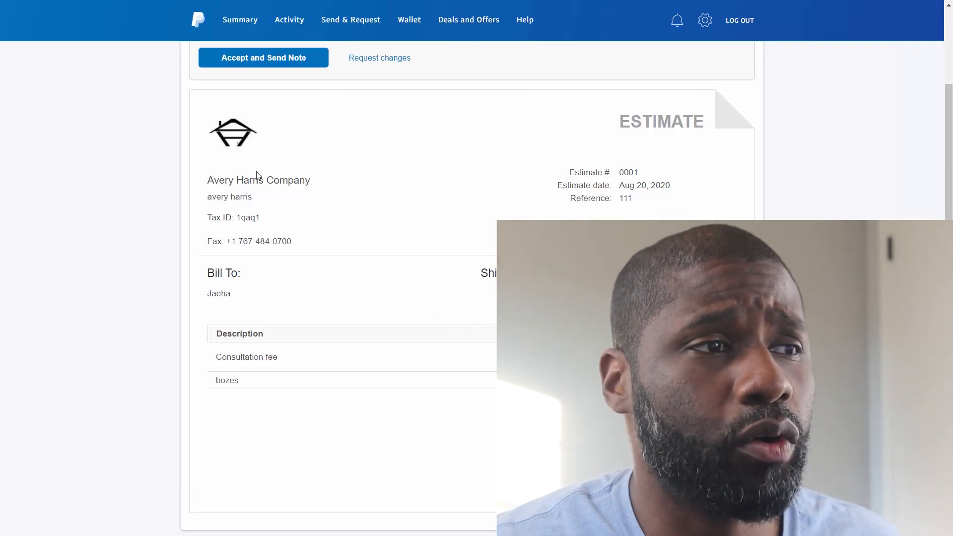
mouse_move(252, 194)
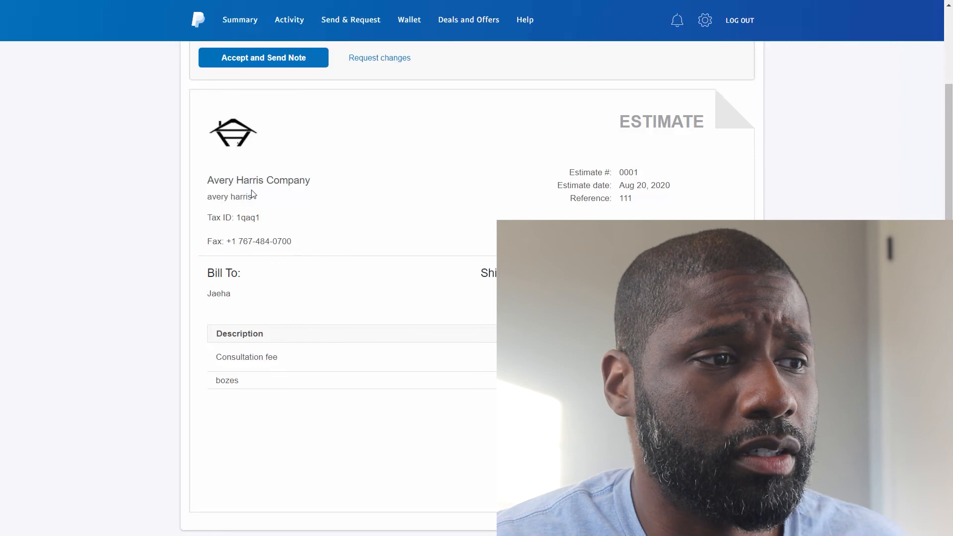
mouse_move(450, 151)
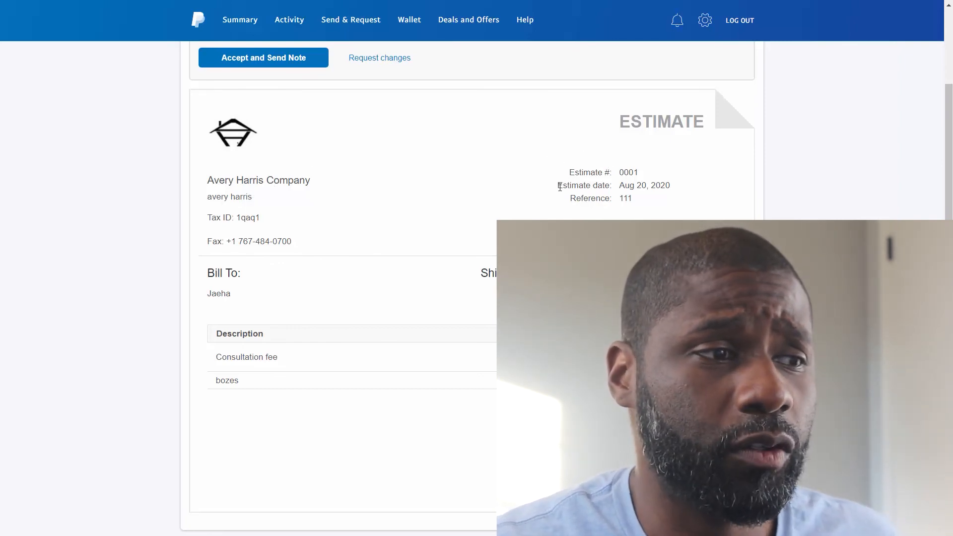
mouse_move(762, 165)
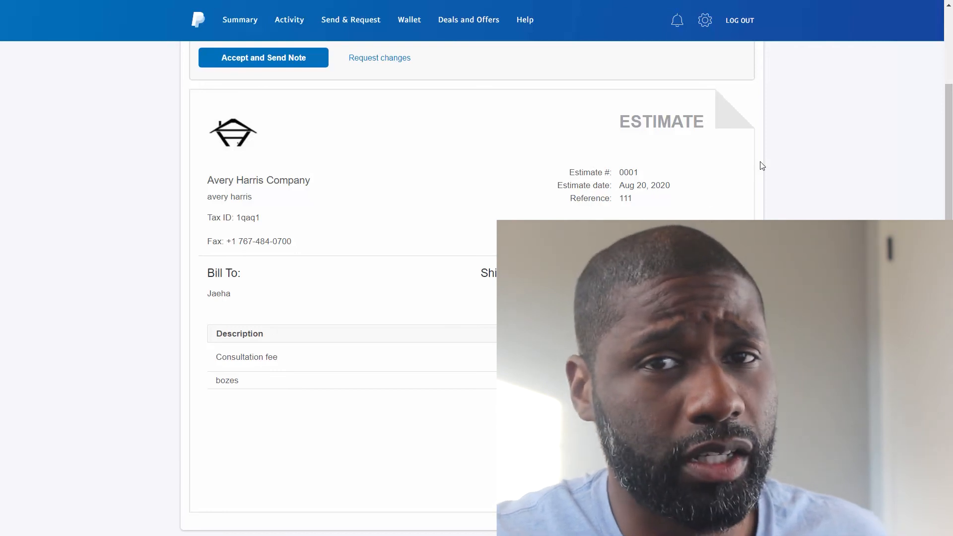
scroll("down", 3)
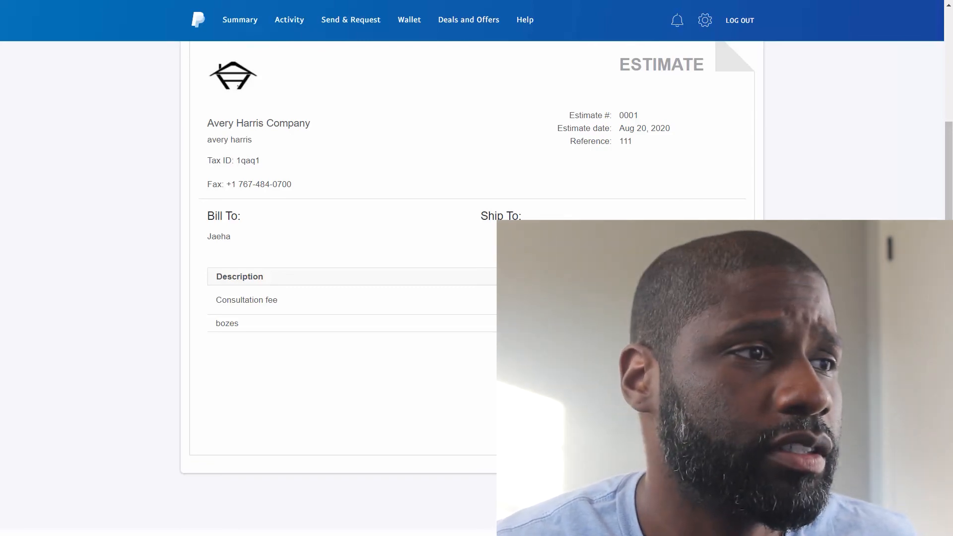
scroll("up", 3)
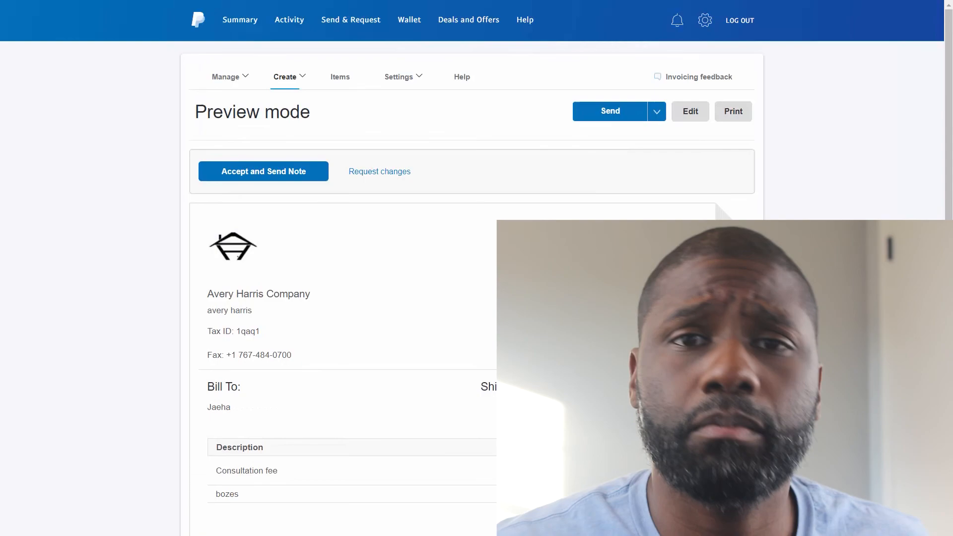